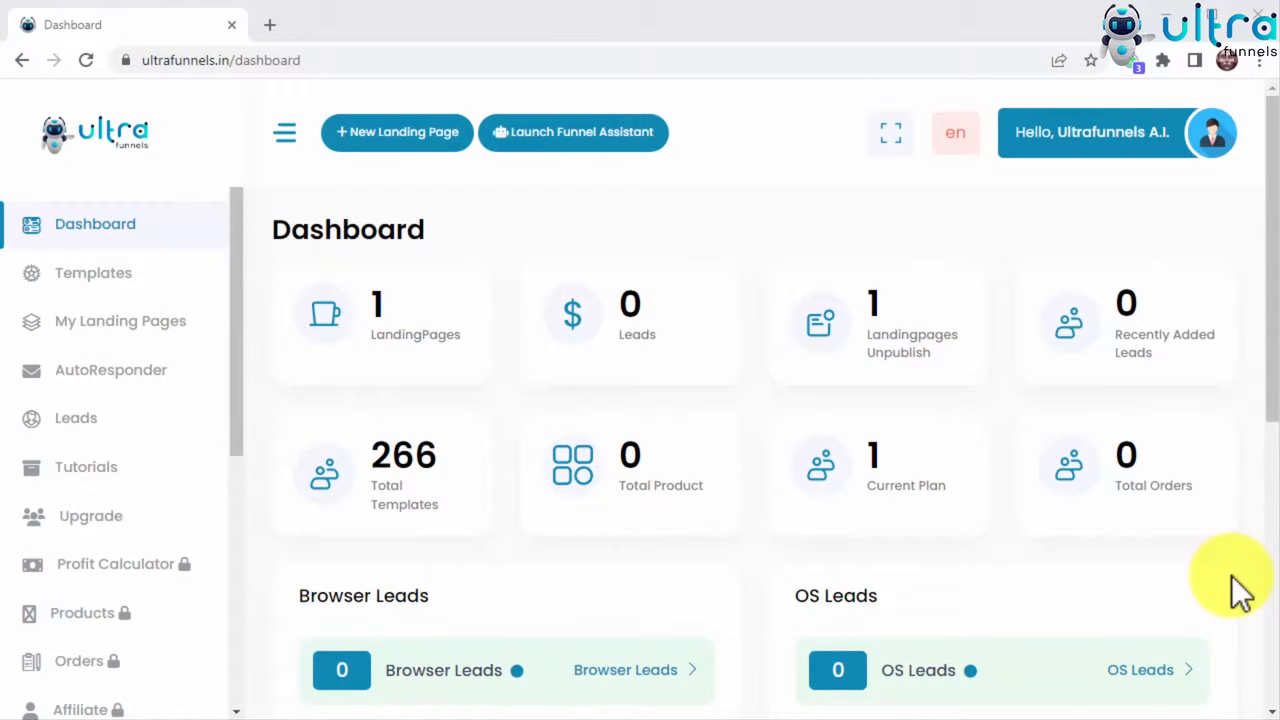
{"action": "mouse_move", "coordinate": [1178, 558]}
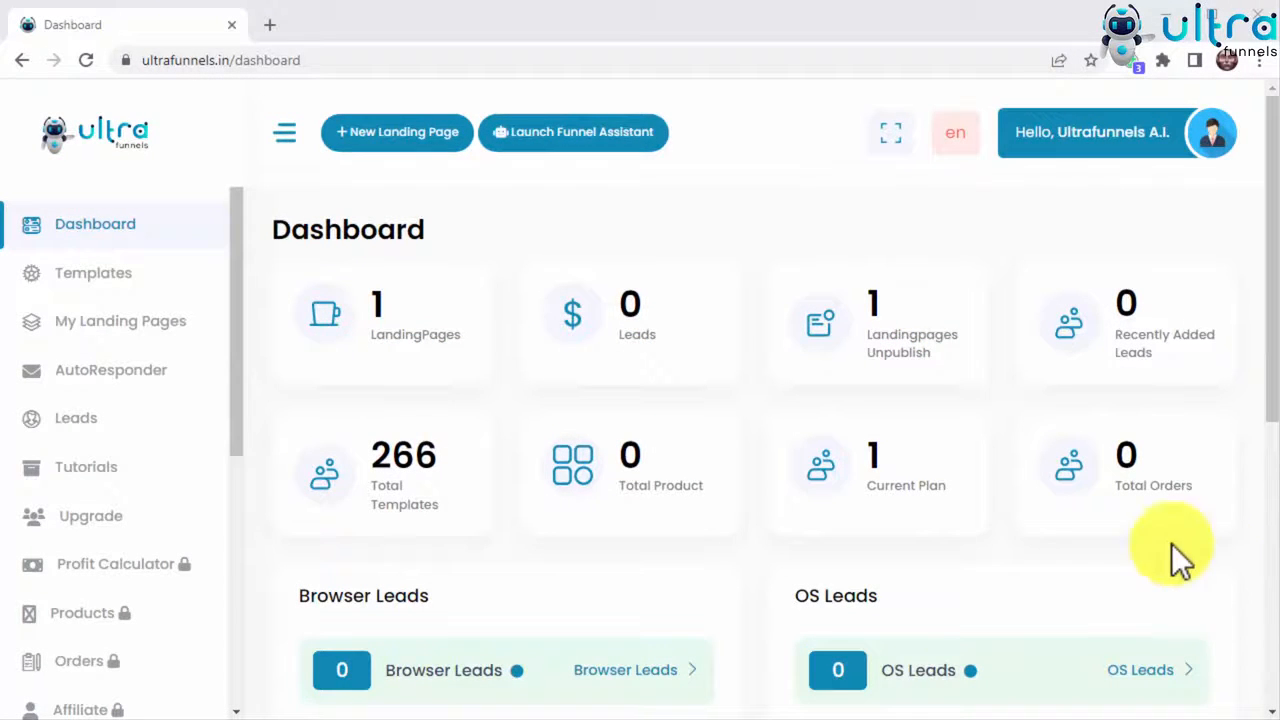
Step: Launch the Funnel Assistant from the dashboard so it asks for an end goal
{"action": "left_click", "coordinate": [574, 132]}
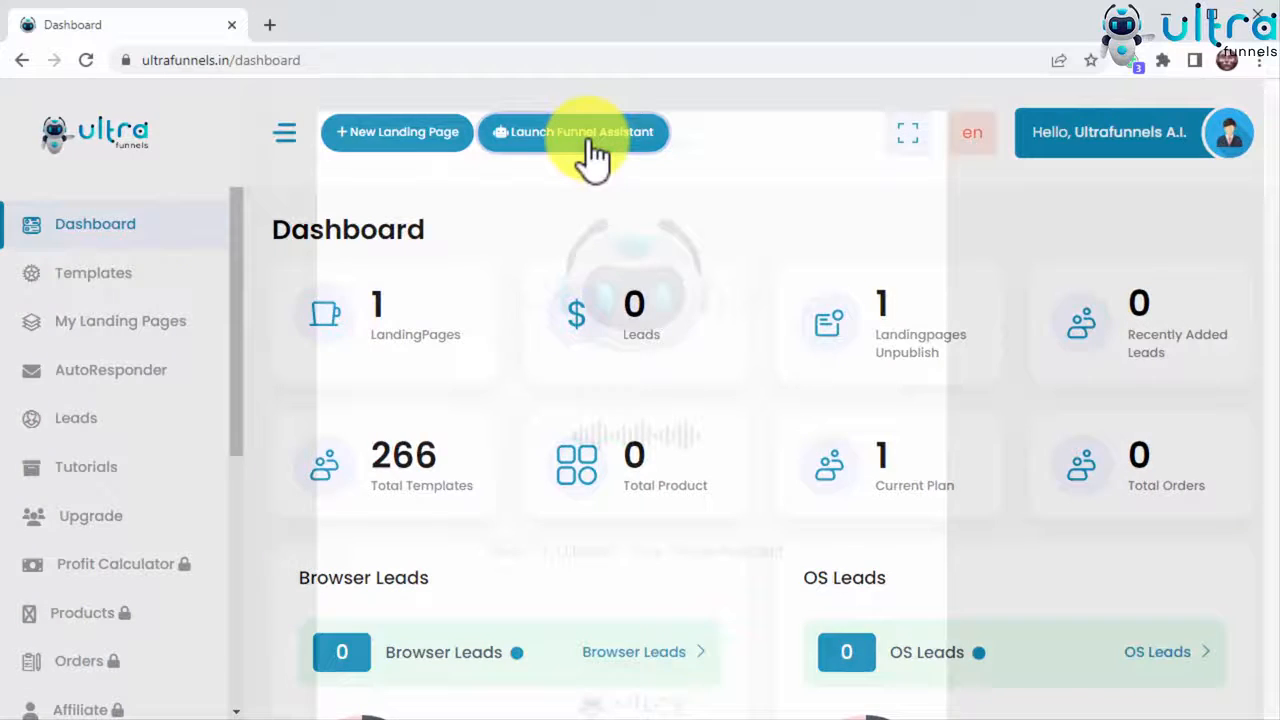
{"action": "left_click", "coordinate": [572, 132]}
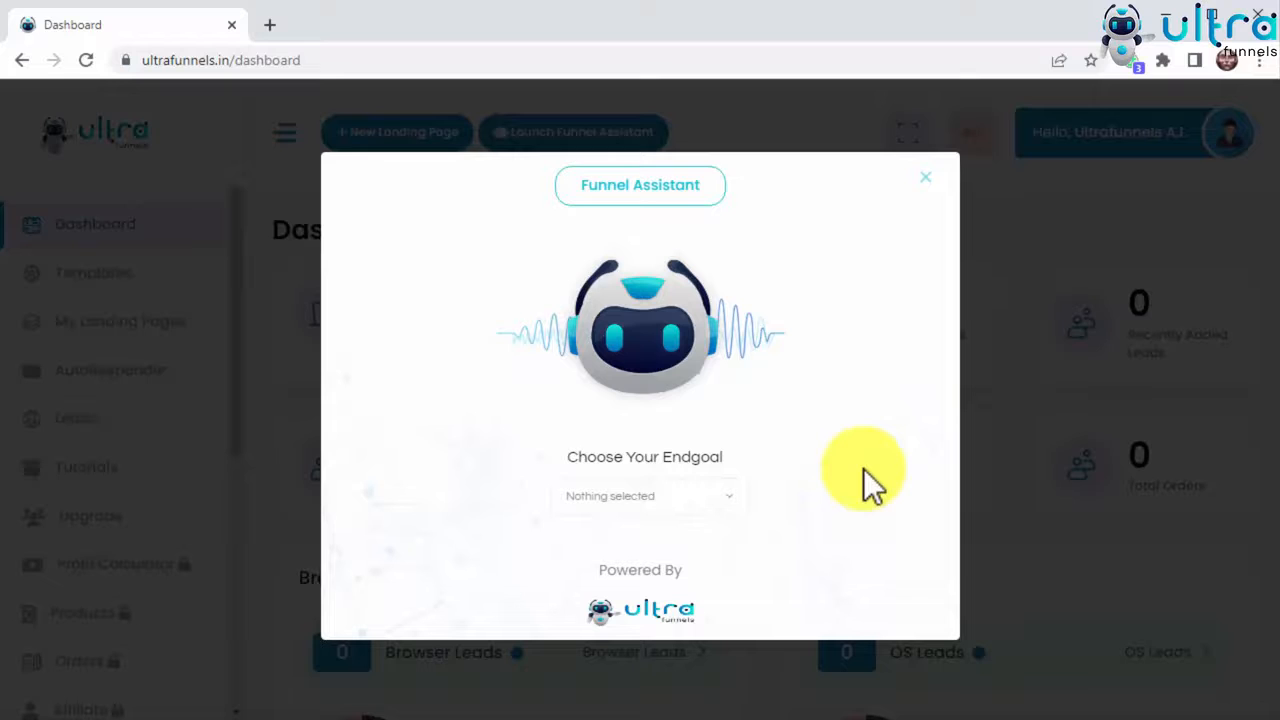
Step: Choose an end goal and page type, then start the assistant's template search
{"action": "left_click", "coordinate": [648, 496]}
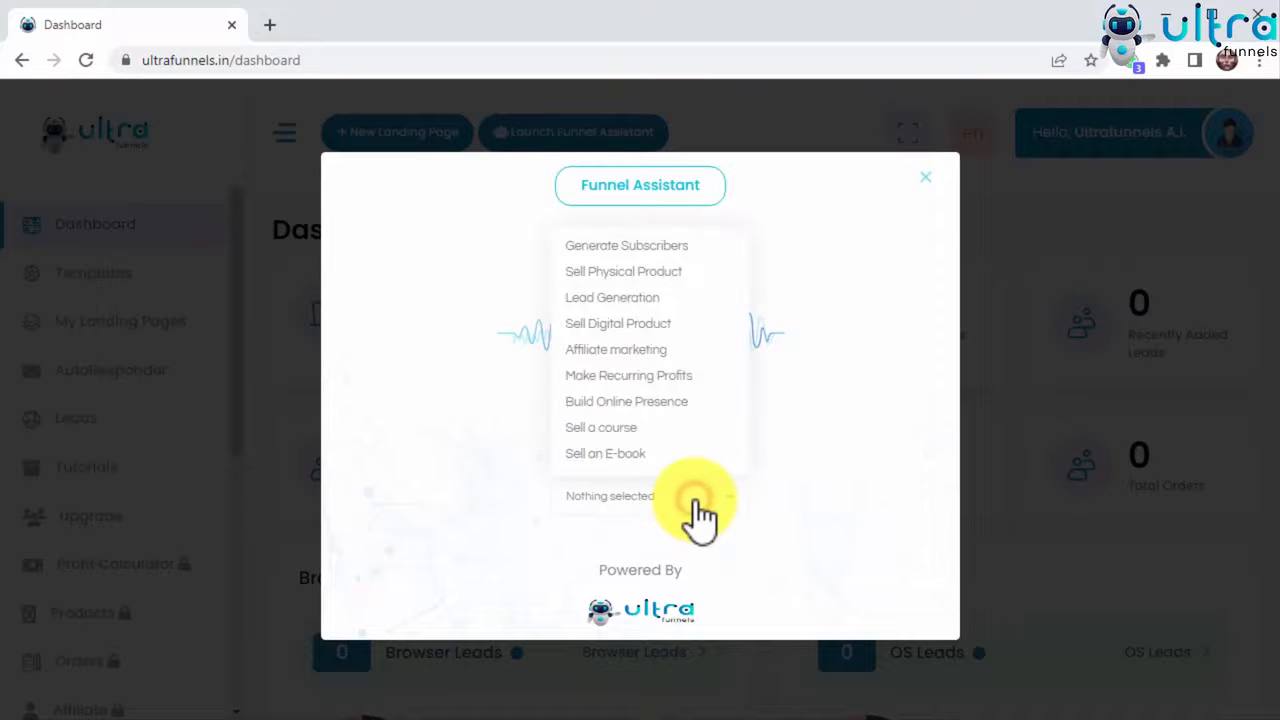
{"action": "left_click", "coordinate": [684, 510]}
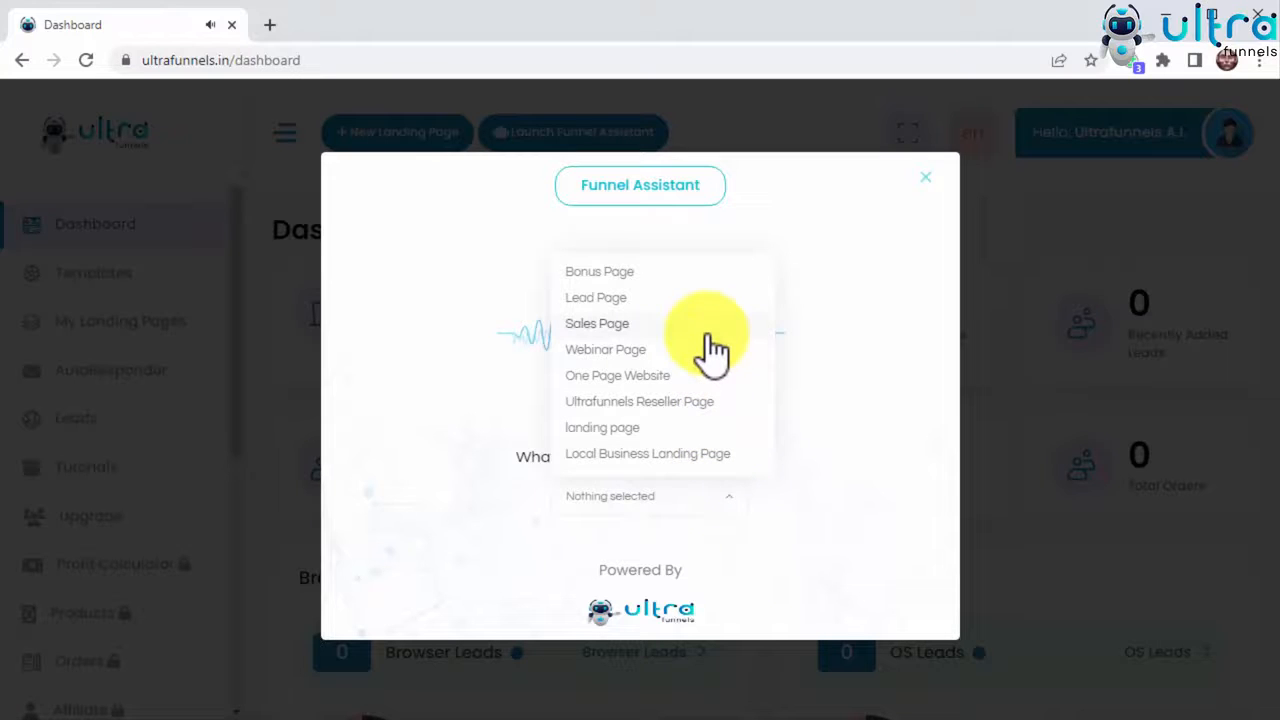
{"action": "left_click", "coordinate": [596, 324]}
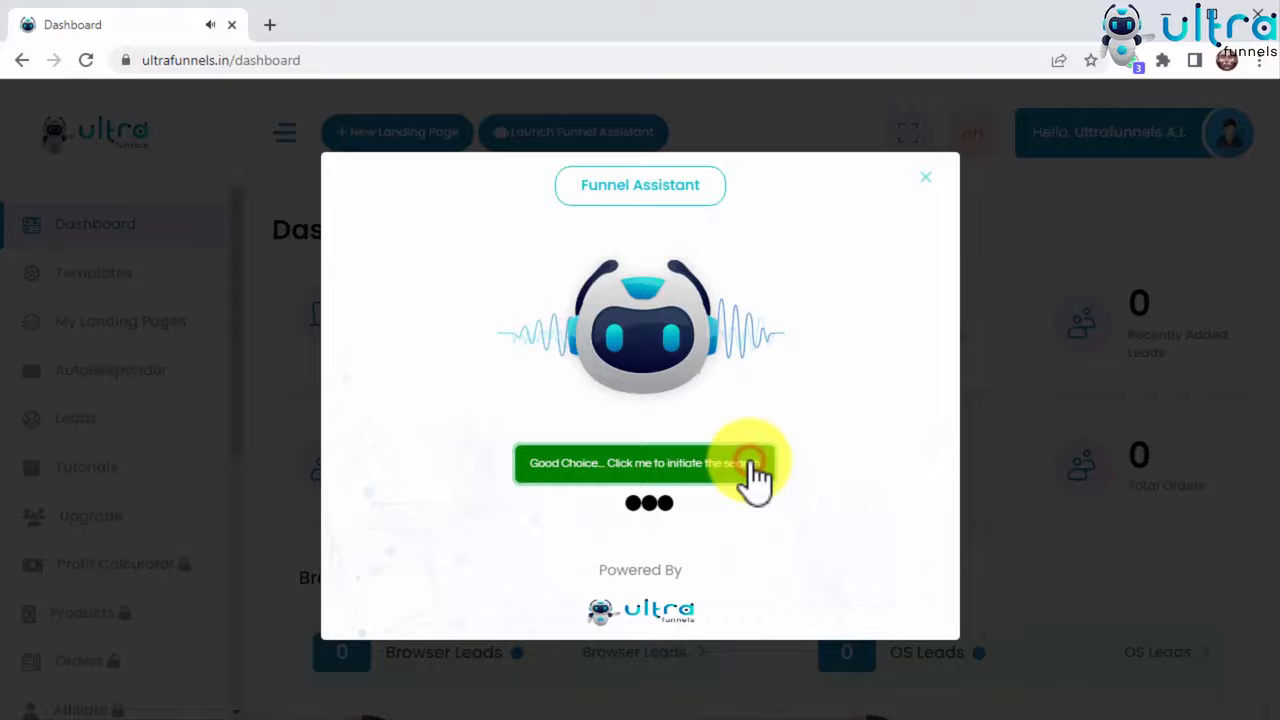
{"action": "left_click", "coordinate": [736, 464]}
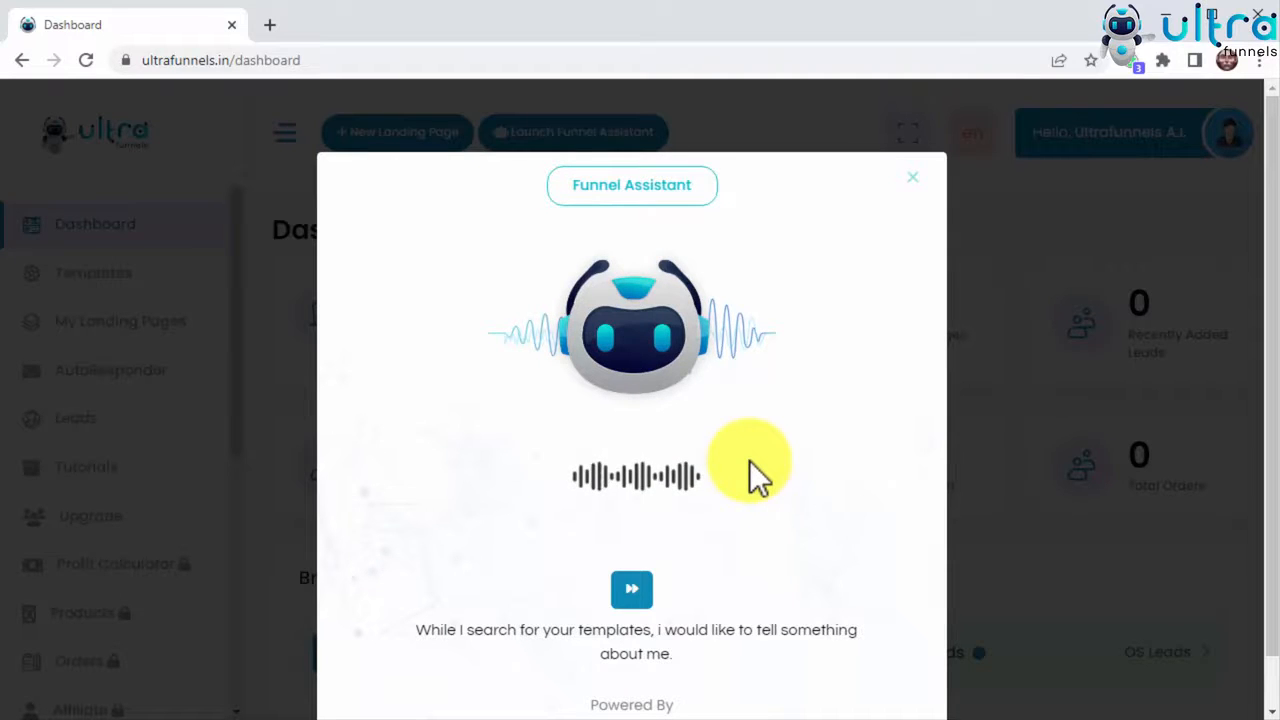
{"action": "mouse_move", "coordinate": [944, 690]}
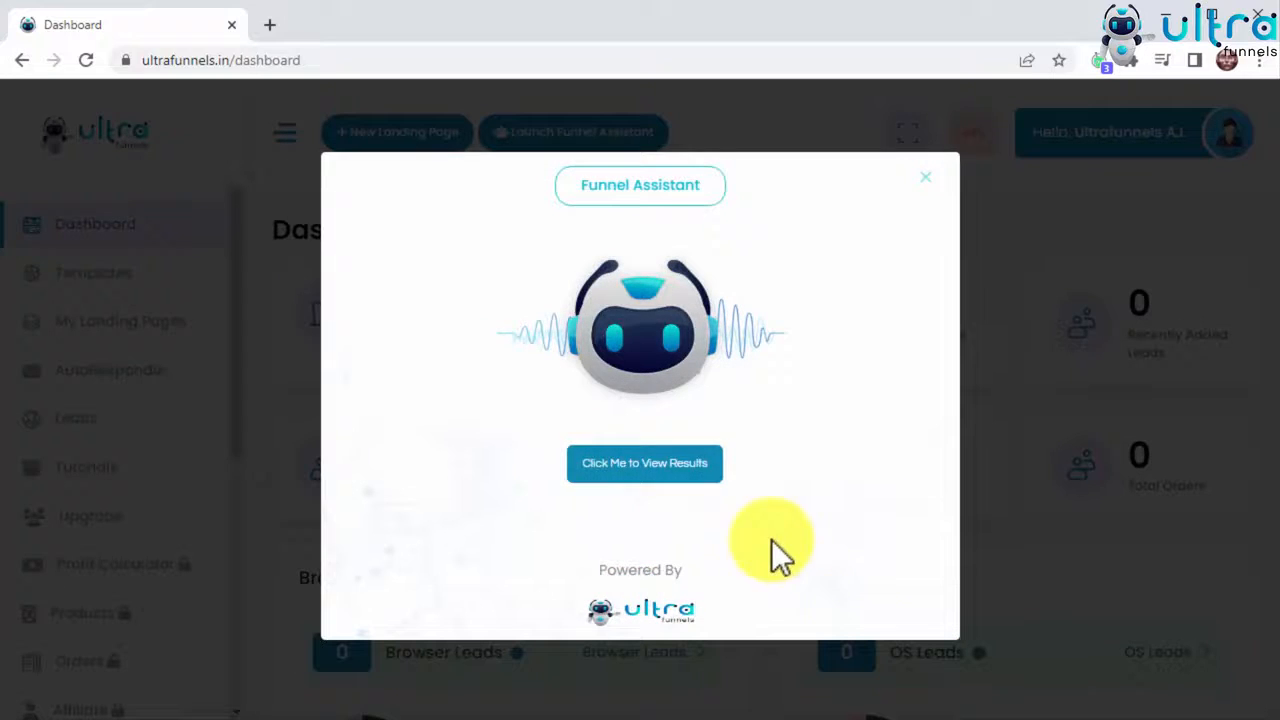
Step: View the suggested templates and start a page named 'New Funnel' from one of them
{"action": "left_click", "coordinate": [644, 464]}
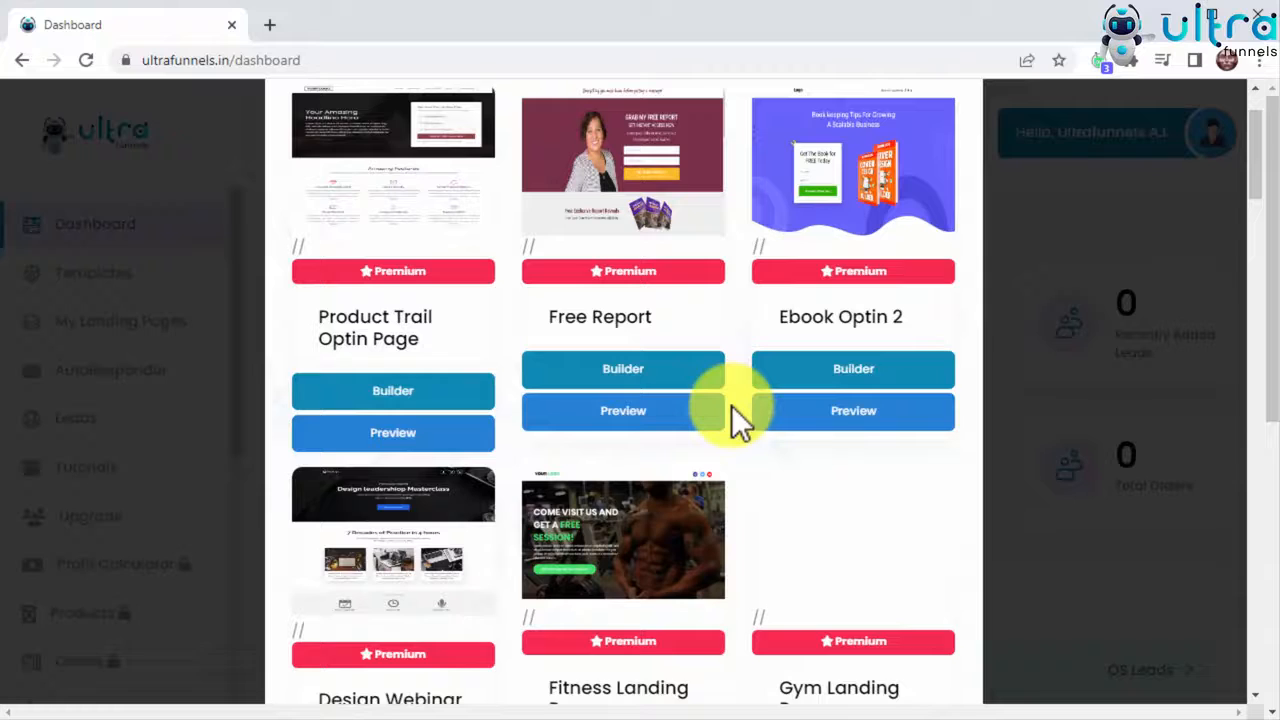
{"action": "scroll", "scroll_direction": "down", "scroll_amount": 3}
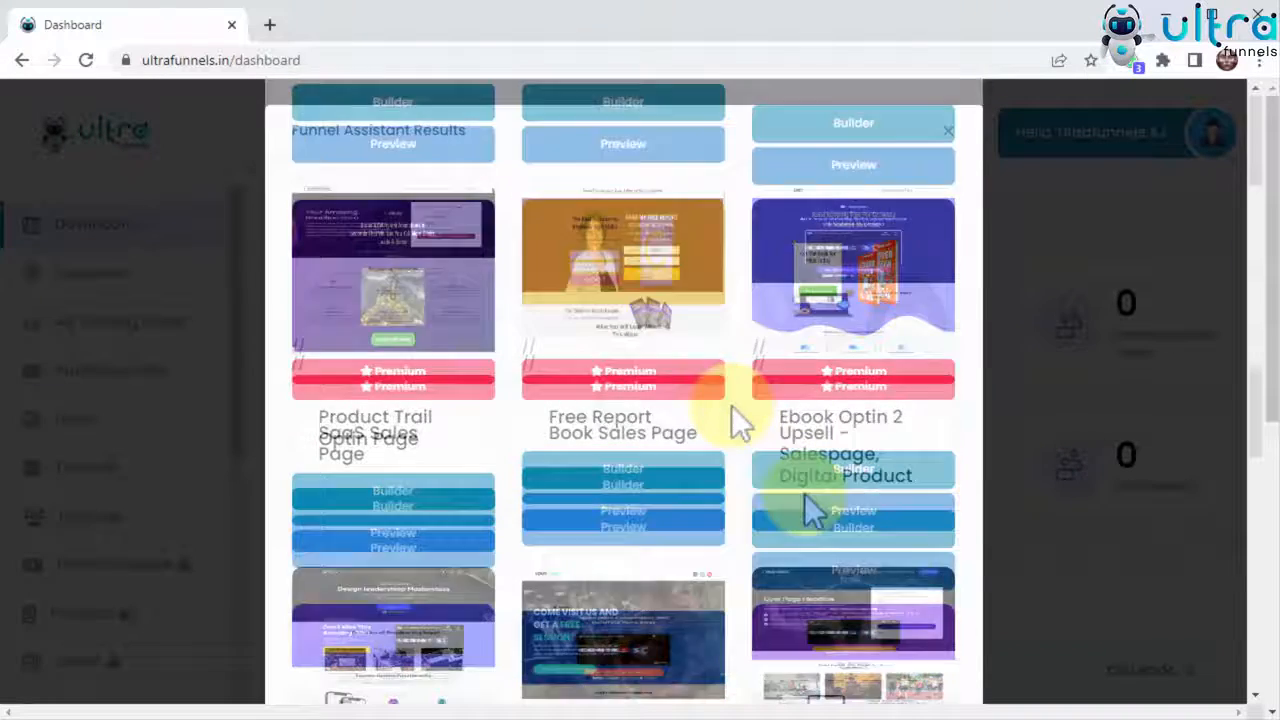
{"action": "left_click", "coordinate": [852, 528]}
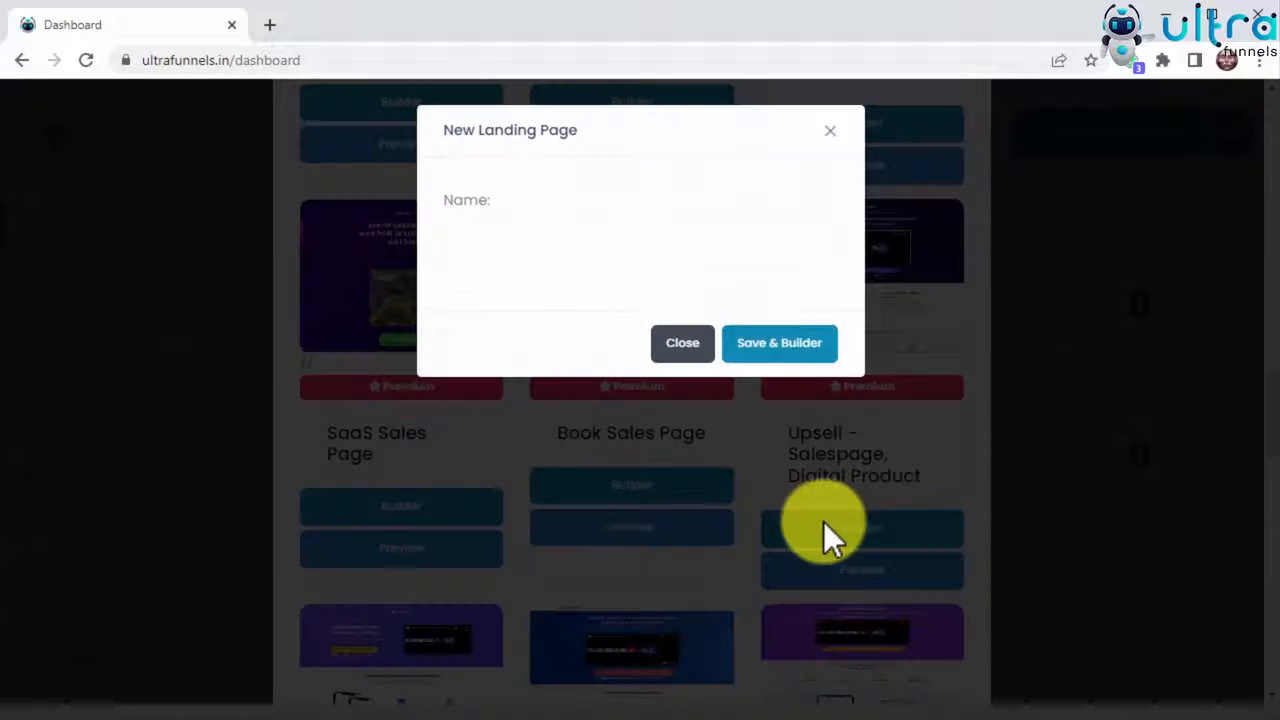
{"action": "type", "text": "New Funnel"}
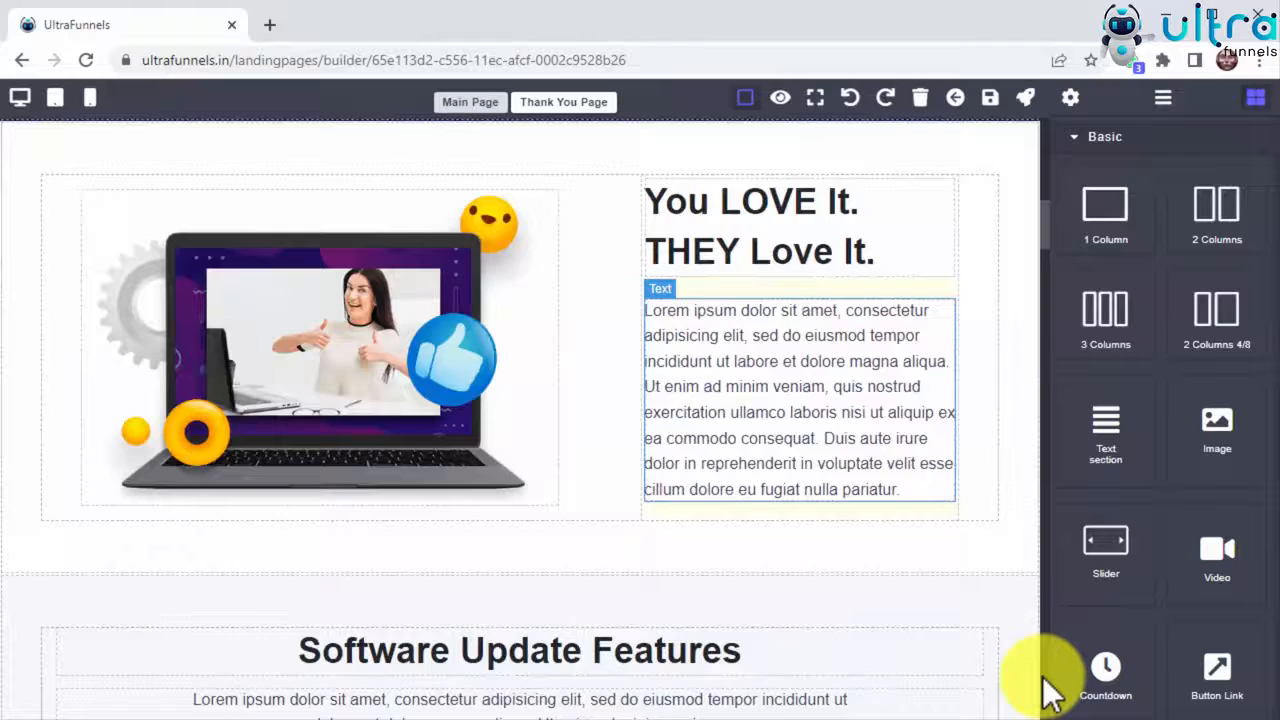
Step: Scroll down through the new page's sections in the builder
{"action": "scroll", "scroll_direction": "down", "scroll_amount": 3}
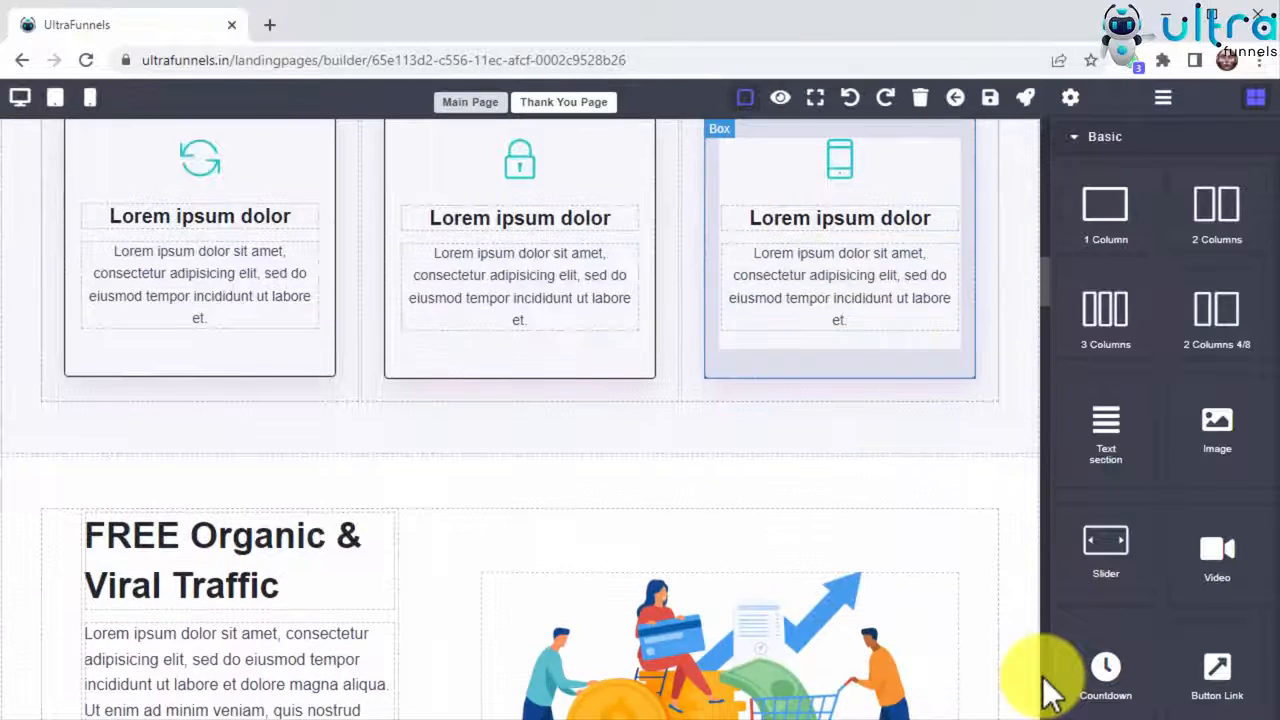
{"action": "scroll", "scroll_direction": "down", "scroll_amount": 3}
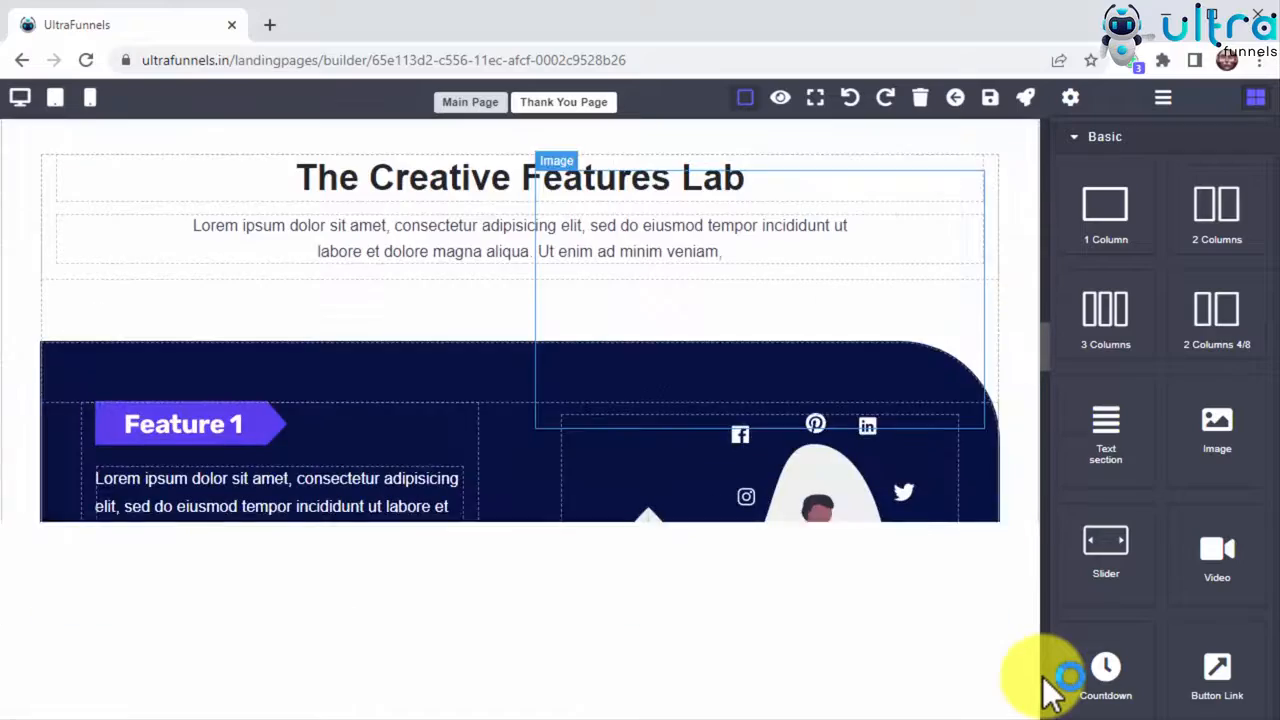
{"action": "scroll", "scroll_direction": "down", "scroll_amount": 3}
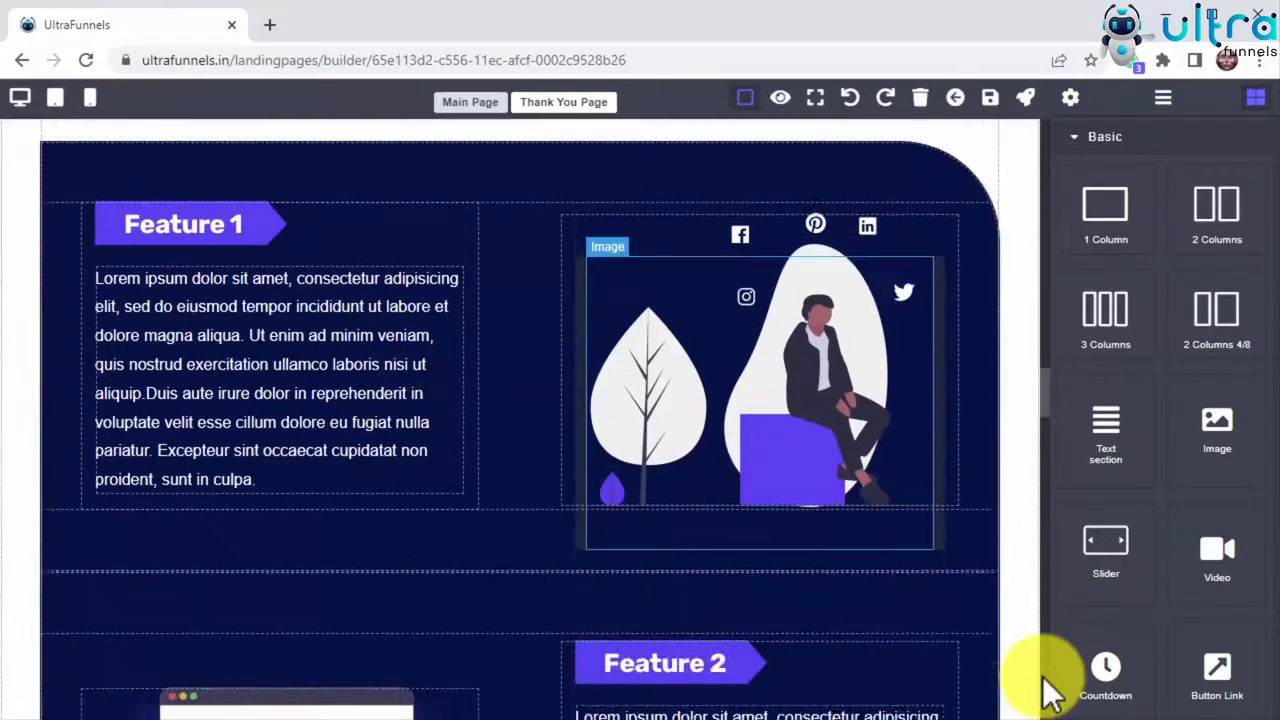
{"action": "scroll", "scroll_direction": "down", "scroll_amount": 3}
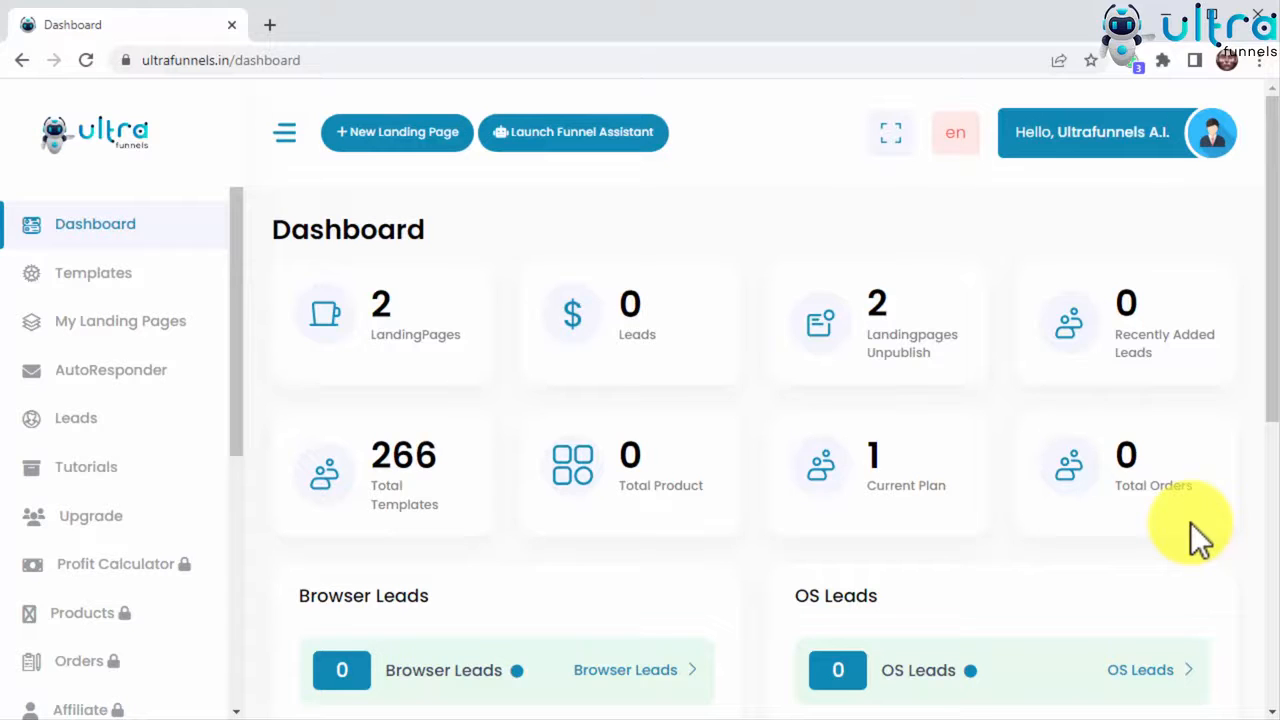
{"action": "mouse_move", "coordinate": [964, 414]}
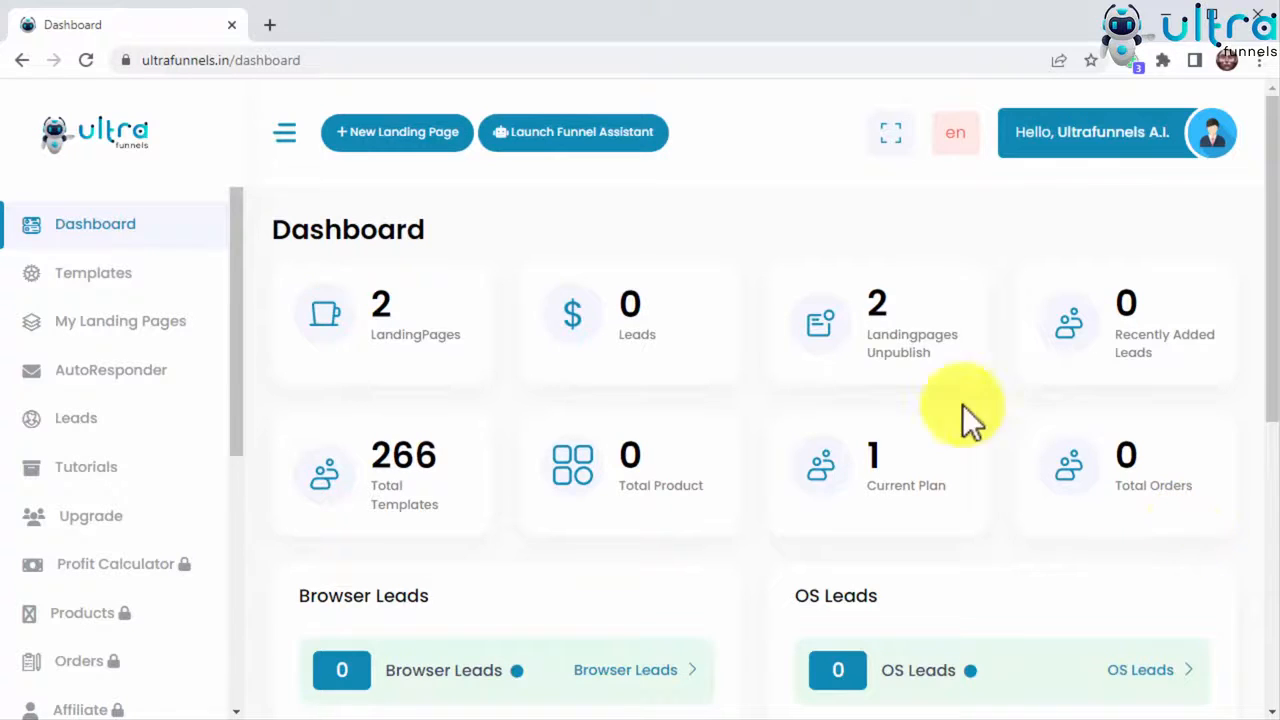
Step: Relaunch the assistant, pick end goal, business type and 'landing page', and start the search
{"action": "left_click", "coordinate": [574, 132]}
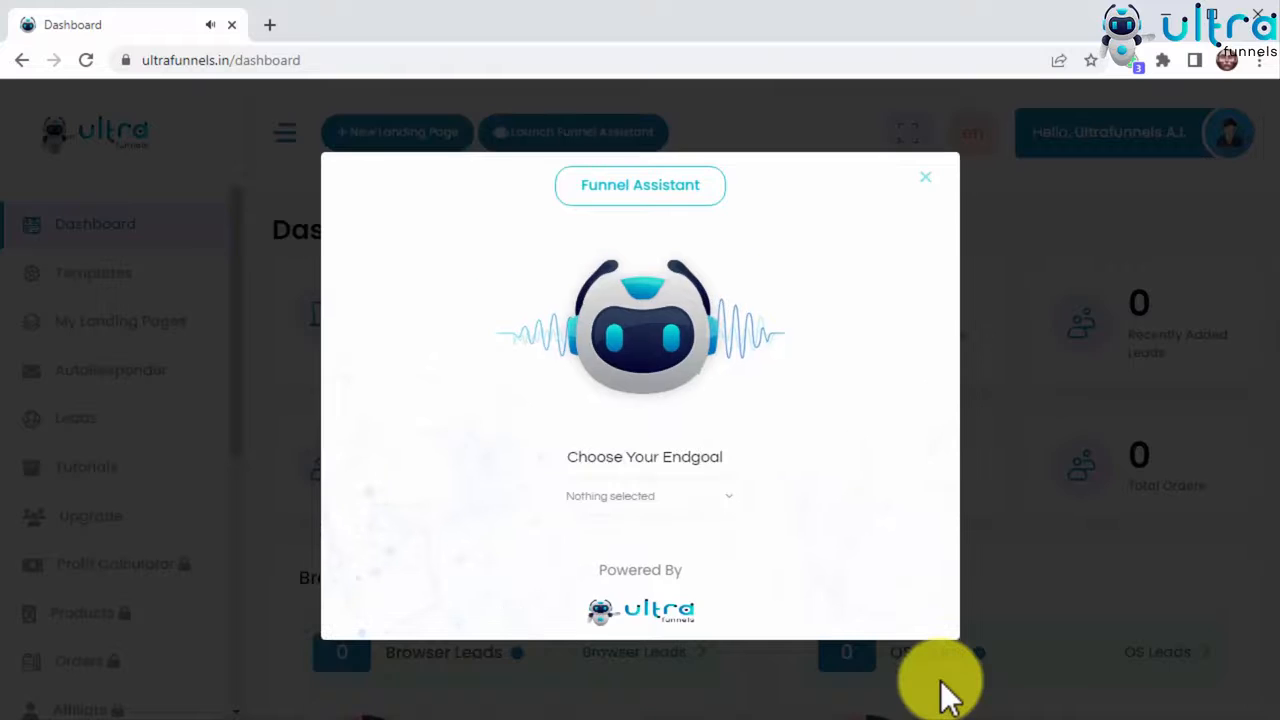
{"action": "mouse_move", "coordinate": [792, 576]}
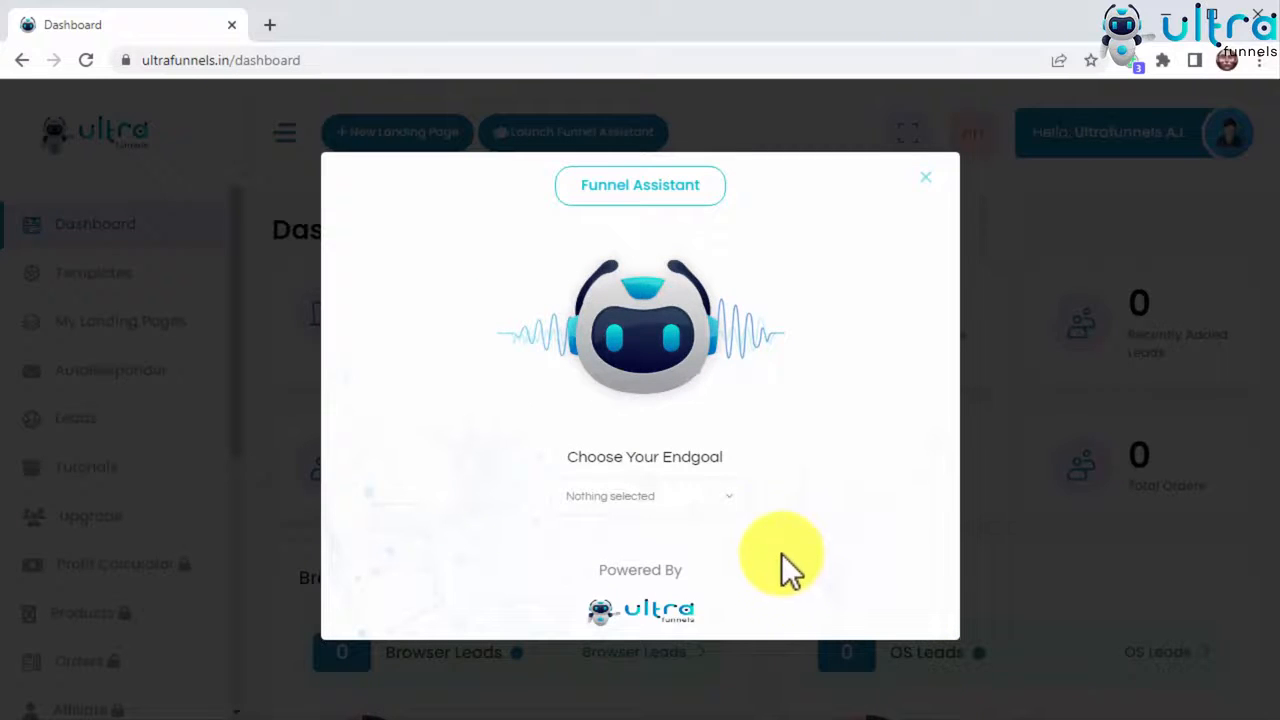
{"action": "left_click", "coordinate": [648, 496]}
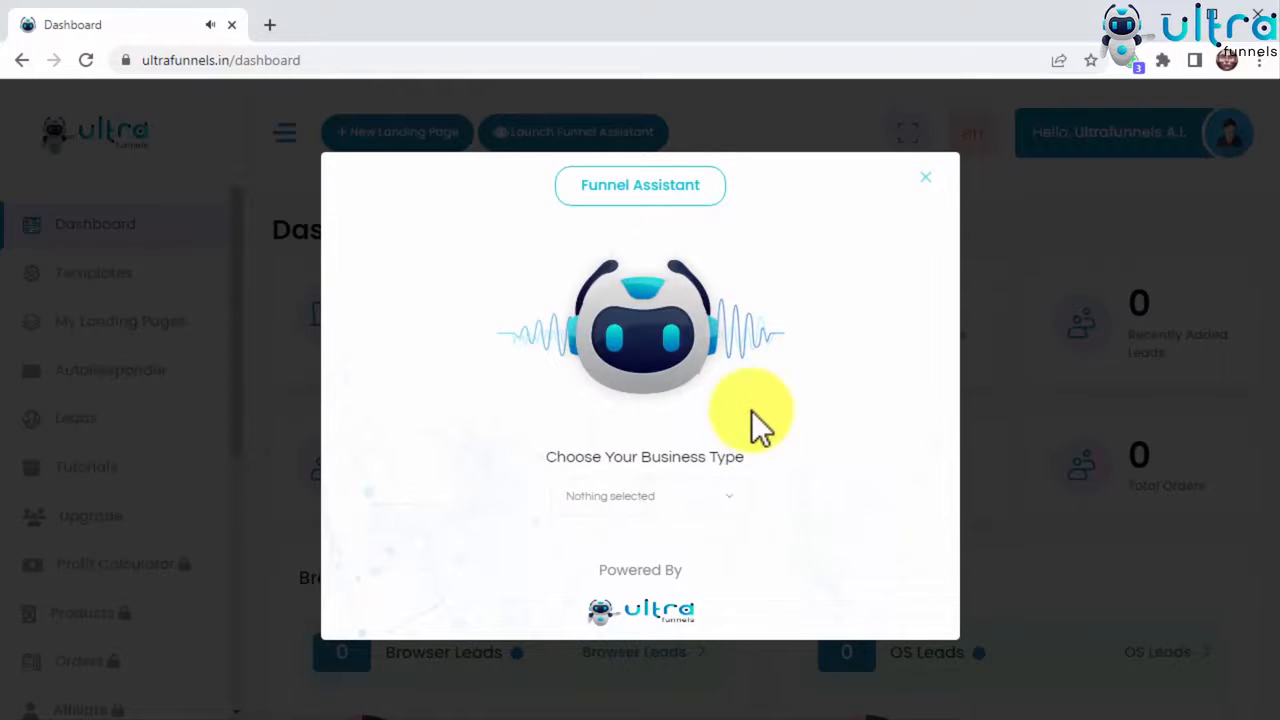
{"action": "left_click", "coordinate": [648, 496]}
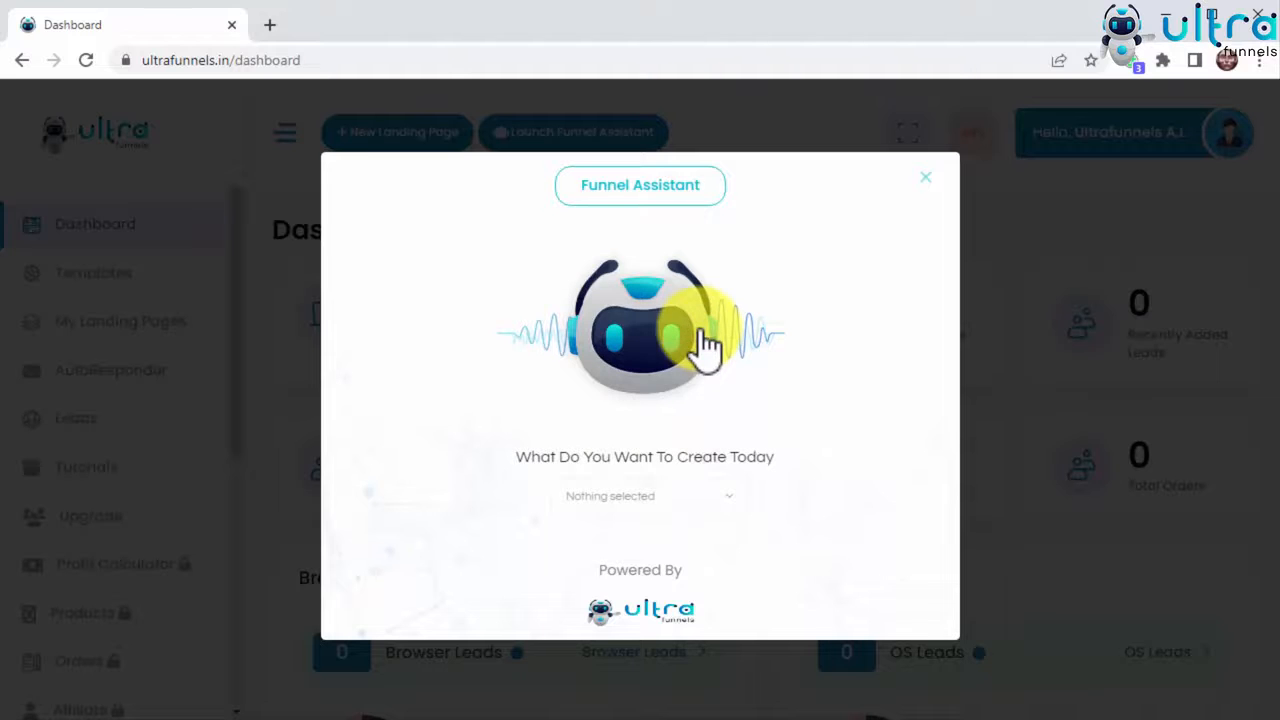
{"action": "left_click", "coordinate": [648, 496]}
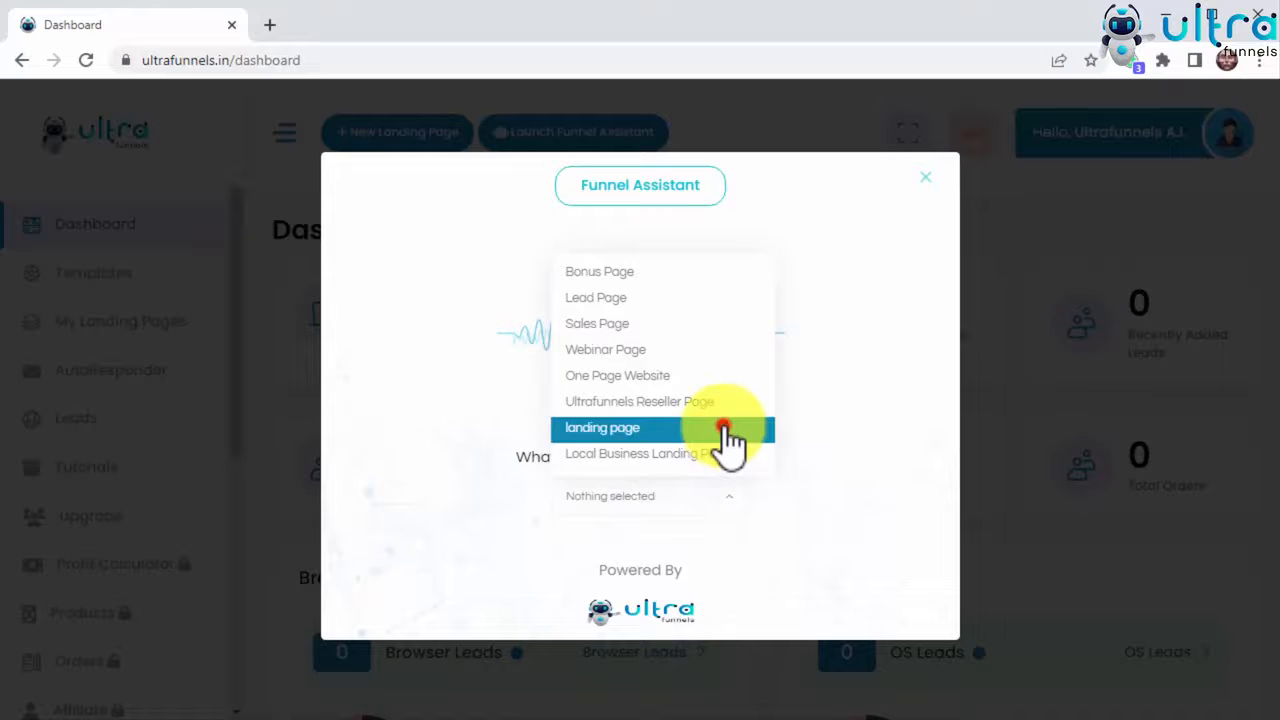
{"action": "left_click", "coordinate": [602, 428]}
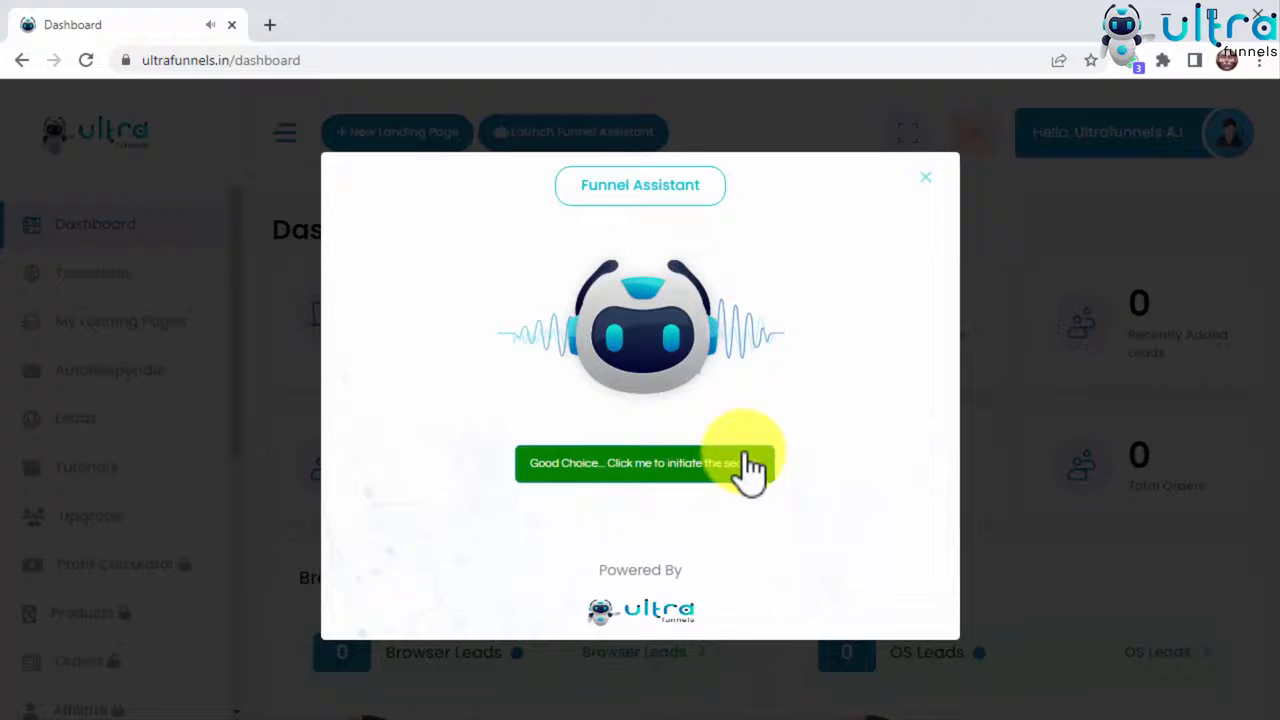
{"action": "left_click", "coordinate": [640, 464]}
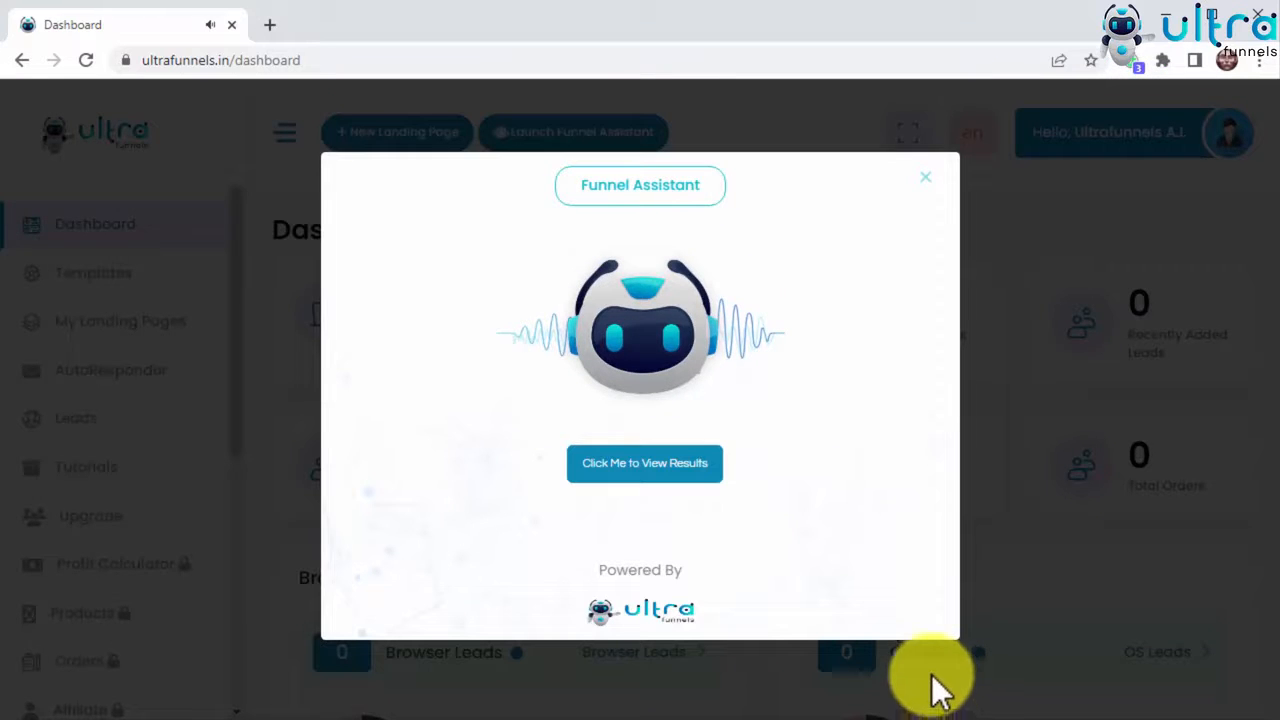
Step: View the results and scroll to the Product Landing Page template
{"action": "left_click", "coordinate": [924, 176]}
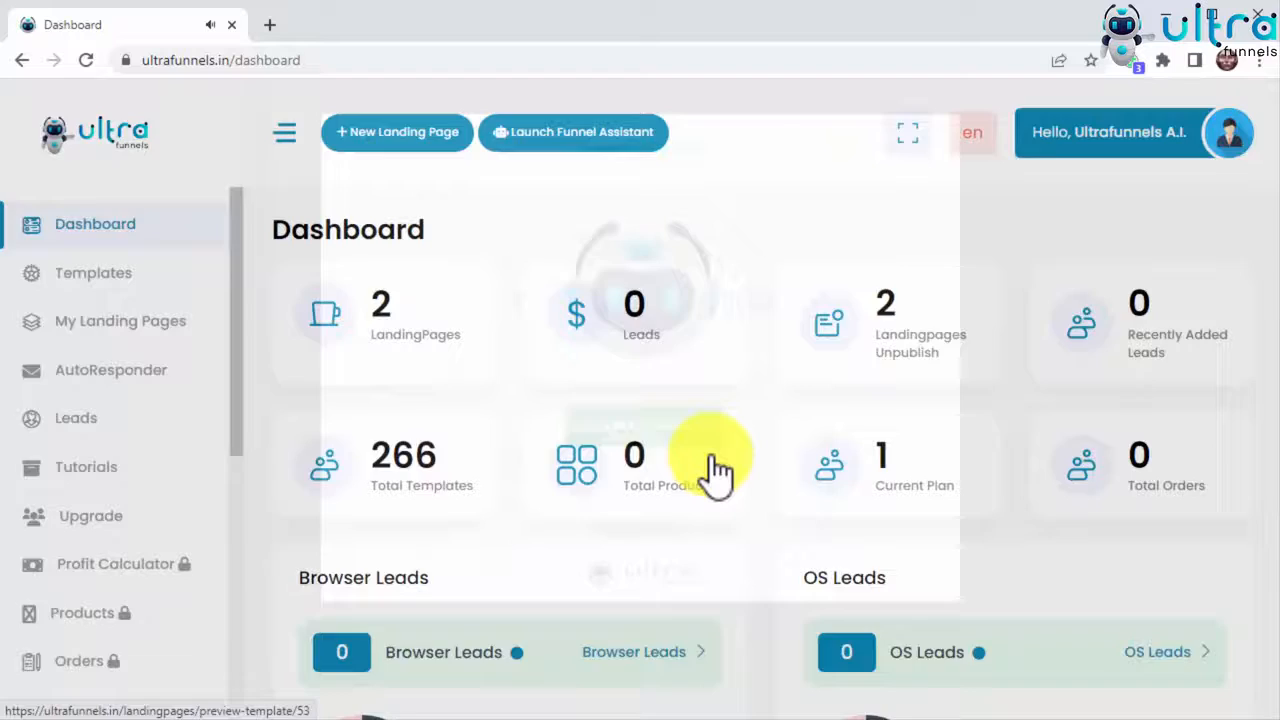
{"action": "left_click", "coordinate": [572, 132]}
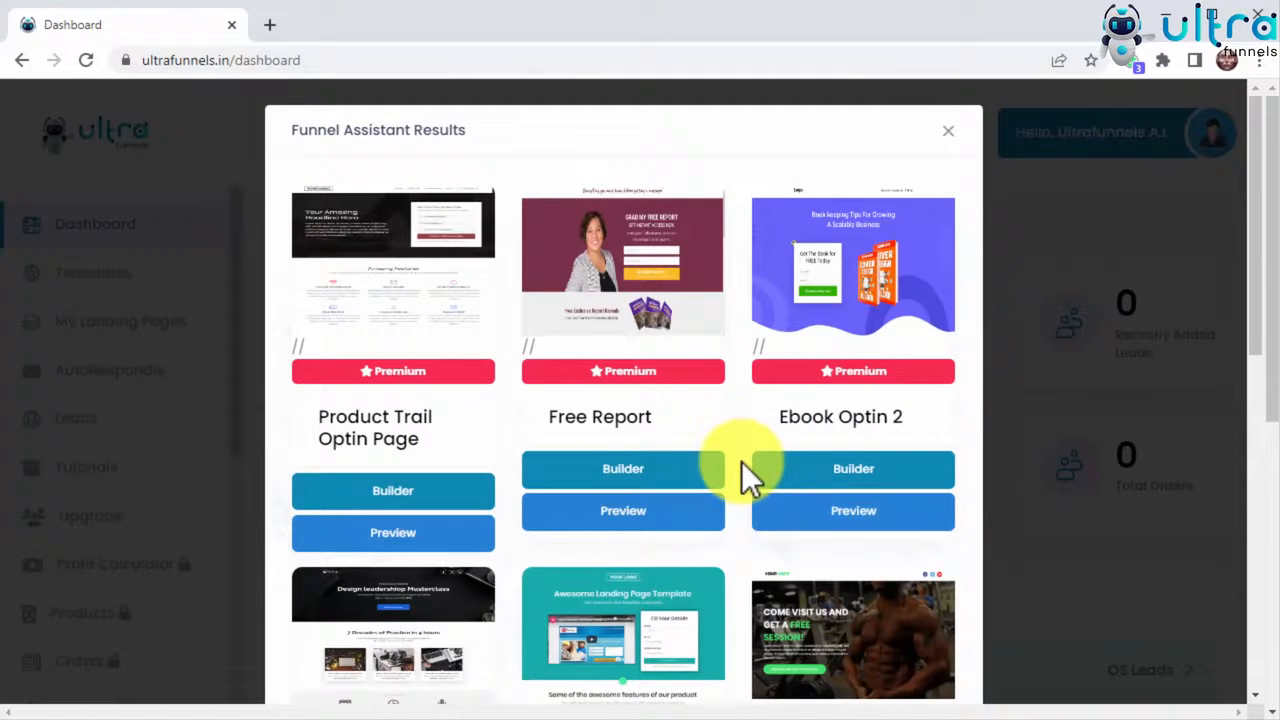
{"action": "scroll", "scroll_direction": "down", "scroll_amount": 3}
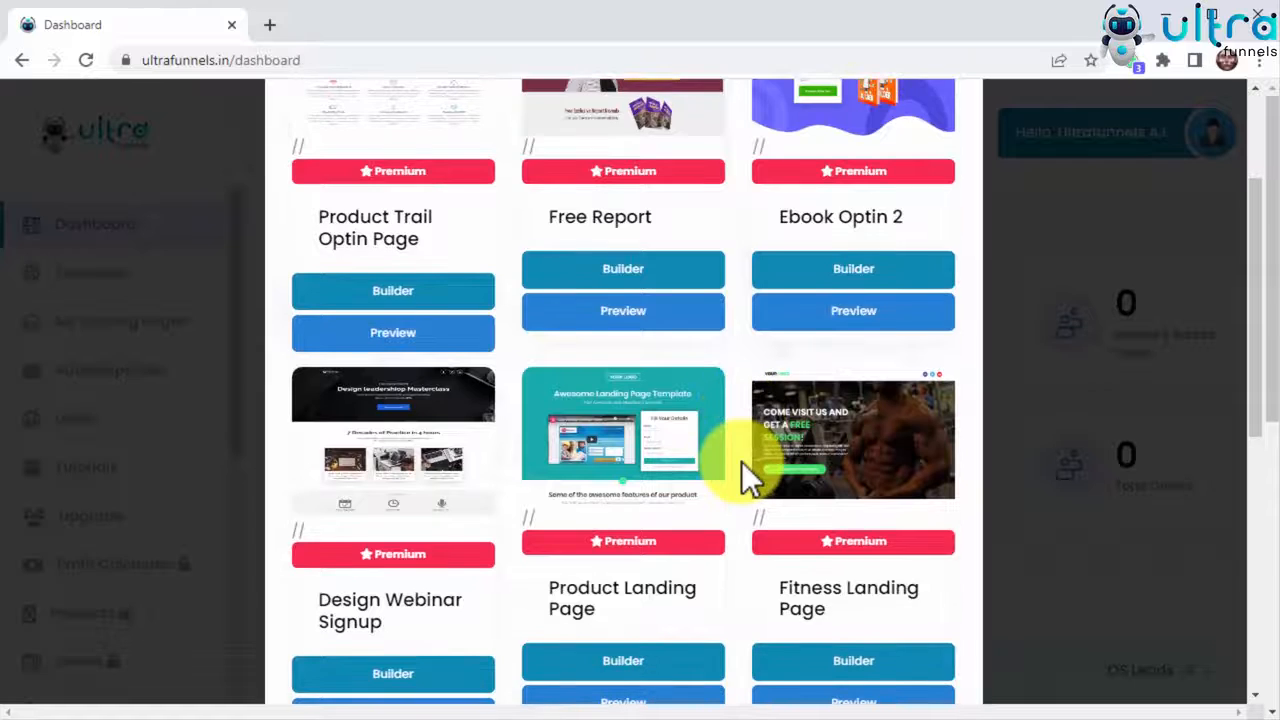
{"action": "scroll", "scroll_direction": "down", "scroll_amount": 3}
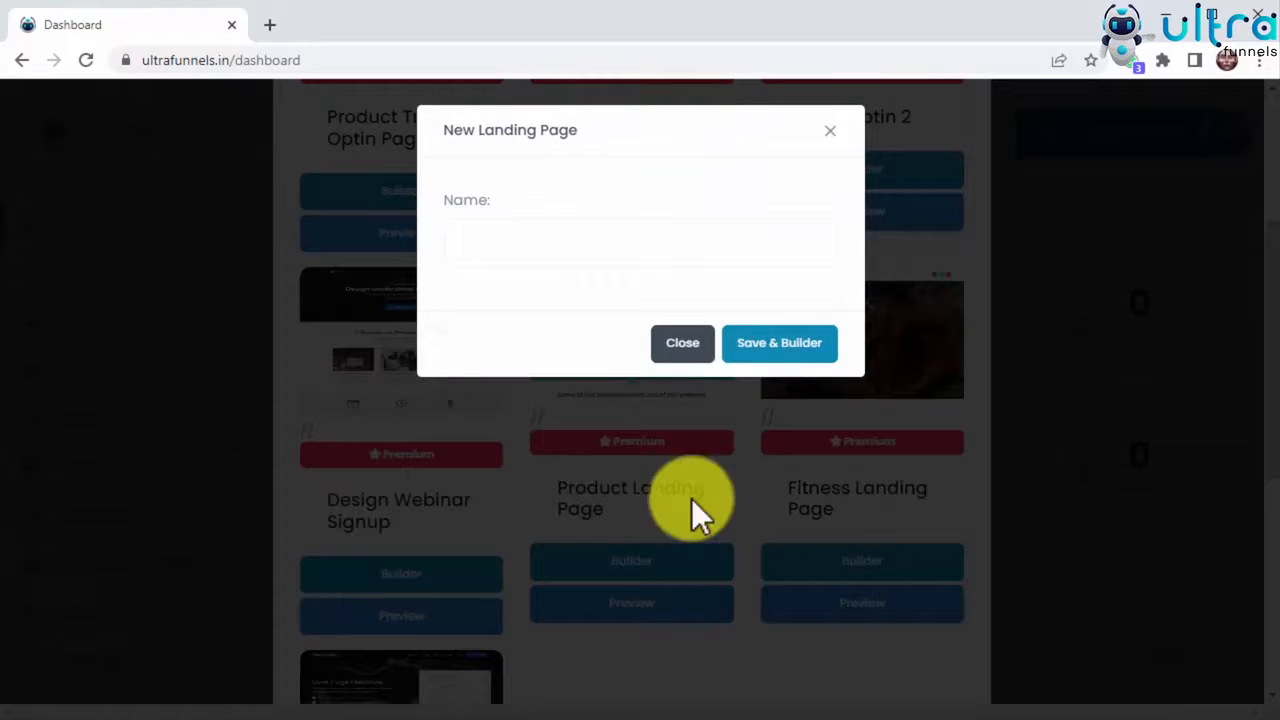
Step: Name the new page 'Product Funnel' and save it into the builder
{"action": "type", "text": "Pr"}
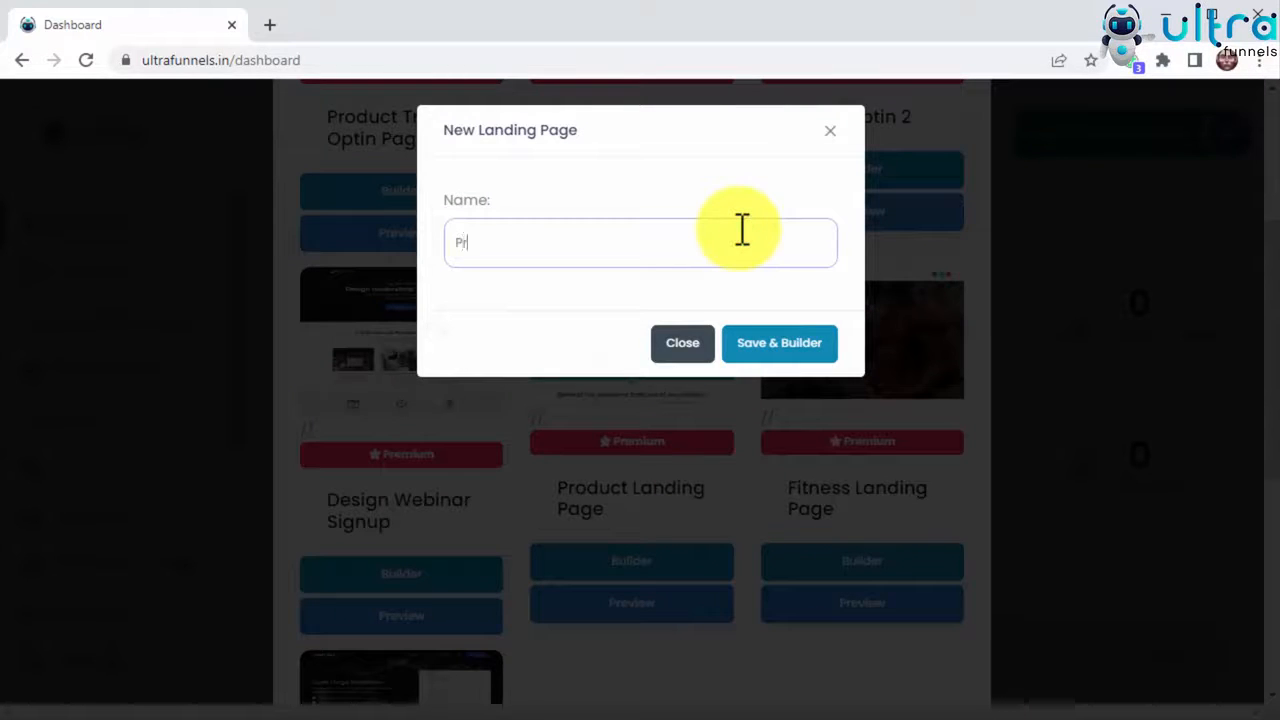
{"action": "type", "text": "Product Funnel"}
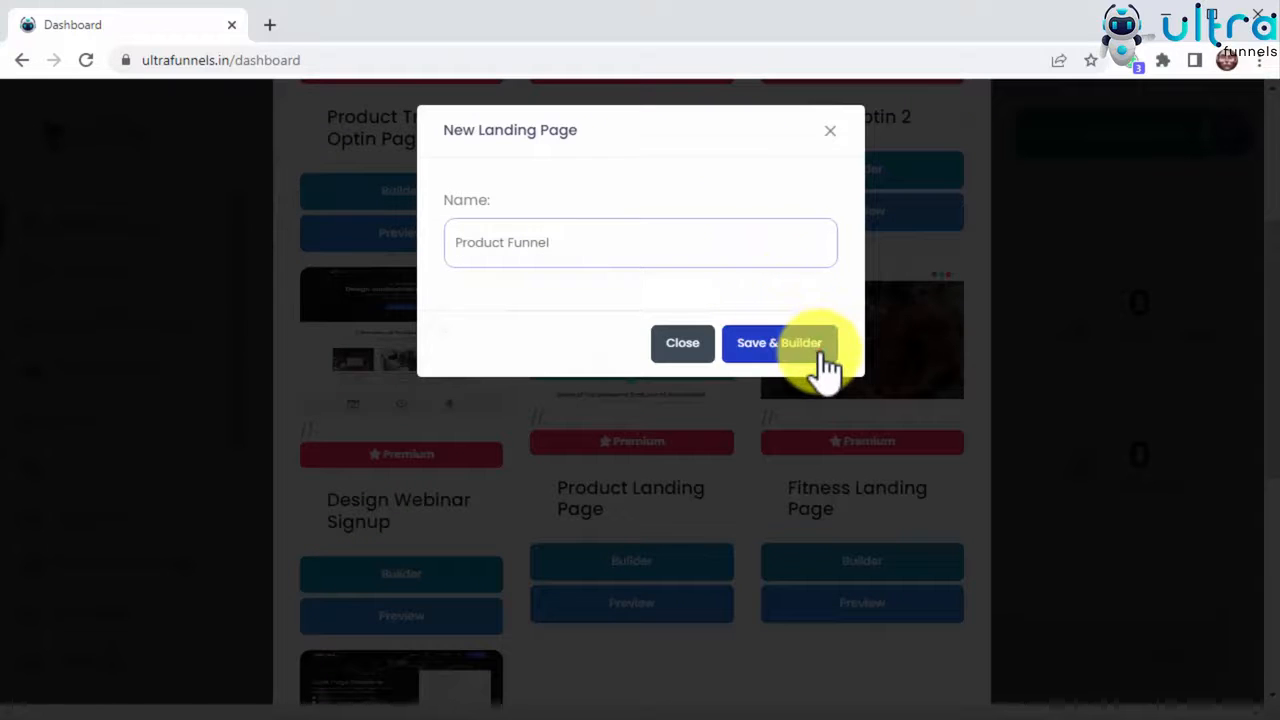
{"action": "left_click", "coordinate": [780, 342]}
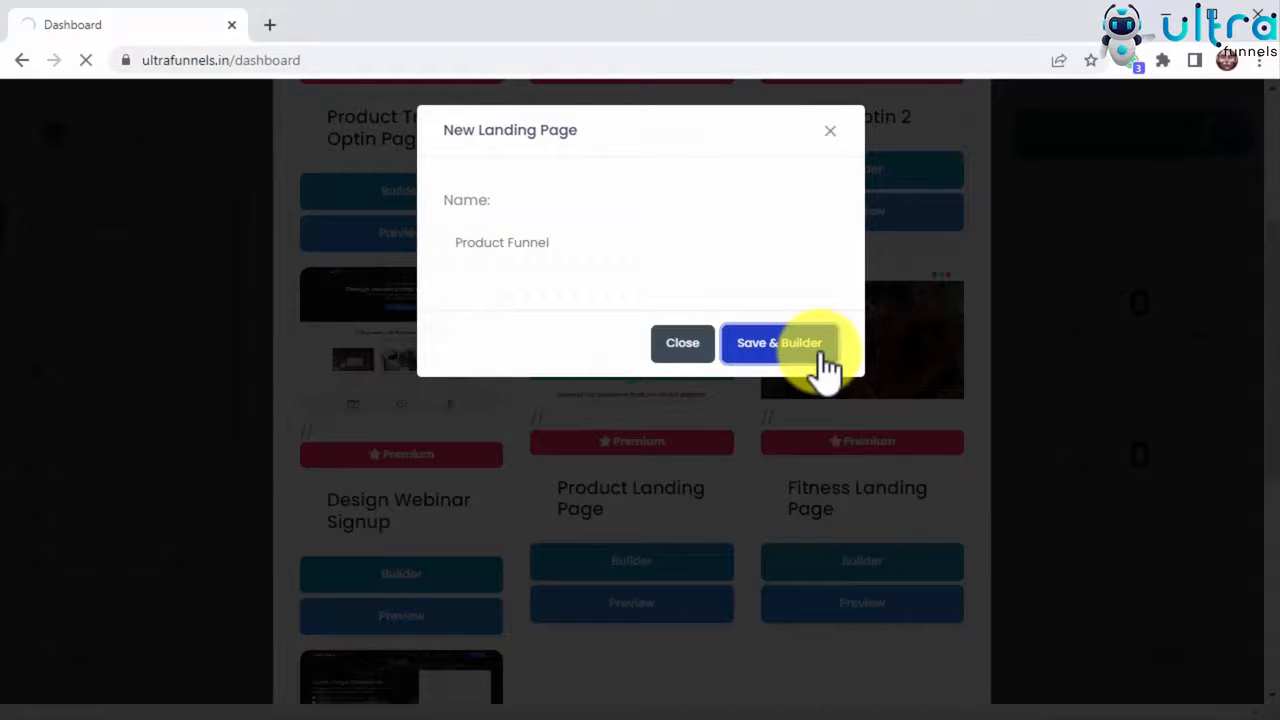
Step: Scroll through the Product Funnel template in the builder without changes
{"action": "left_click", "coordinate": [778, 342]}
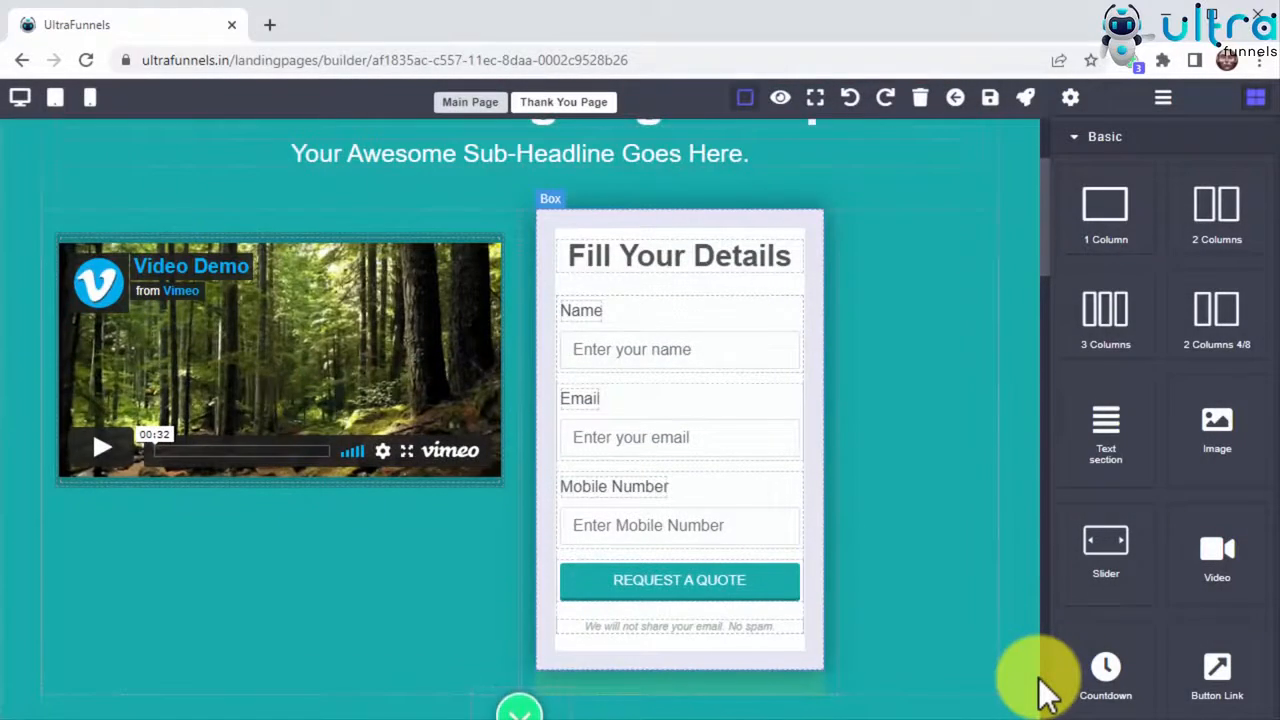
{"action": "scroll", "scroll_direction": "down", "scroll_amount": 3}
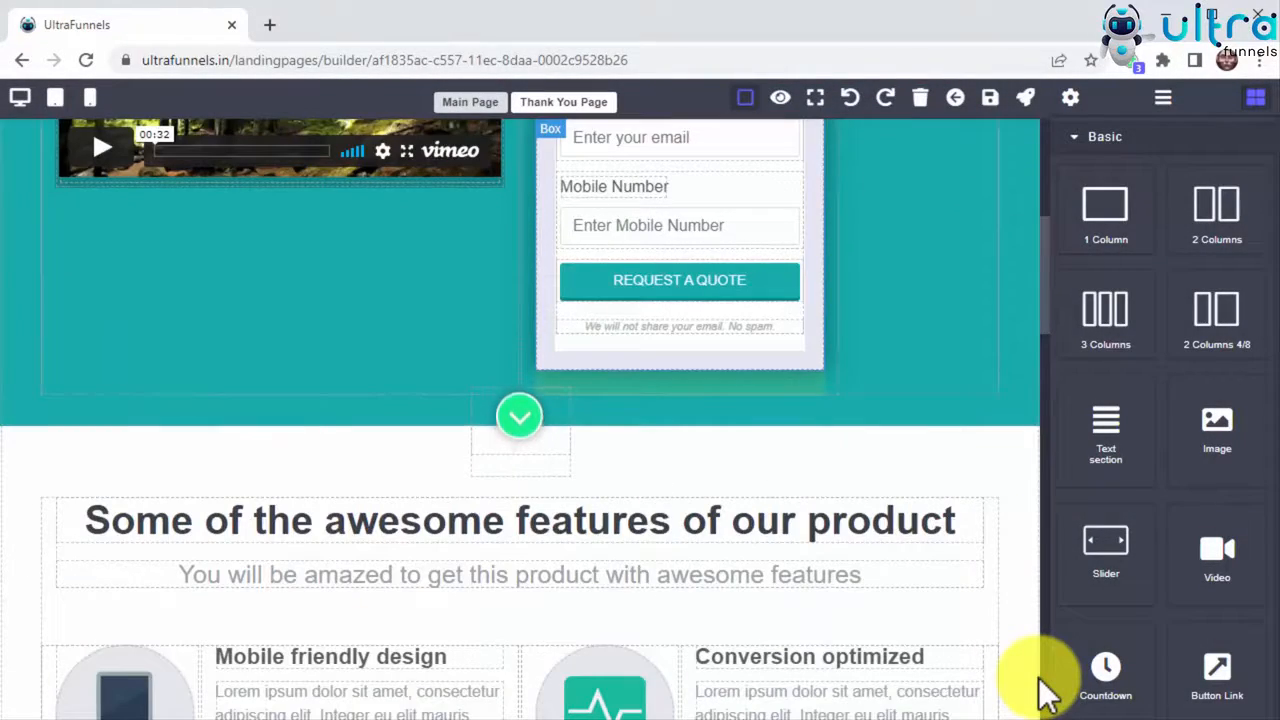
{"action": "scroll", "scroll_direction": "down", "scroll_amount": 3}
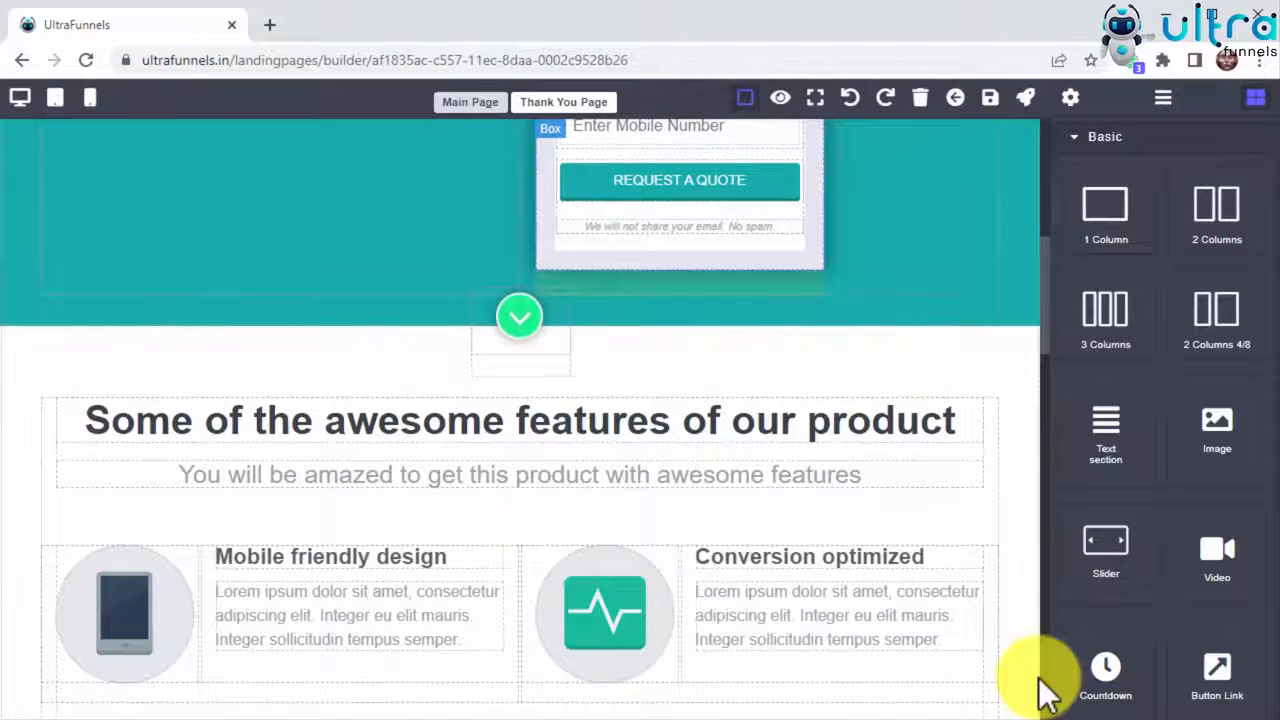
{"action": "scroll", "scroll_direction": "down", "scroll_amount": 3}
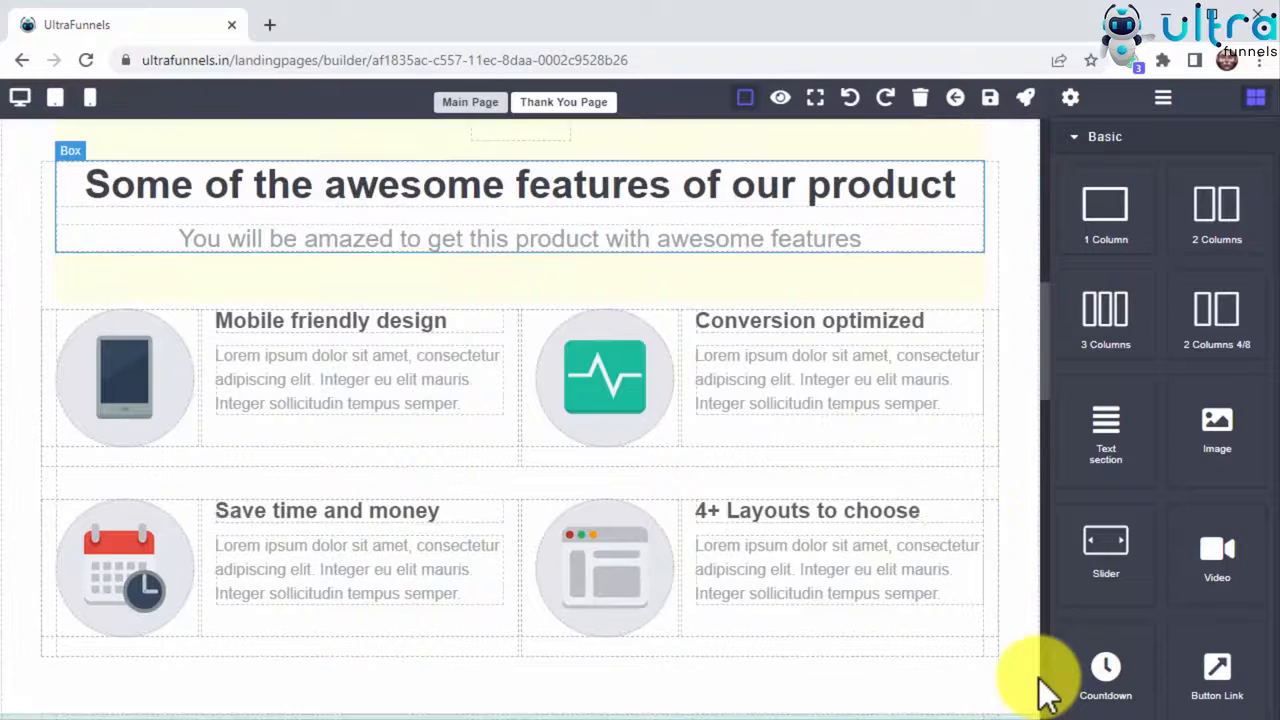
{"action": "scroll", "scroll_direction": "down", "scroll_amount": 3}
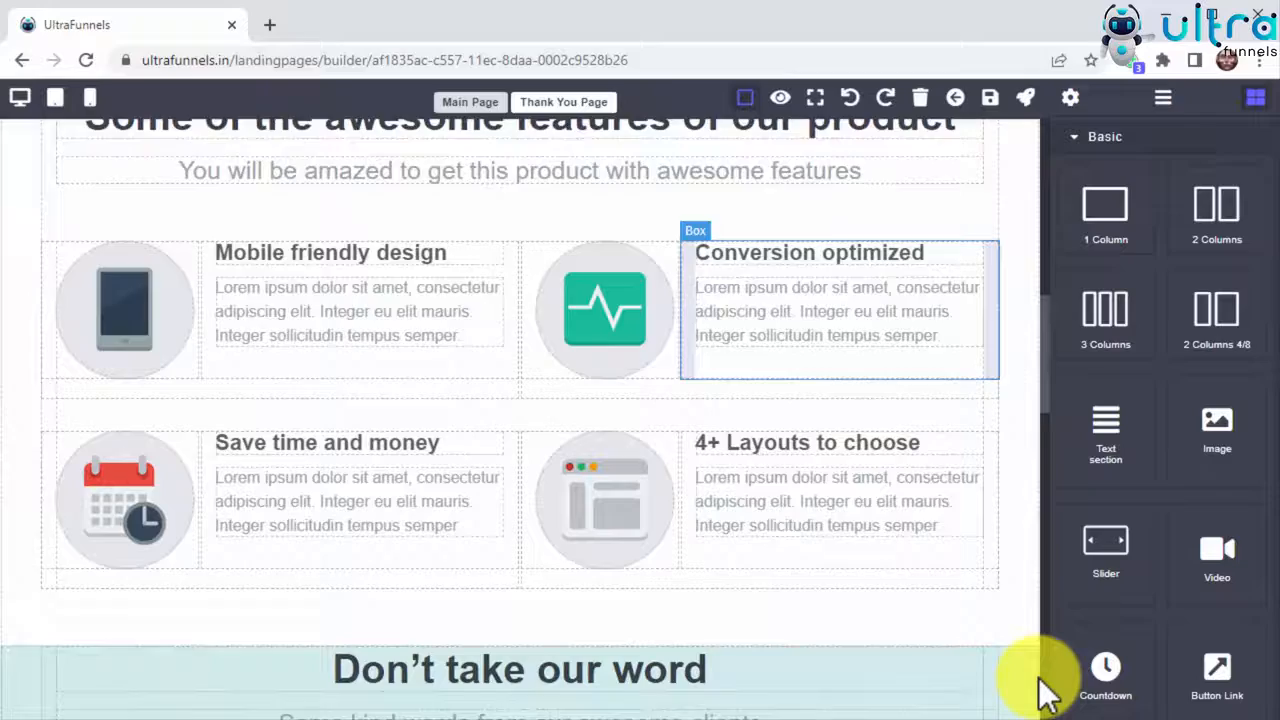
{"action": "scroll", "scroll_direction": "down", "scroll_amount": 3}
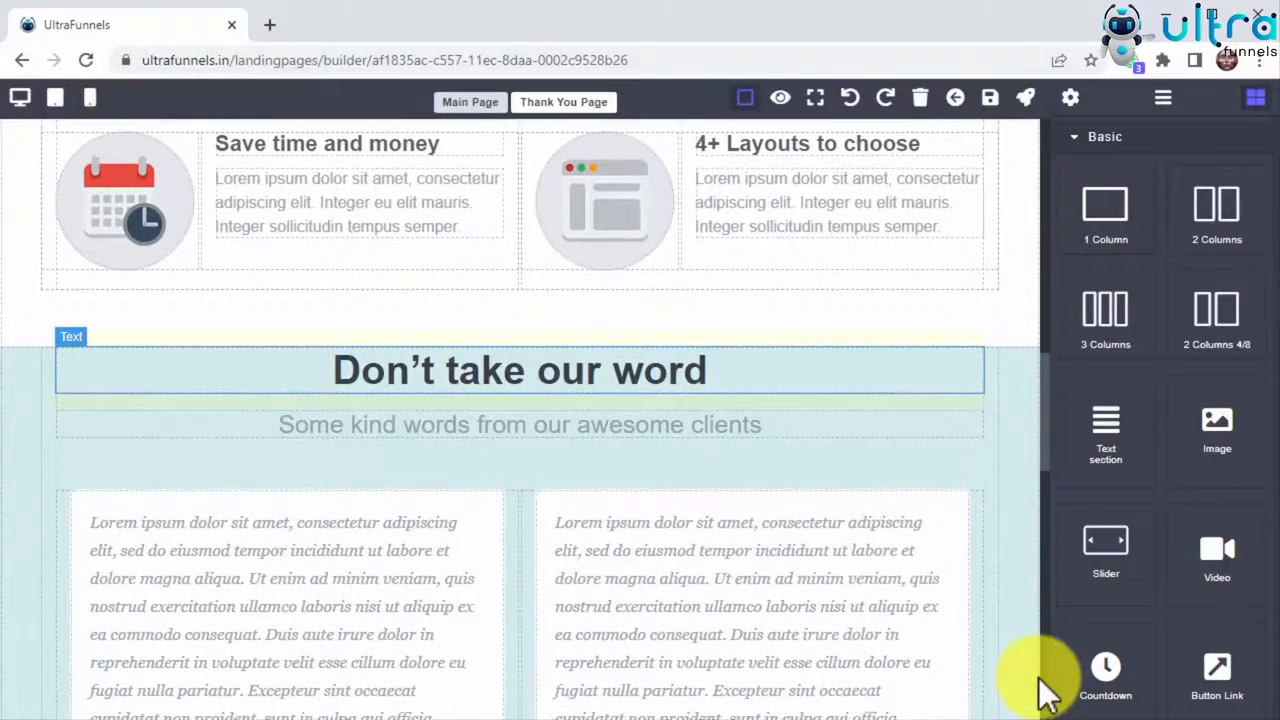
{"action": "scroll", "scroll_direction": "down", "scroll_amount": 3}
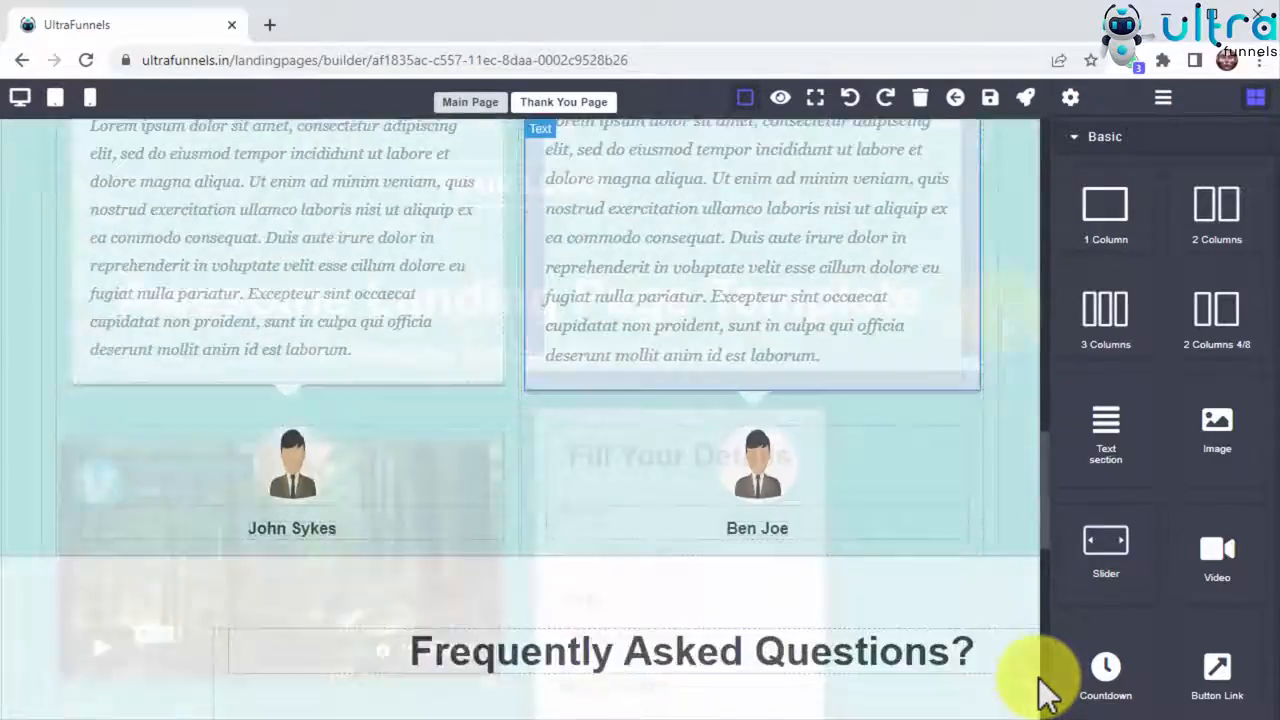
Step: Save the page and exit the builder back to the dashboard
{"action": "left_click", "coordinate": [988, 96]}
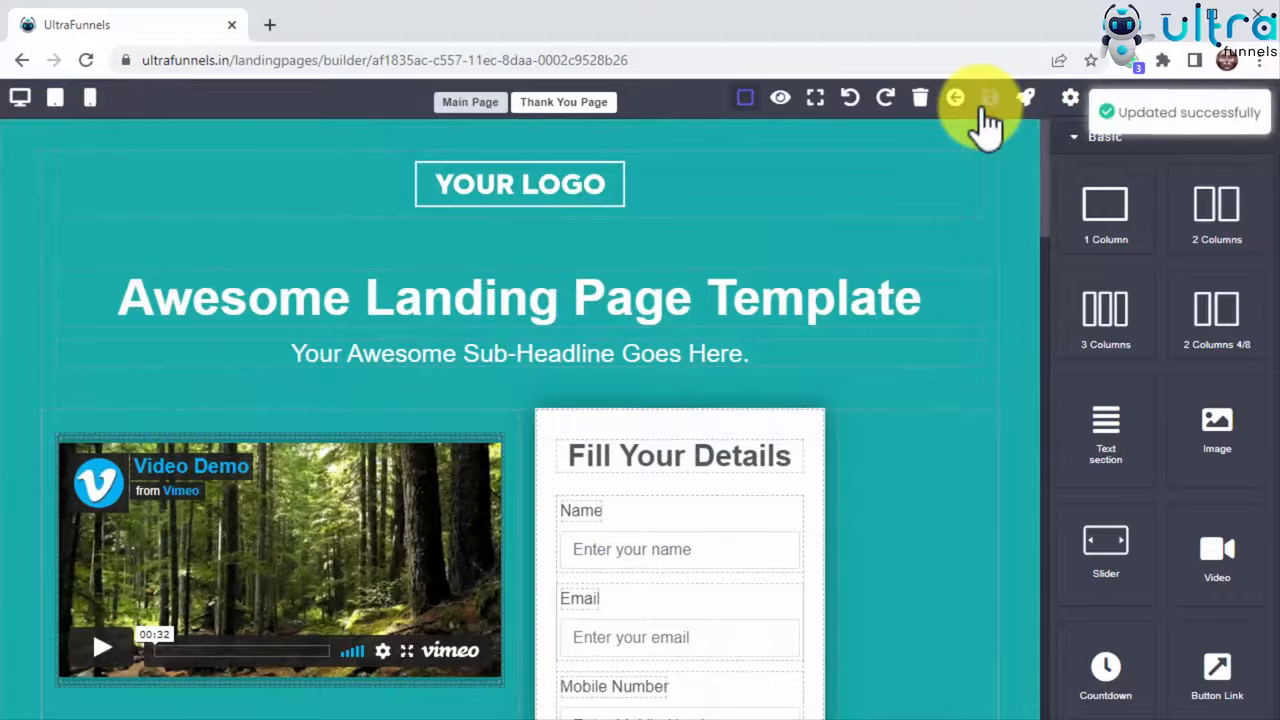
{"action": "left_click", "coordinate": [1070, 98]}
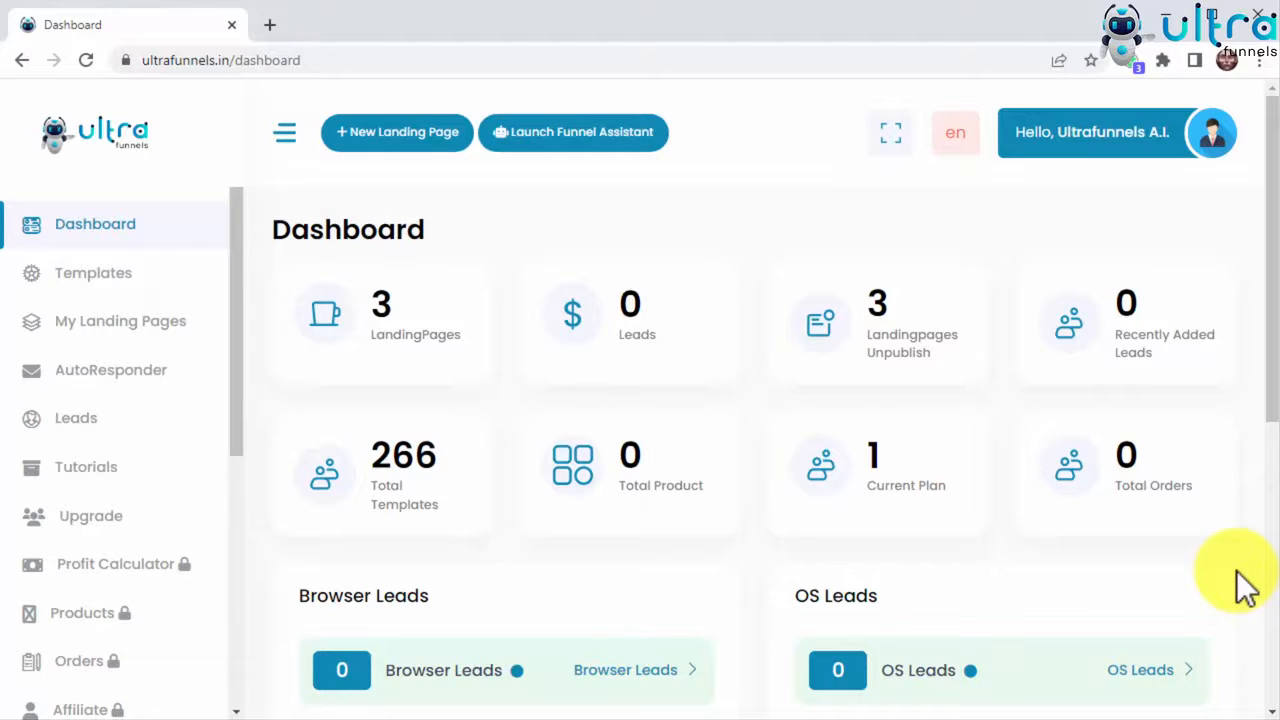
{"action": "mouse_move", "coordinate": [502, 216]}
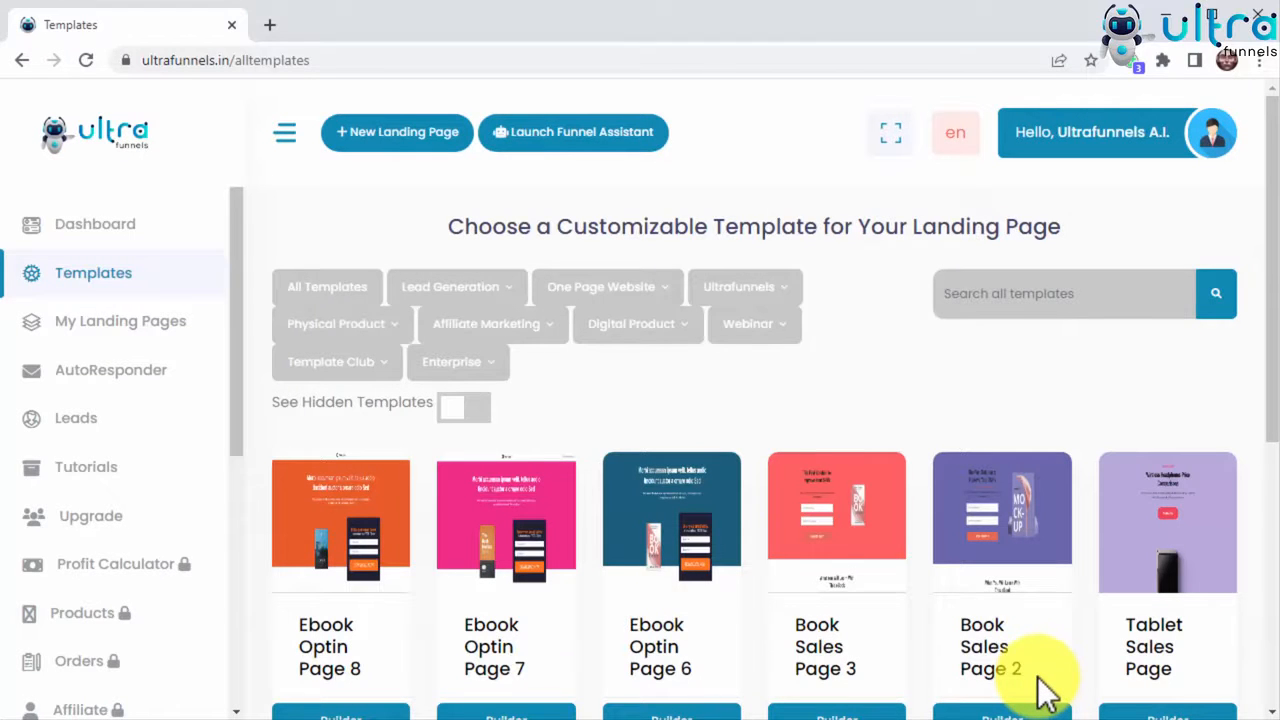
{"action": "mouse_move", "coordinate": [980, 590]}
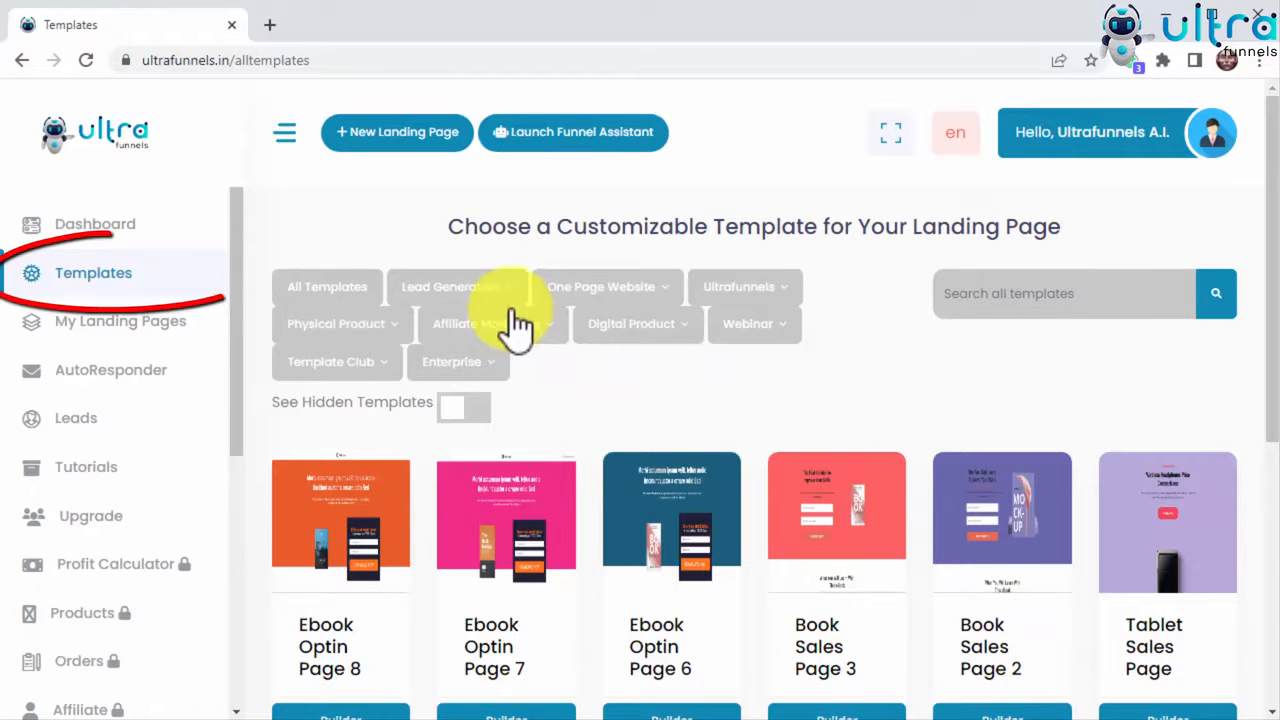
Step: Filter the Templates gallery to Physical Product > PP-Health and scroll to Endurance Gel
{"action": "left_click", "coordinate": [450, 288]}
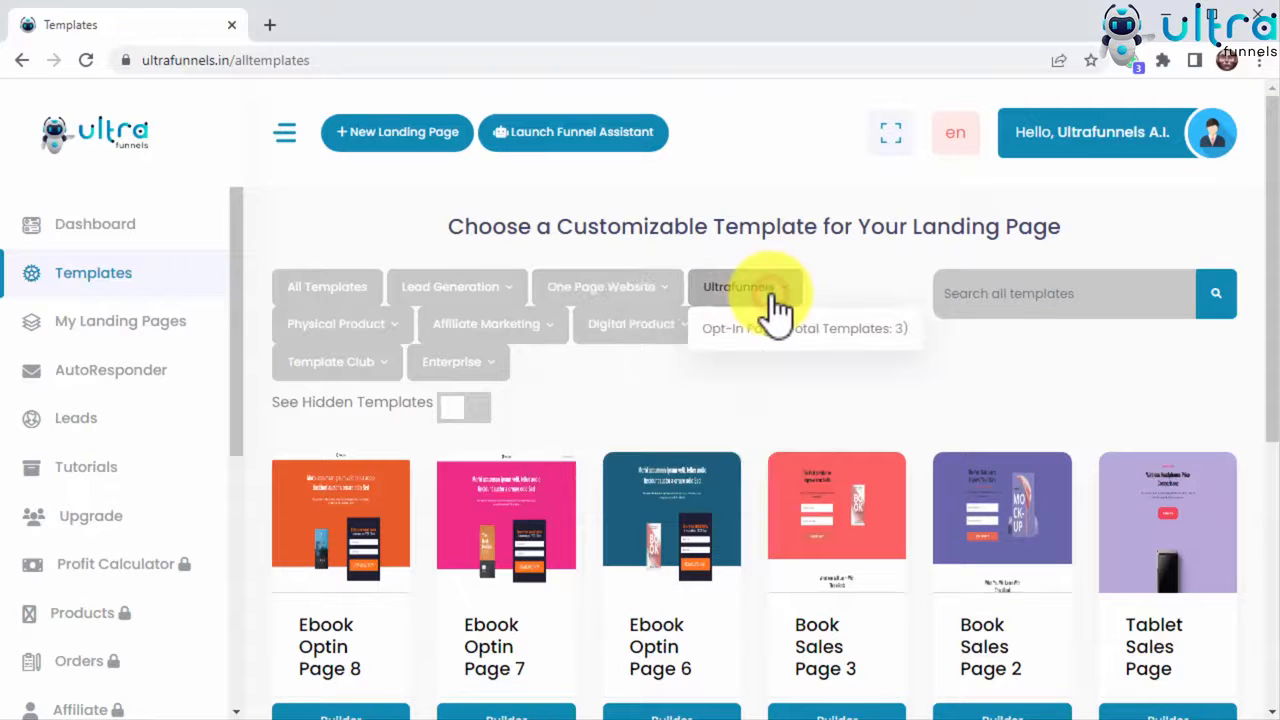
{"action": "left_click", "coordinate": [342, 324]}
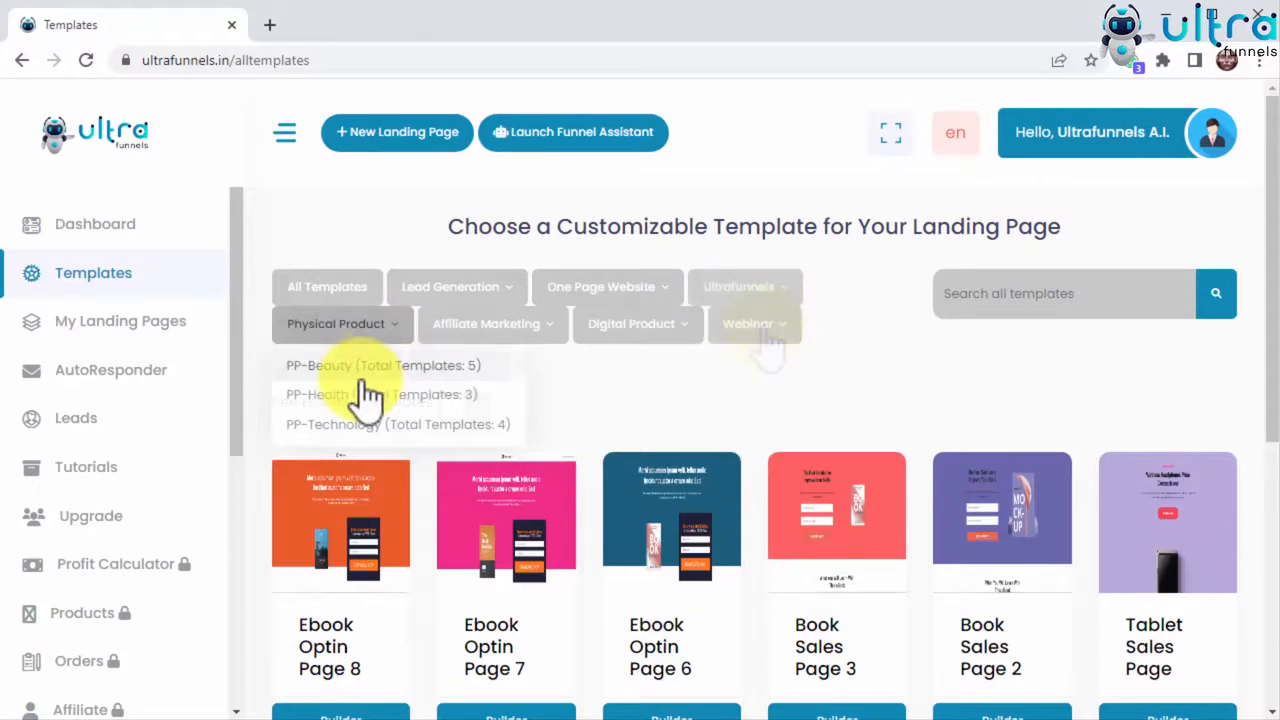
{"action": "left_click", "coordinate": [360, 394]}
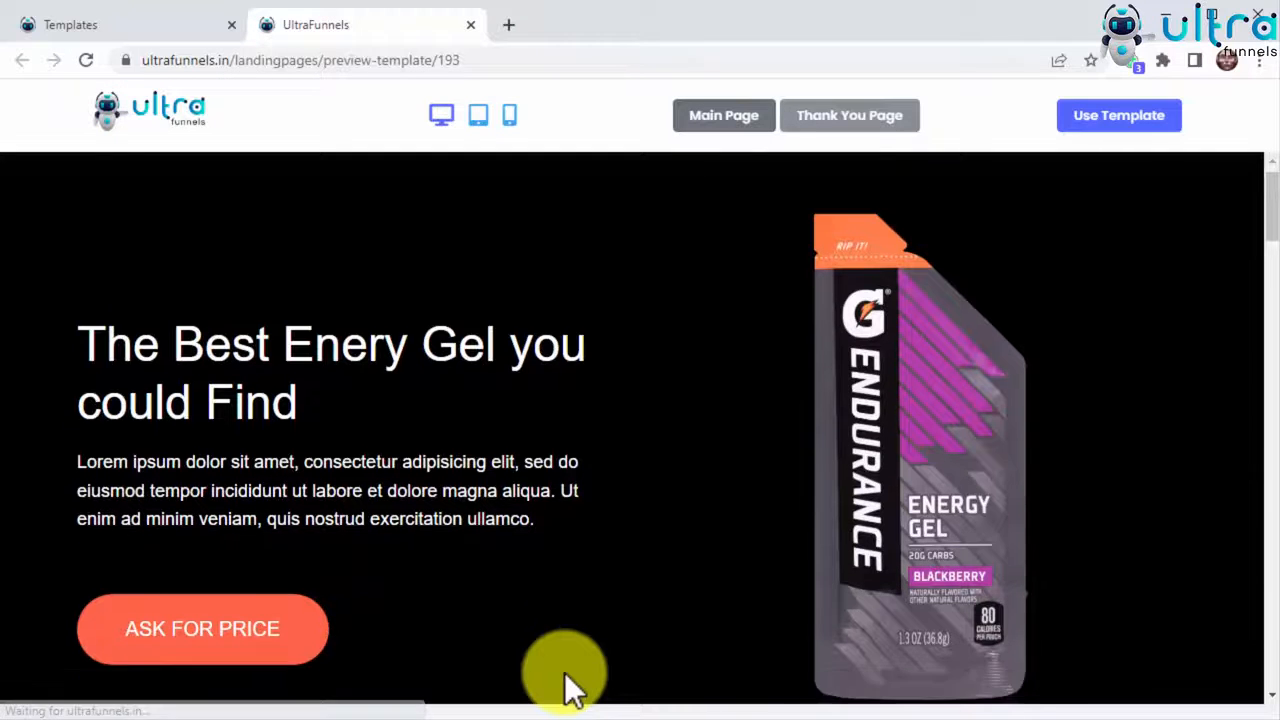
{"action": "scroll", "scroll_direction": "down", "scroll_amount": 3}
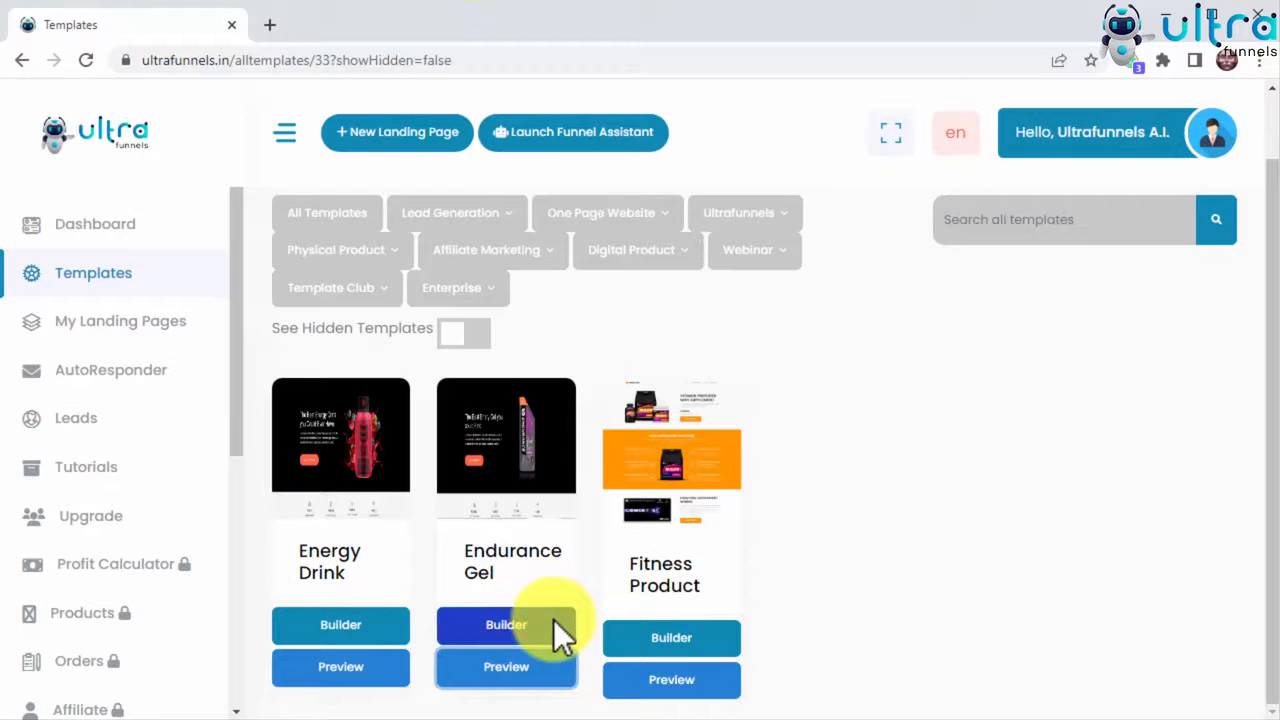
Step: Create a page named 'Health Product' from the Endurance Gel template and open its builder
{"action": "left_click", "coordinate": [504, 624]}
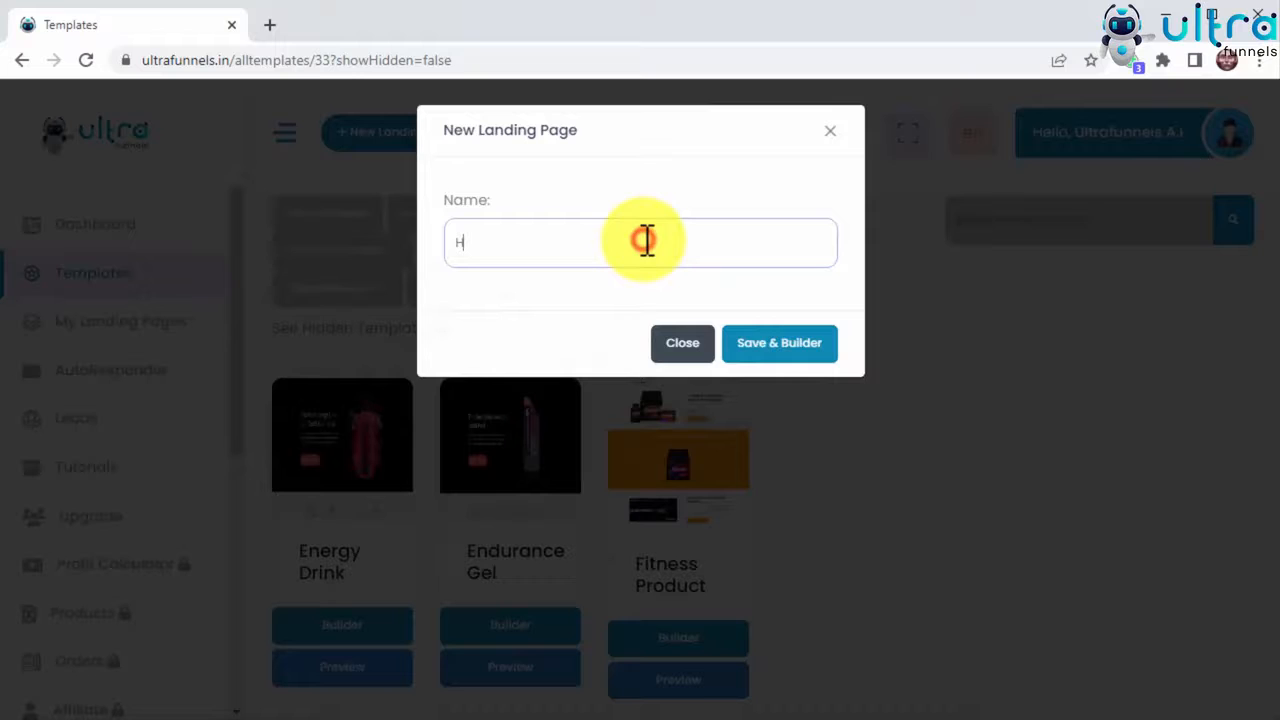
{"action": "type", "text": "ealth Product"}
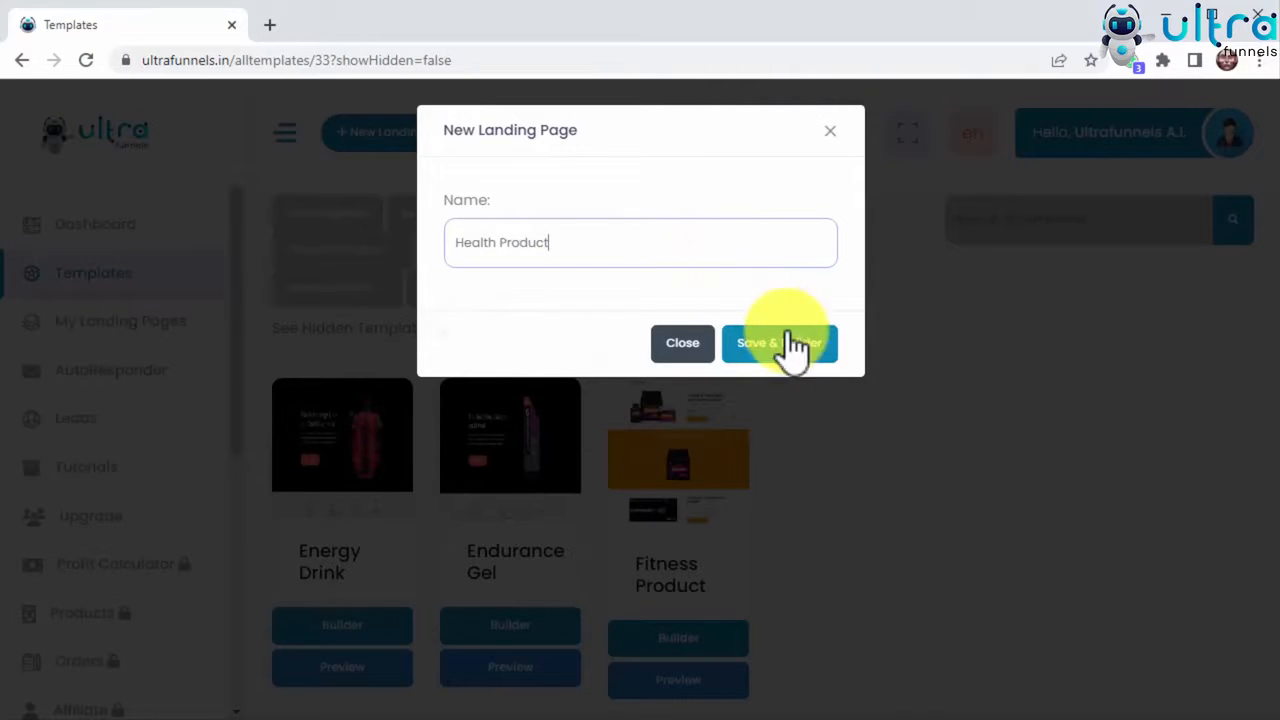
{"action": "left_click", "coordinate": [780, 344]}
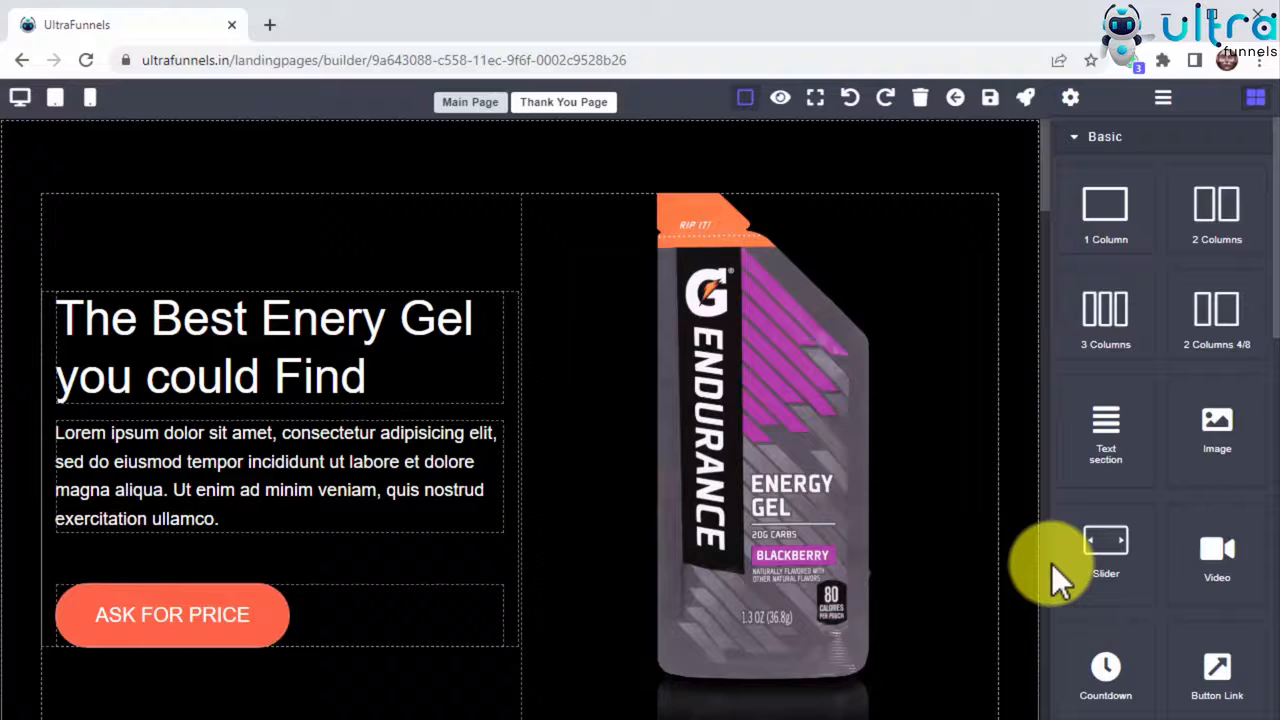
Step: Scroll to place the countdown with 'Be Quick! Price Will 2X...' below the hero
{"action": "scroll", "scroll_direction": "down", "scroll_amount": 3}
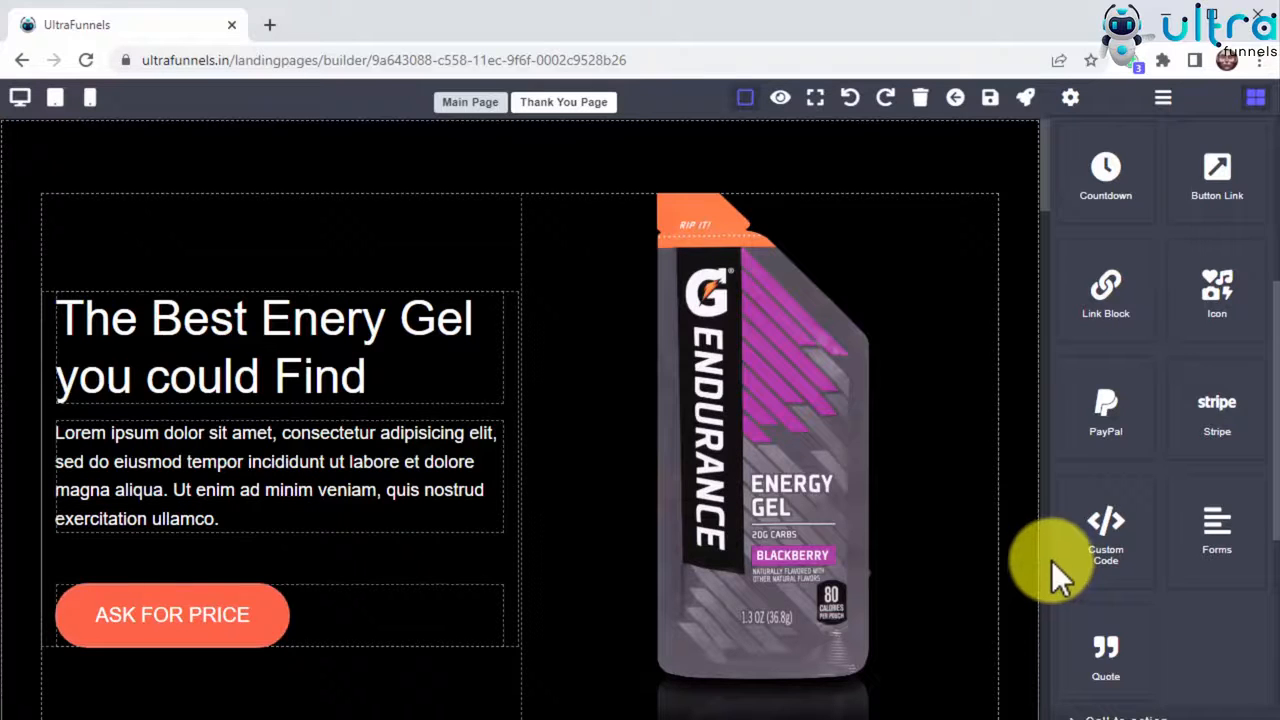
{"action": "scroll", "scroll_direction": "down", "scroll_amount": 3}
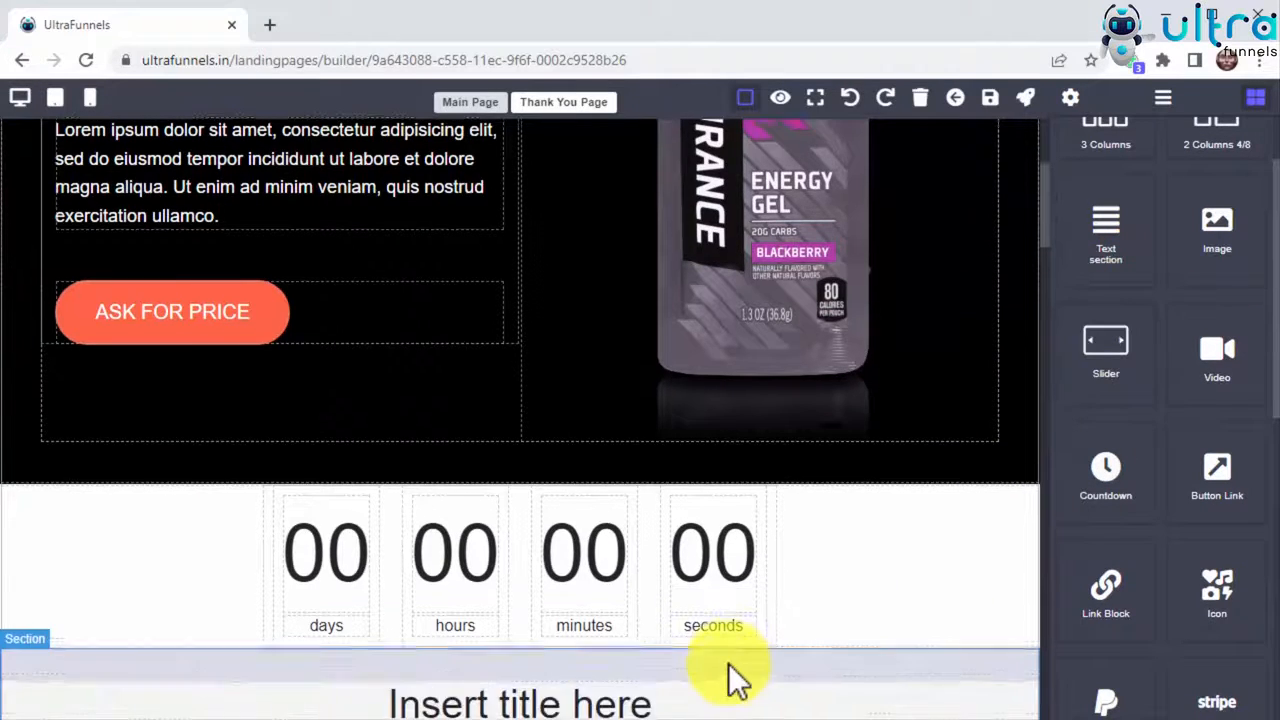
{"action": "scroll", "scroll_direction": "down", "scroll_amount": 3}
{"action": "type", "text": "Be Quick! Price Will 2X After This Countdown Expires!"}
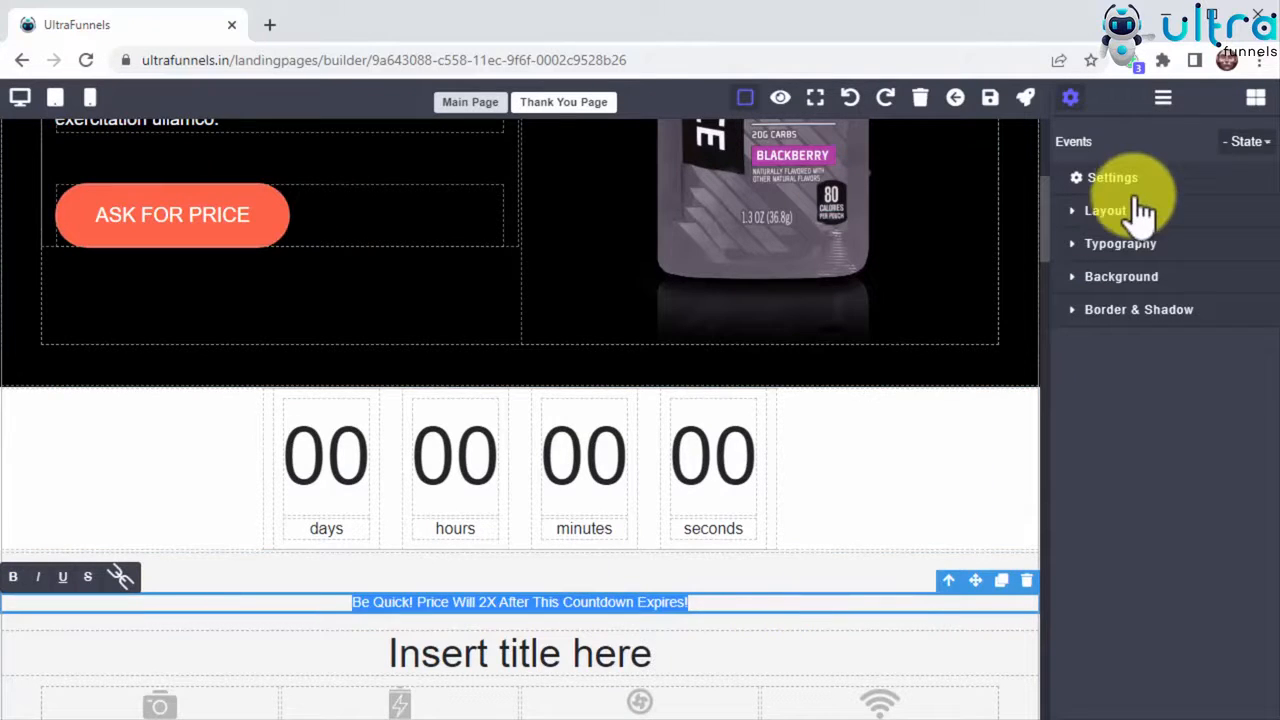
Step: Set the countdown caption's typography font size to 43
{"action": "left_click", "coordinate": [1112, 176]}
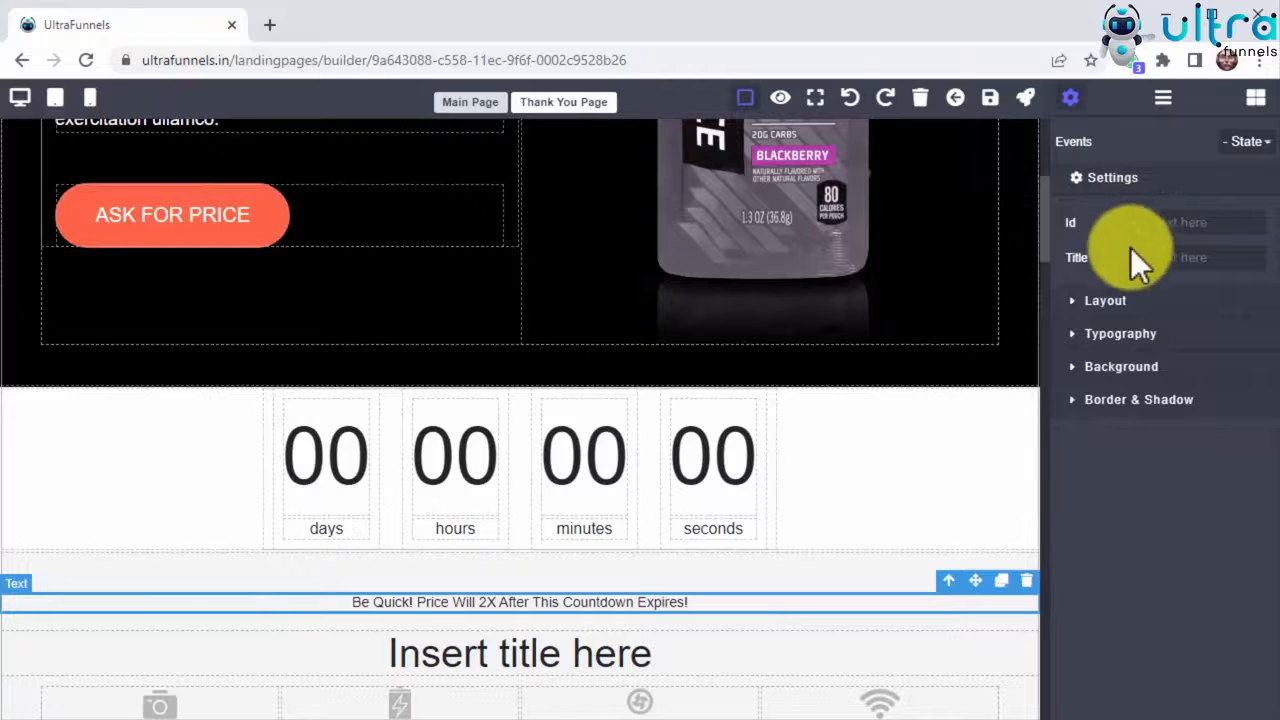
{"action": "left_click", "coordinate": [1120, 332]}
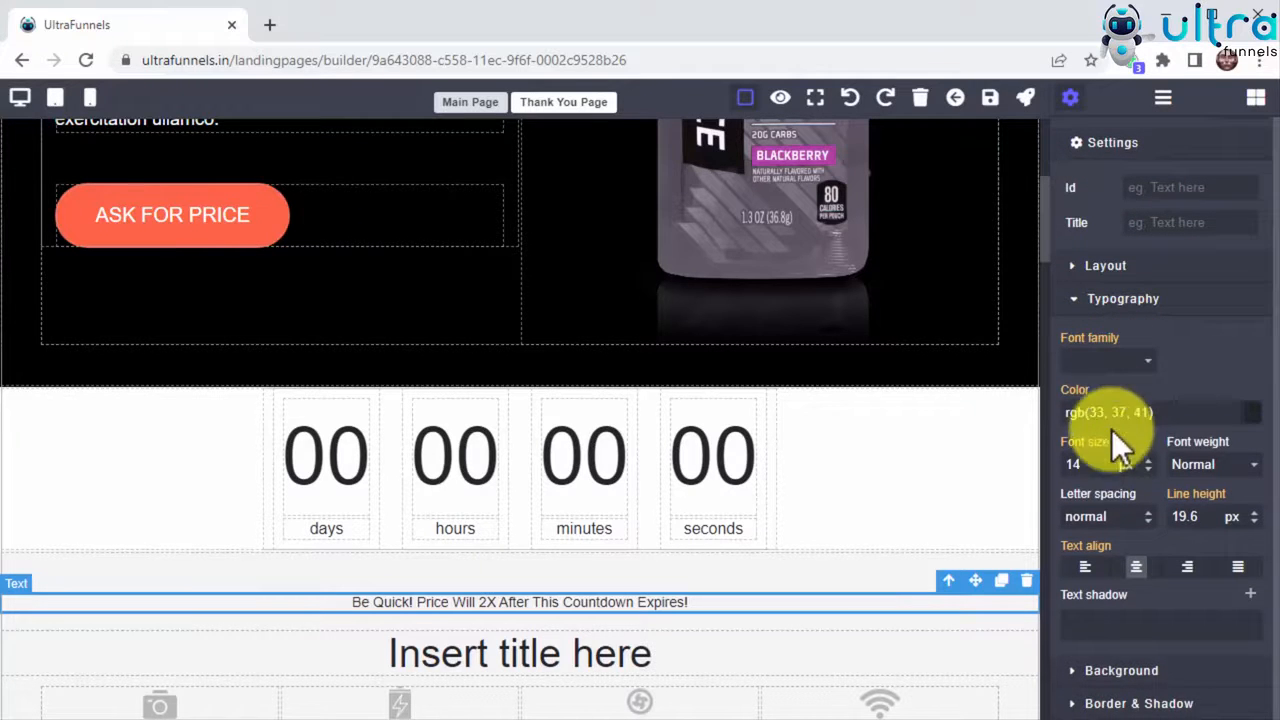
{"action": "mouse_move", "coordinate": [1136, 478]}
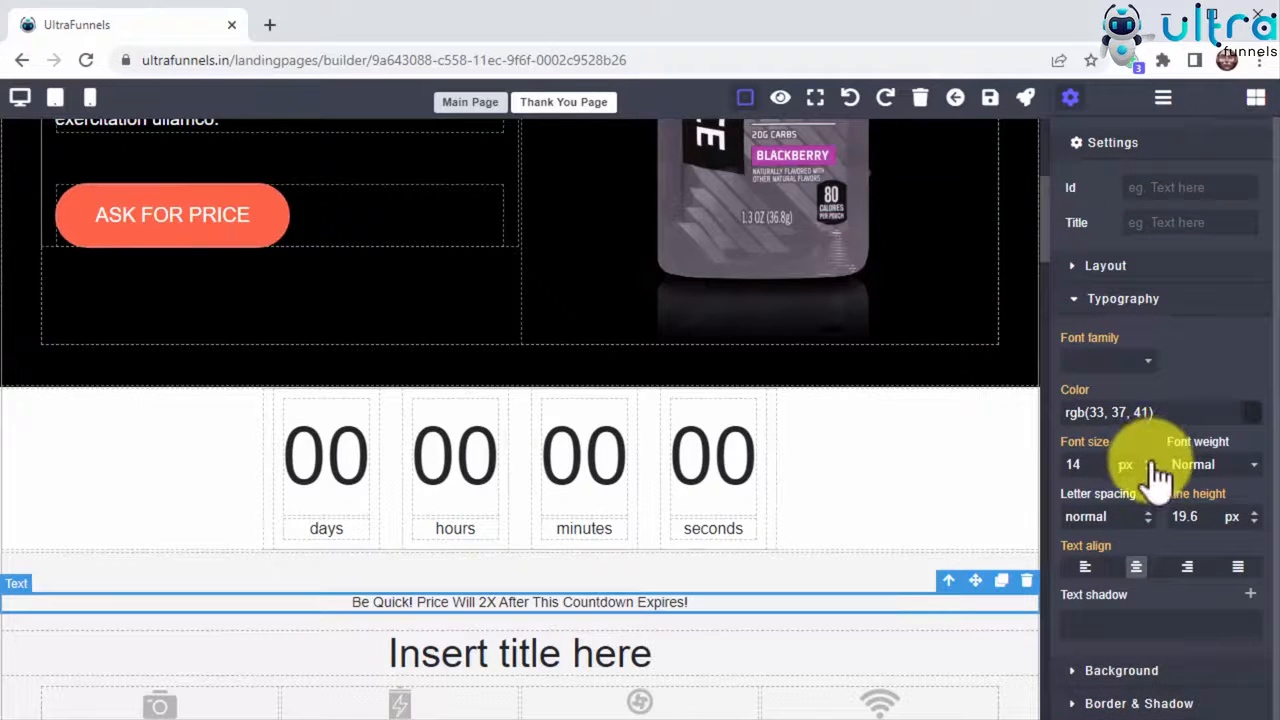
{"action": "type", "text": "43"}
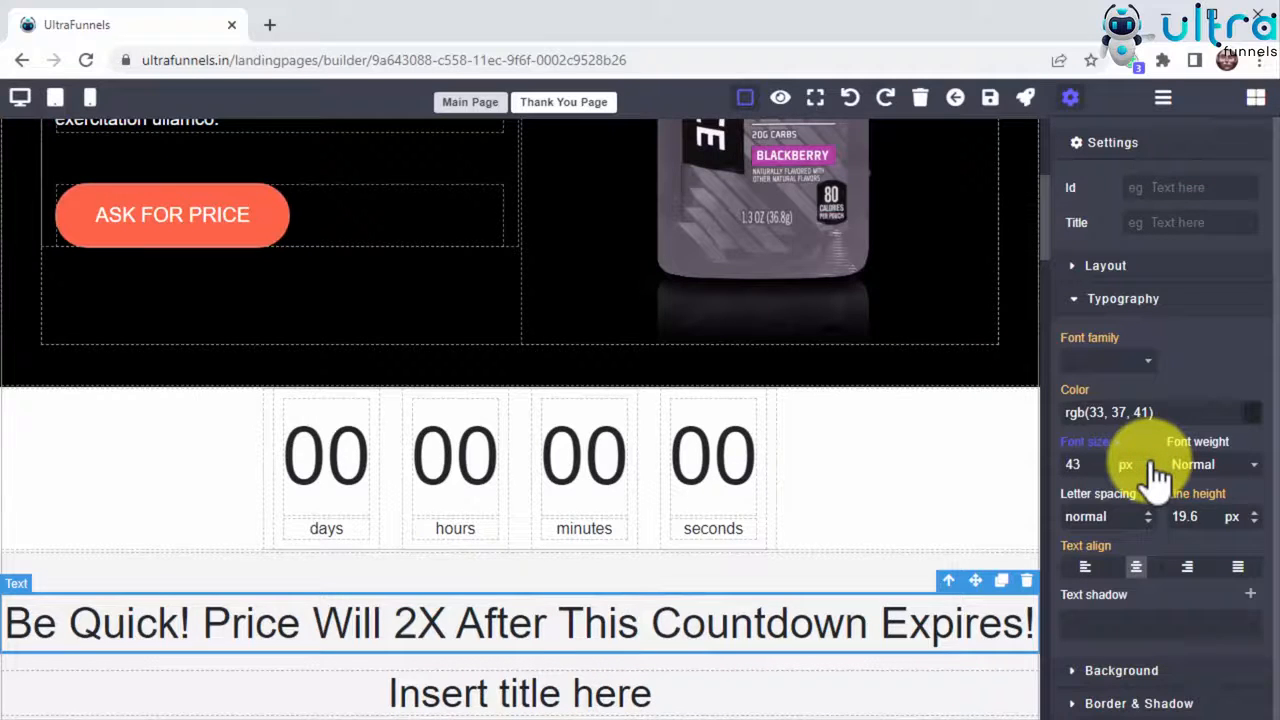
Step: Bring up the full list of element categories that can be added to the page
{"action": "left_click", "coordinate": [1250, 96]}
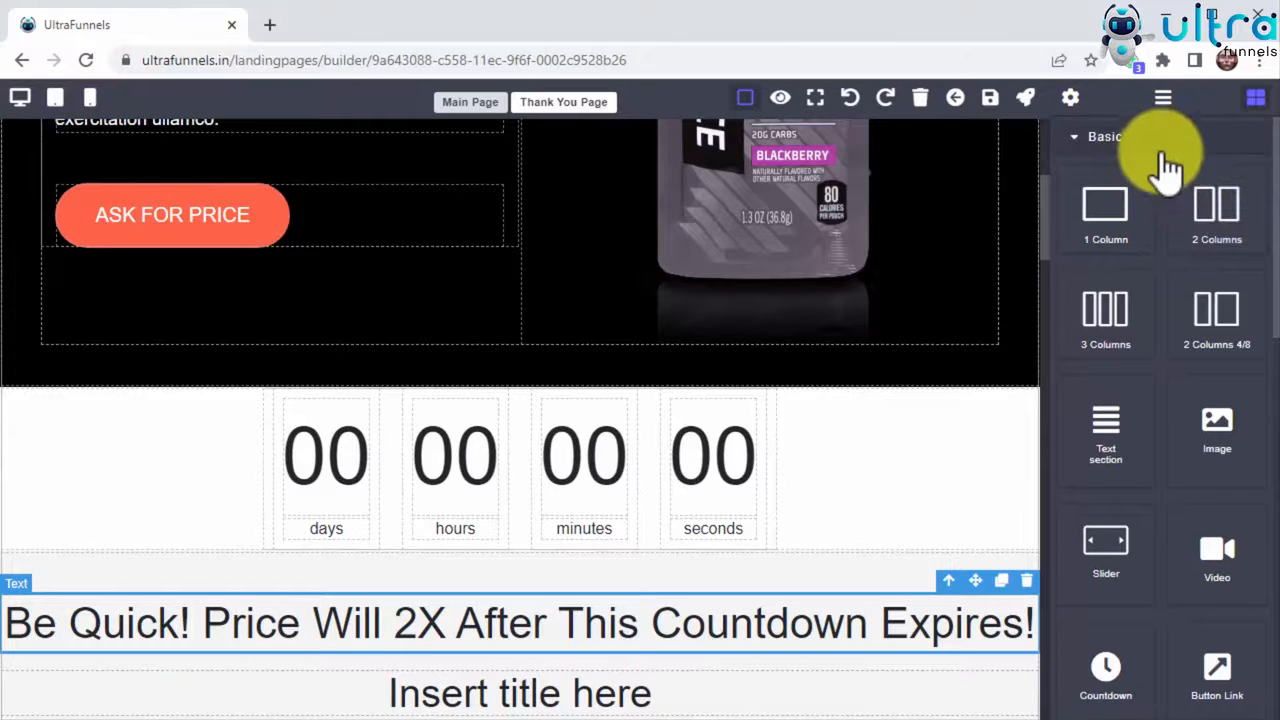
{"action": "left_click", "coordinate": [1102, 136]}
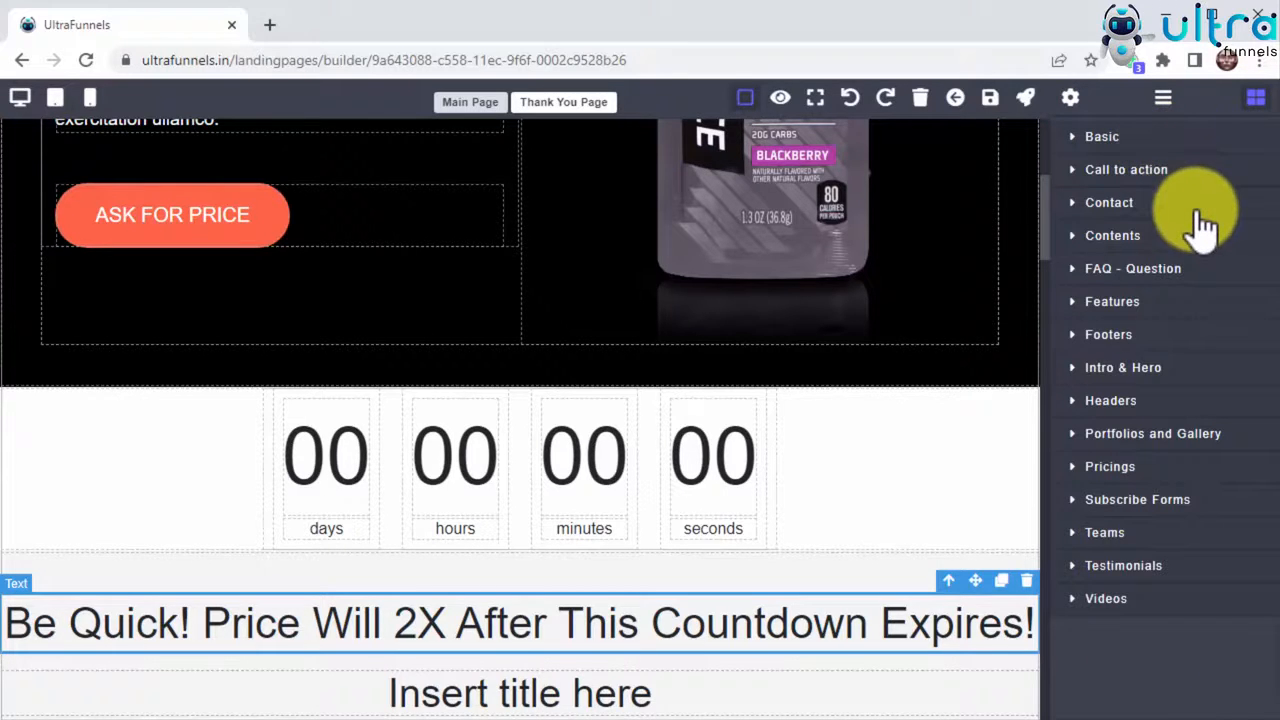
{"action": "mouse_move", "coordinate": [1236, 444]}
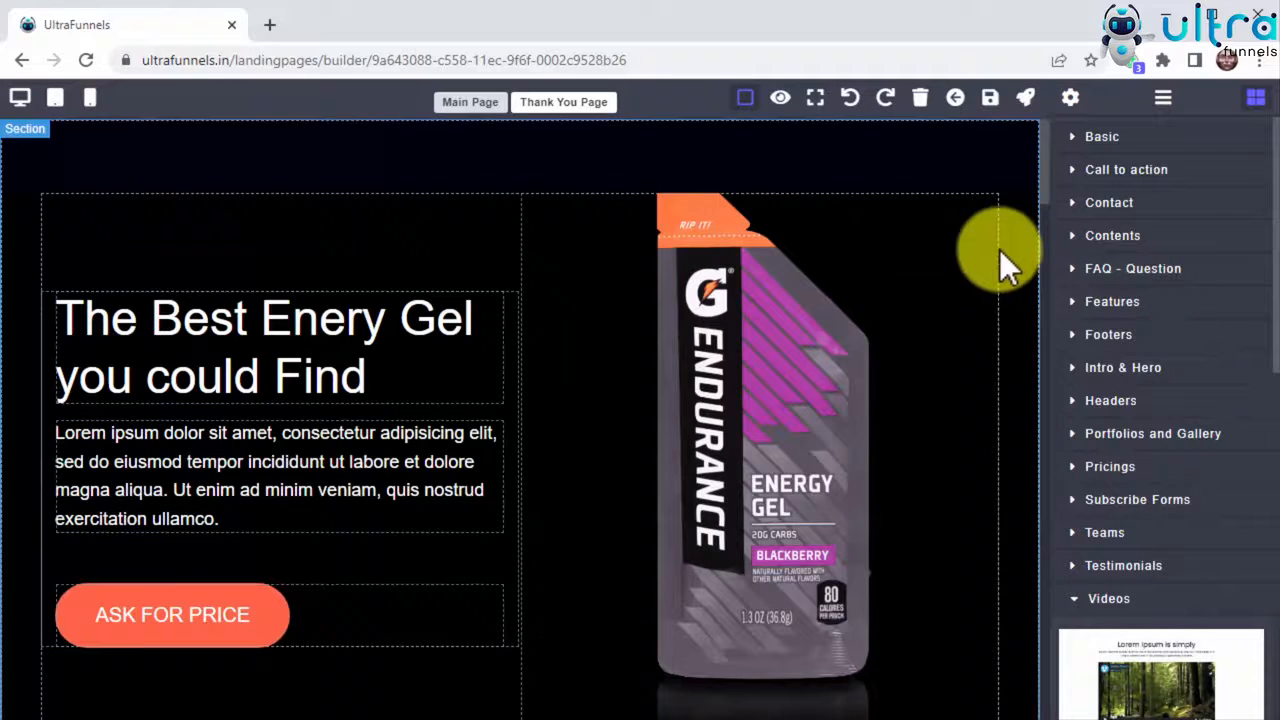
Step: Review the page's general settings, leaving the favicon image unchanged
{"action": "left_click", "coordinate": [992, 96]}
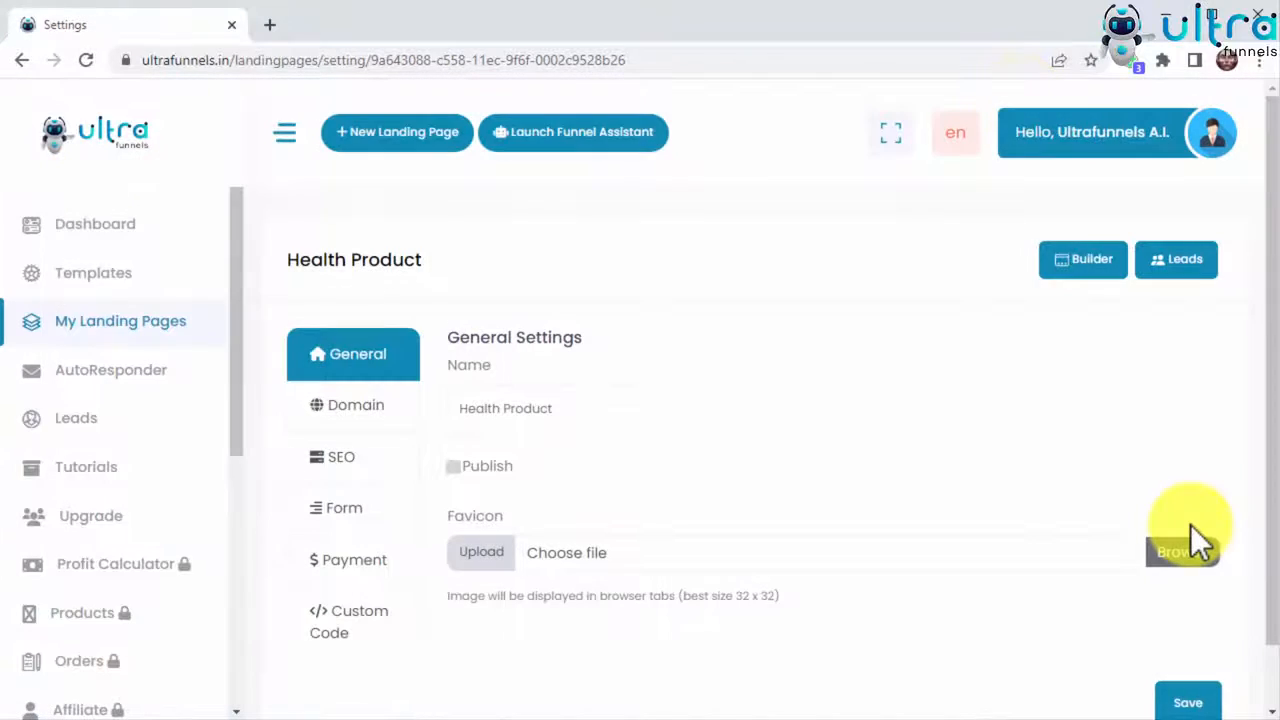
{"action": "mouse_move", "coordinate": [1084, 510]}
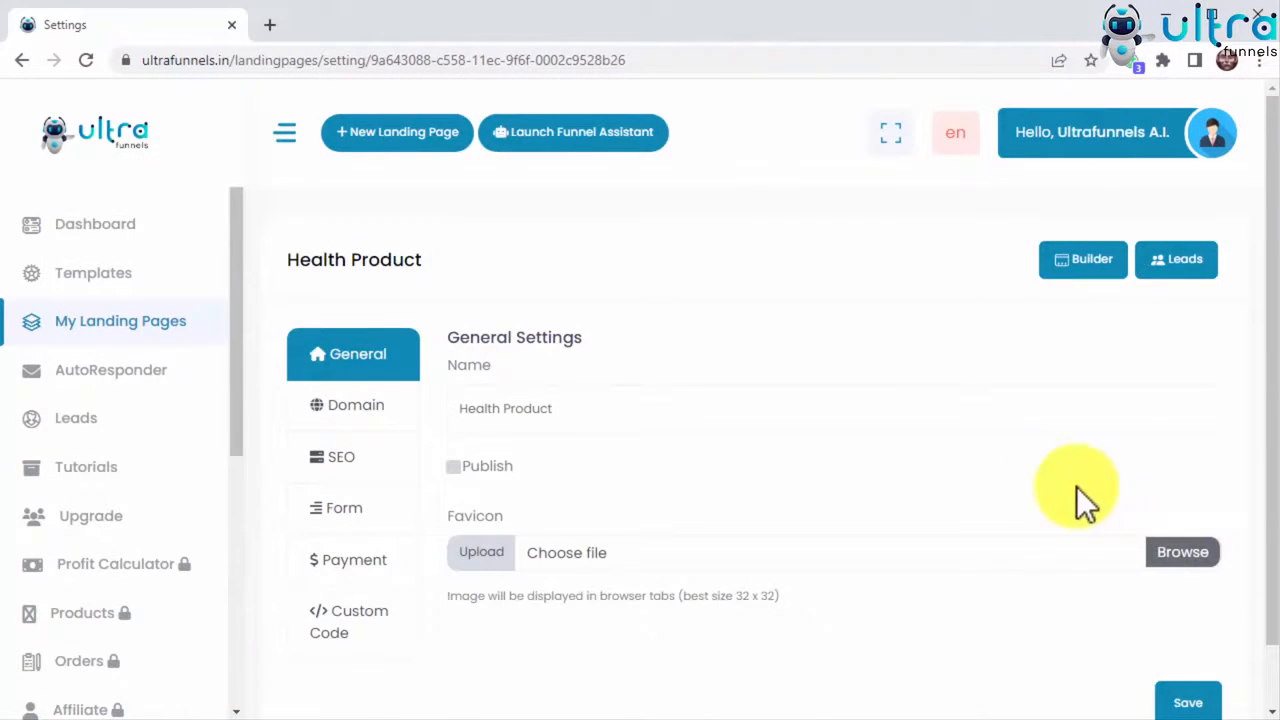
{"action": "left_click", "coordinate": [784, 408]}
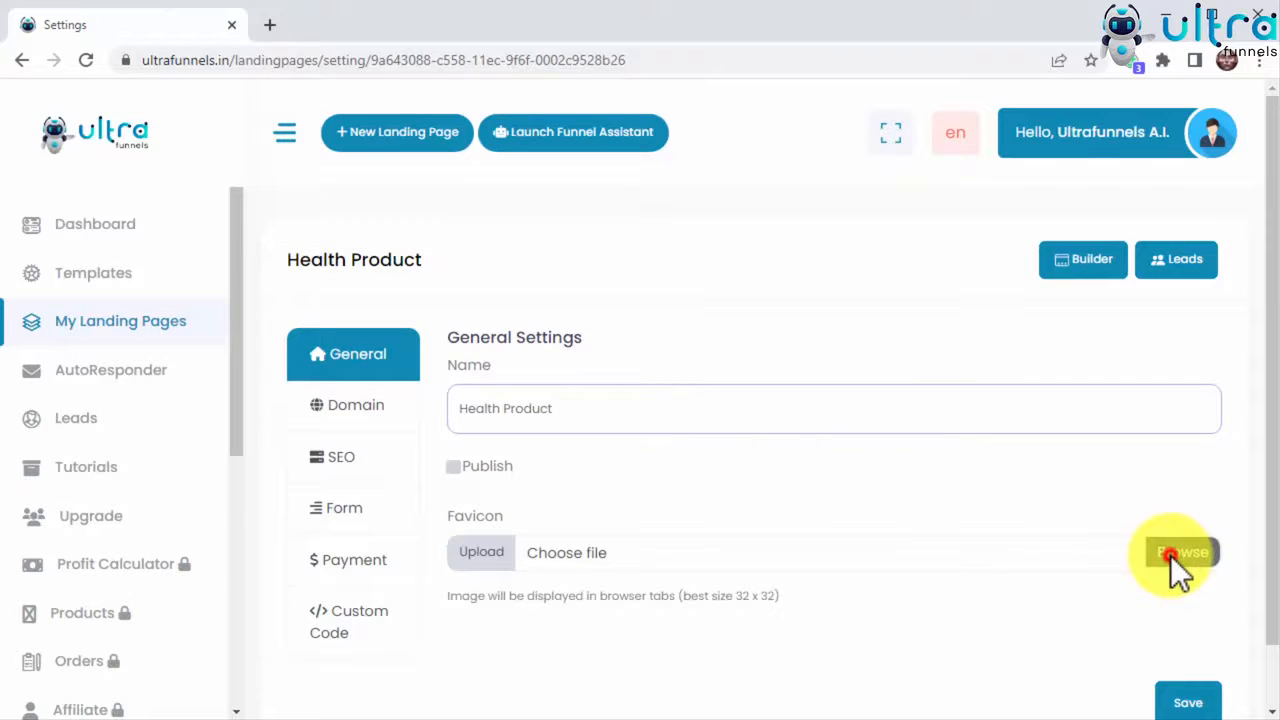
{"action": "left_click", "coordinate": [1180, 552]}
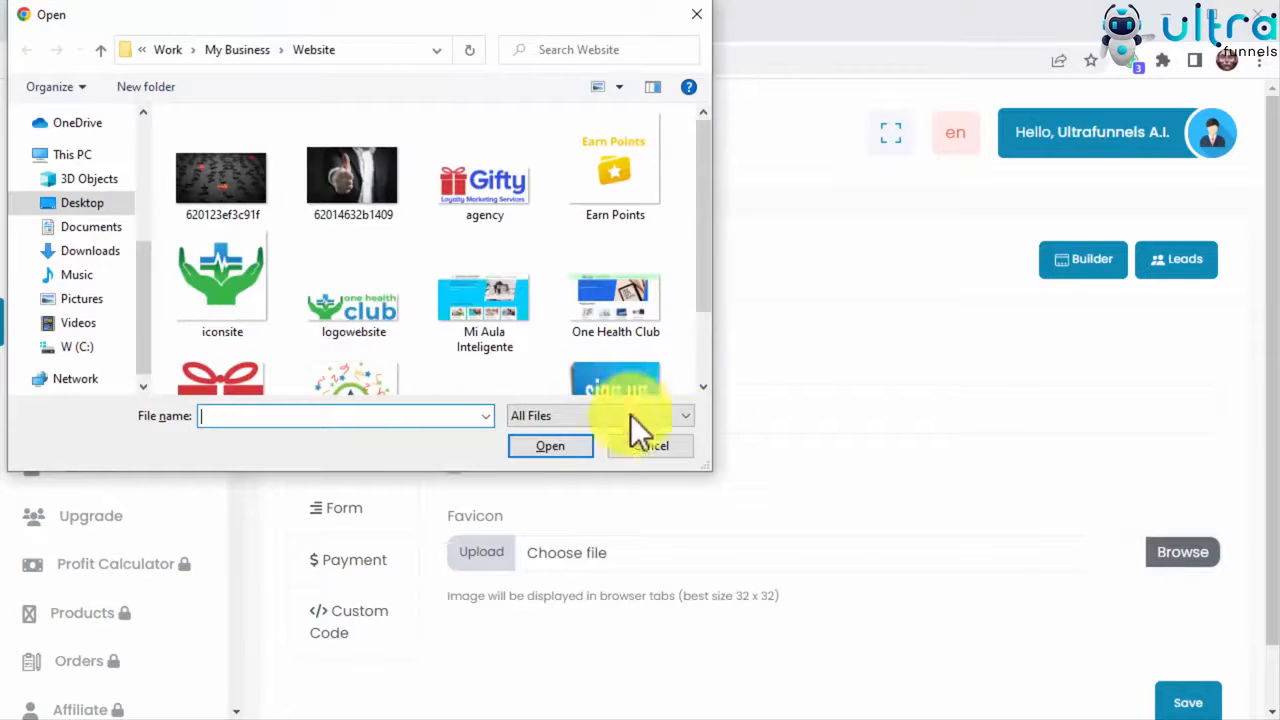
{"action": "left_click", "coordinate": [650, 446]}
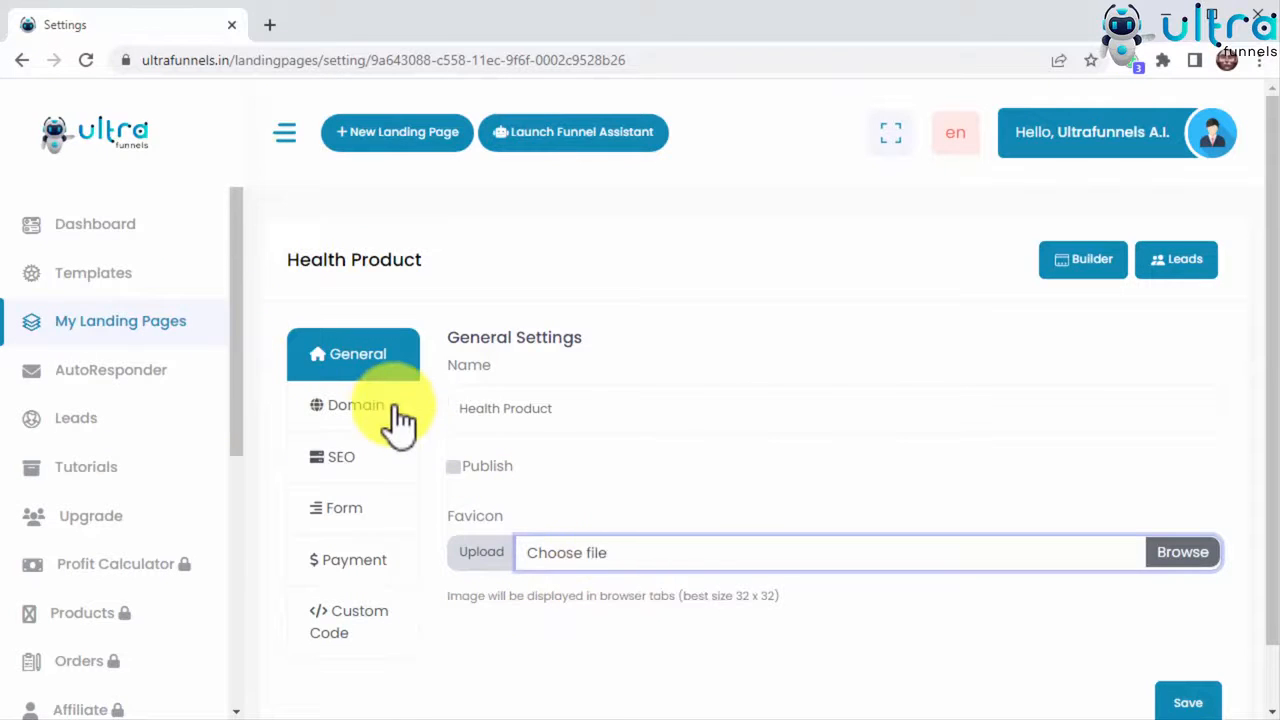
Step: Browse the Domain, SEO, Form, Payment and Custom Code settings without changes
{"action": "left_click", "coordinate": [356, 404]}
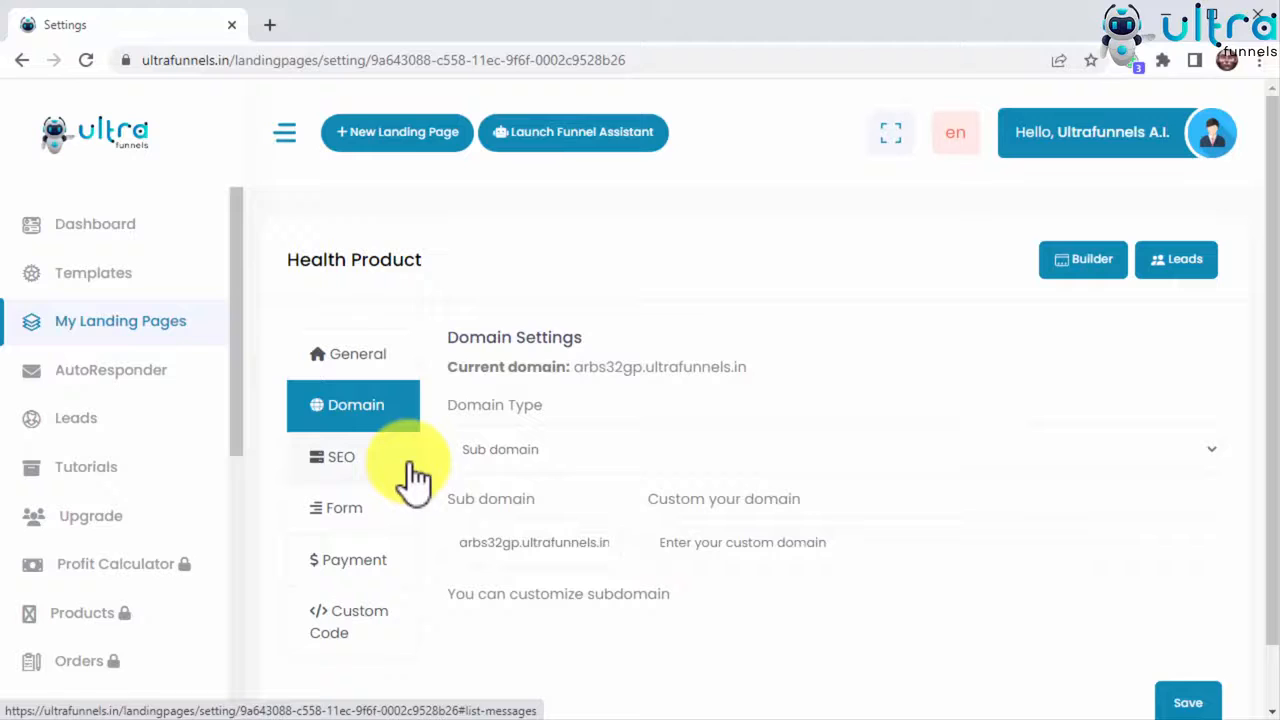
{"action": "left_click", "coordinate": [340, 456]}
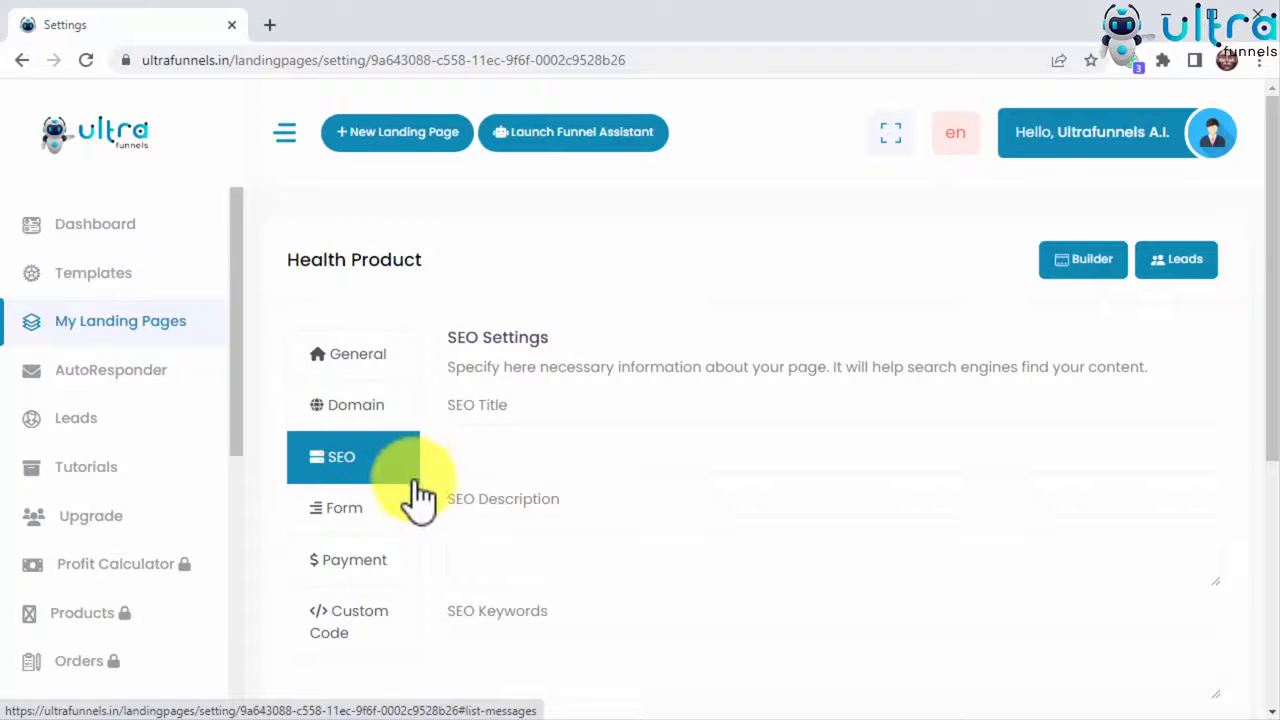
{"action": "scroll", "scroll_direction": "down", "scroll_amount": 3}
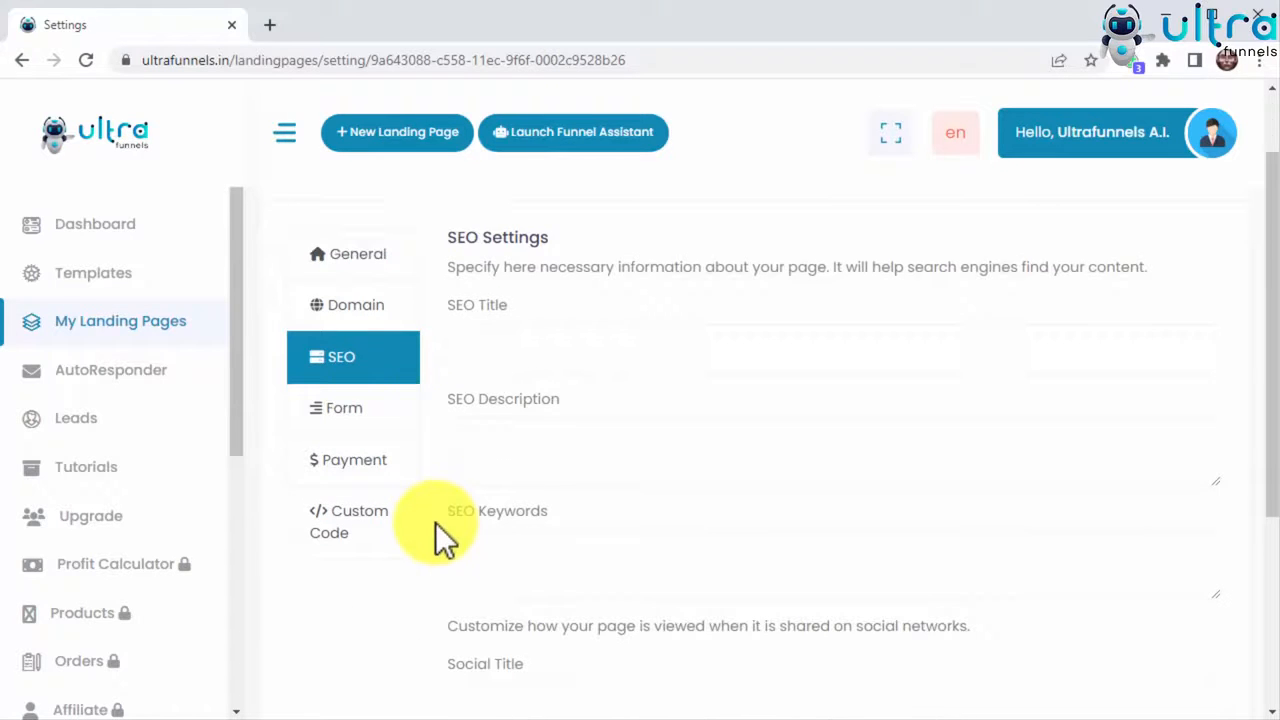
{"action": "left_click", "coordinate": [344, 408]}
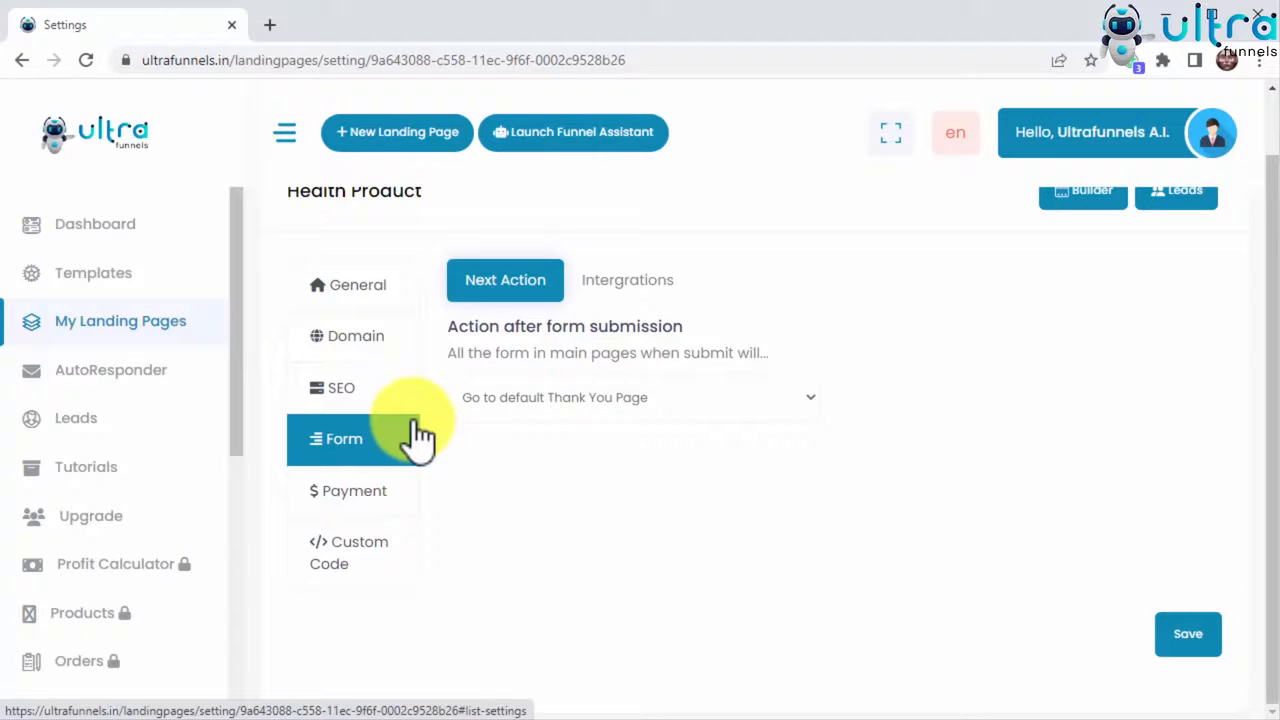
{"action": "left_click", "coordinate": [356, 492]}
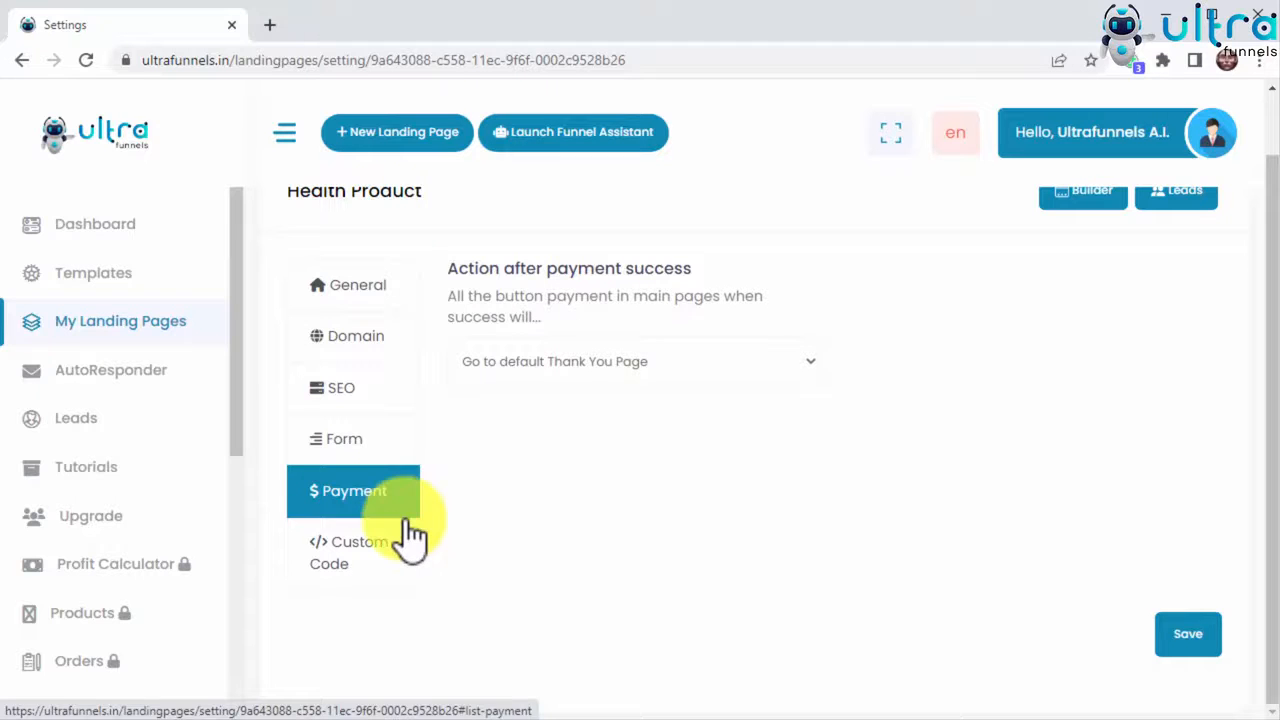
{"action": "left_click", "coordinate": [350, 552]}
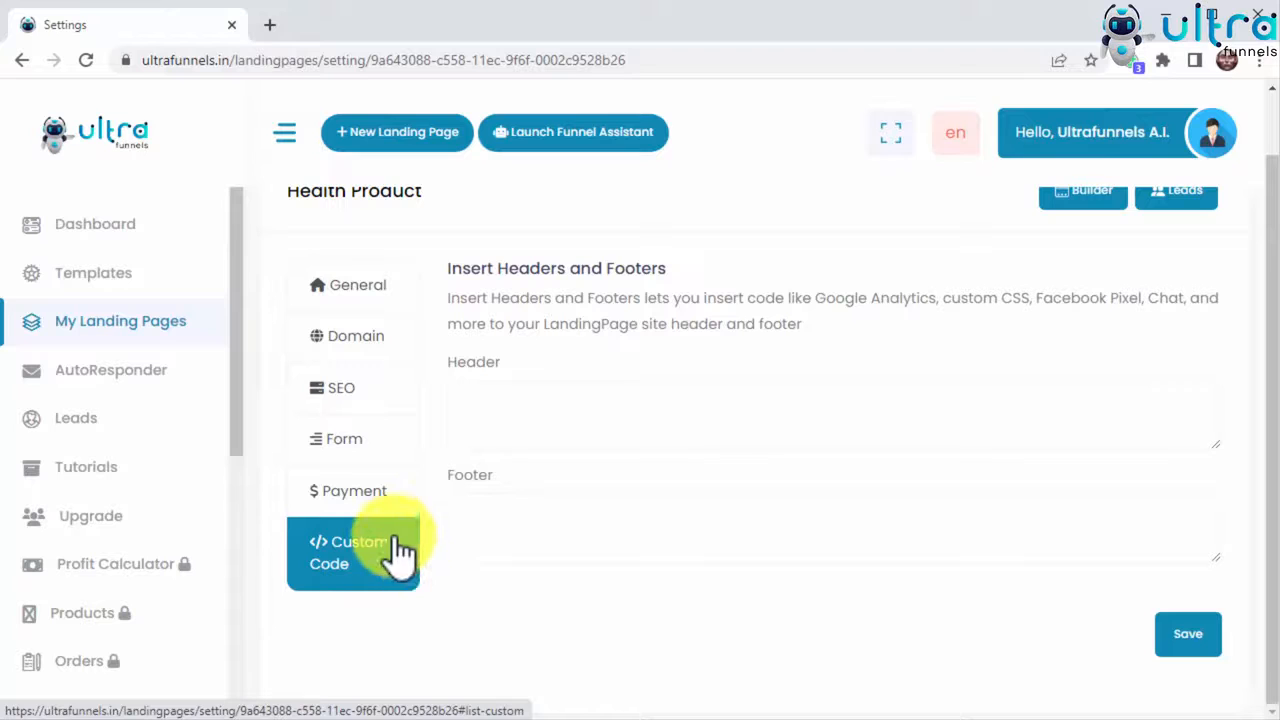
{"action": "mouse_move", "coordinate": [396, 296]}
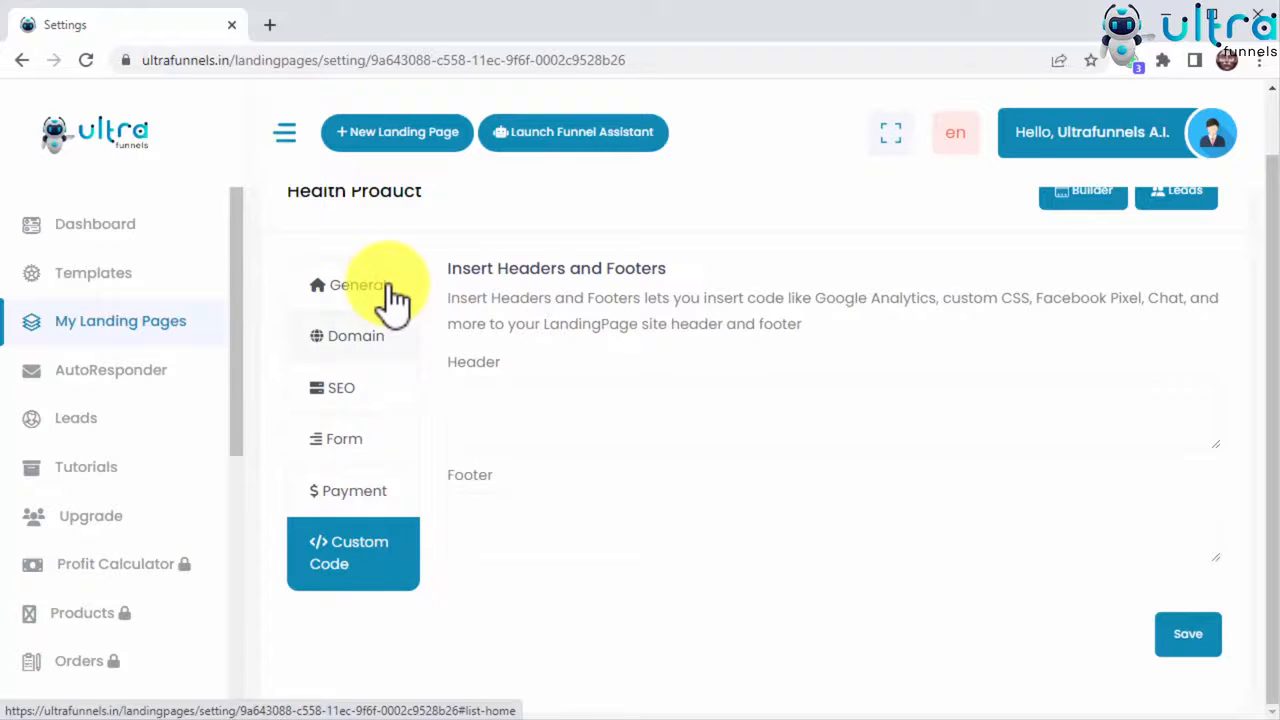
Step: Save the general settings with Publish turned on and return to My Landing Pages
{"action": "left_click", "coordinate": [356, 284]}
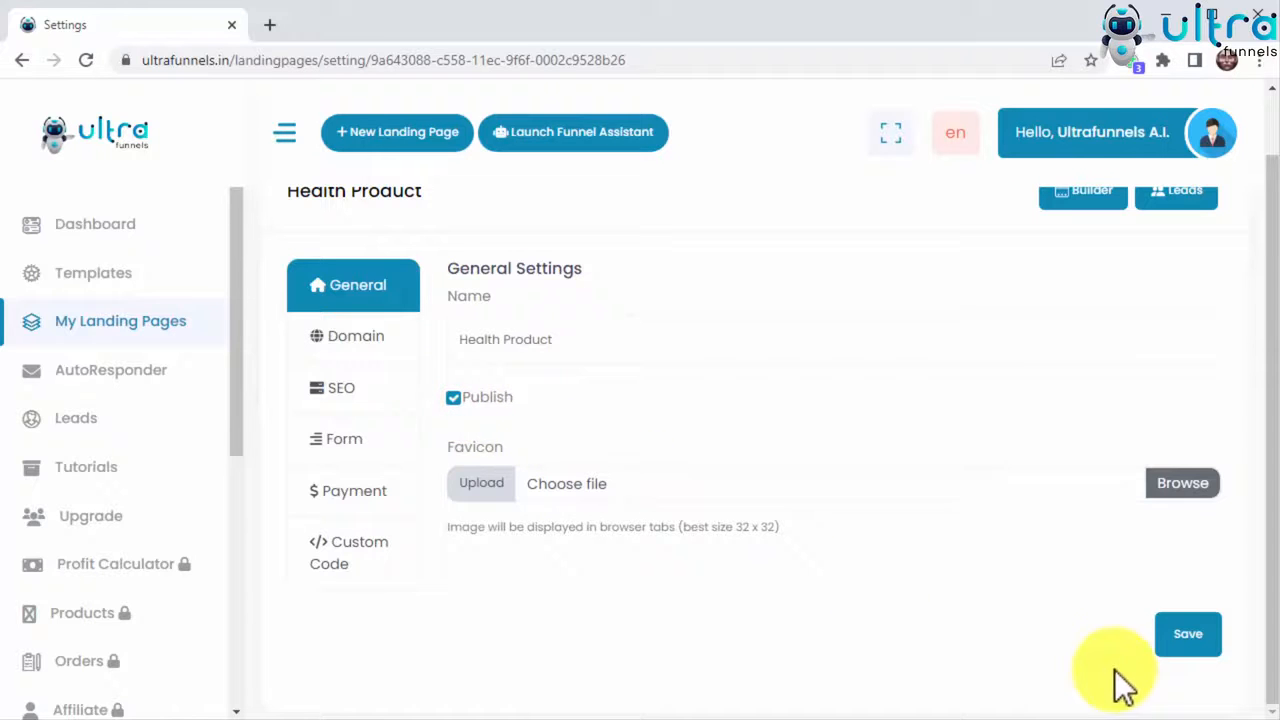
{"action": "left_click", "coordinate": [1188, 634]}
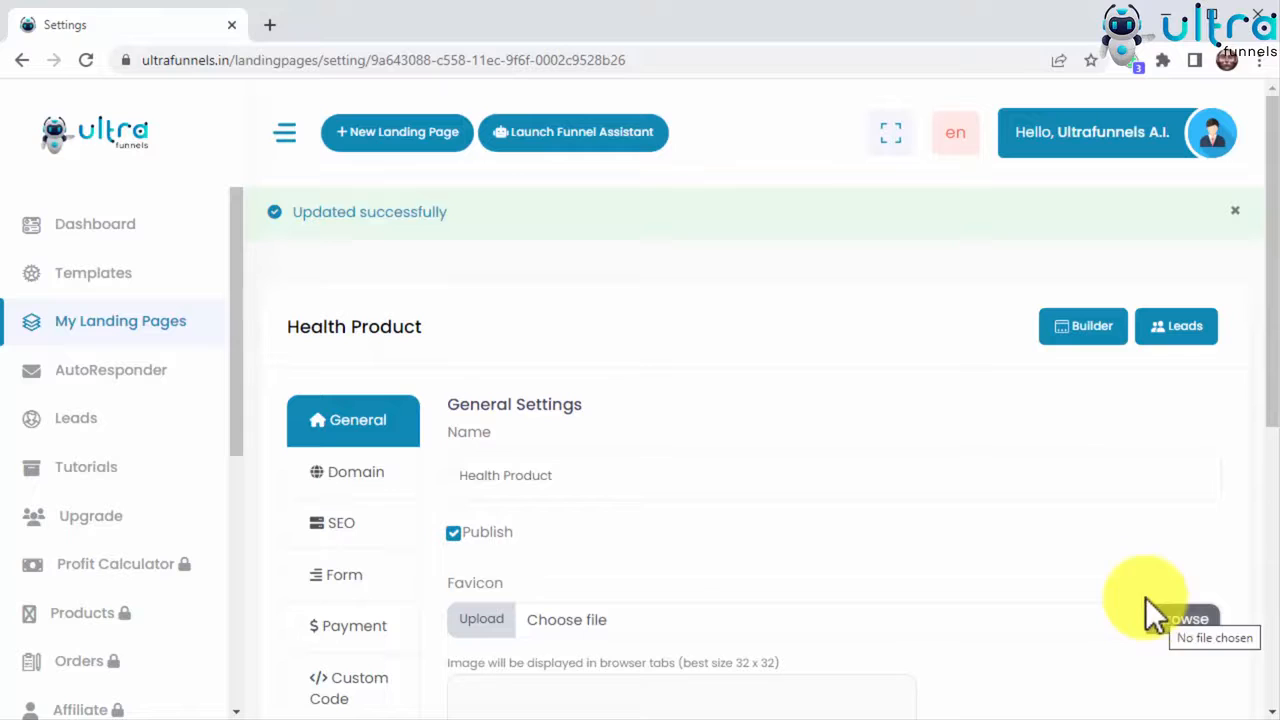
{"action": "mouse_move", "coordinate": [1098, 540]}
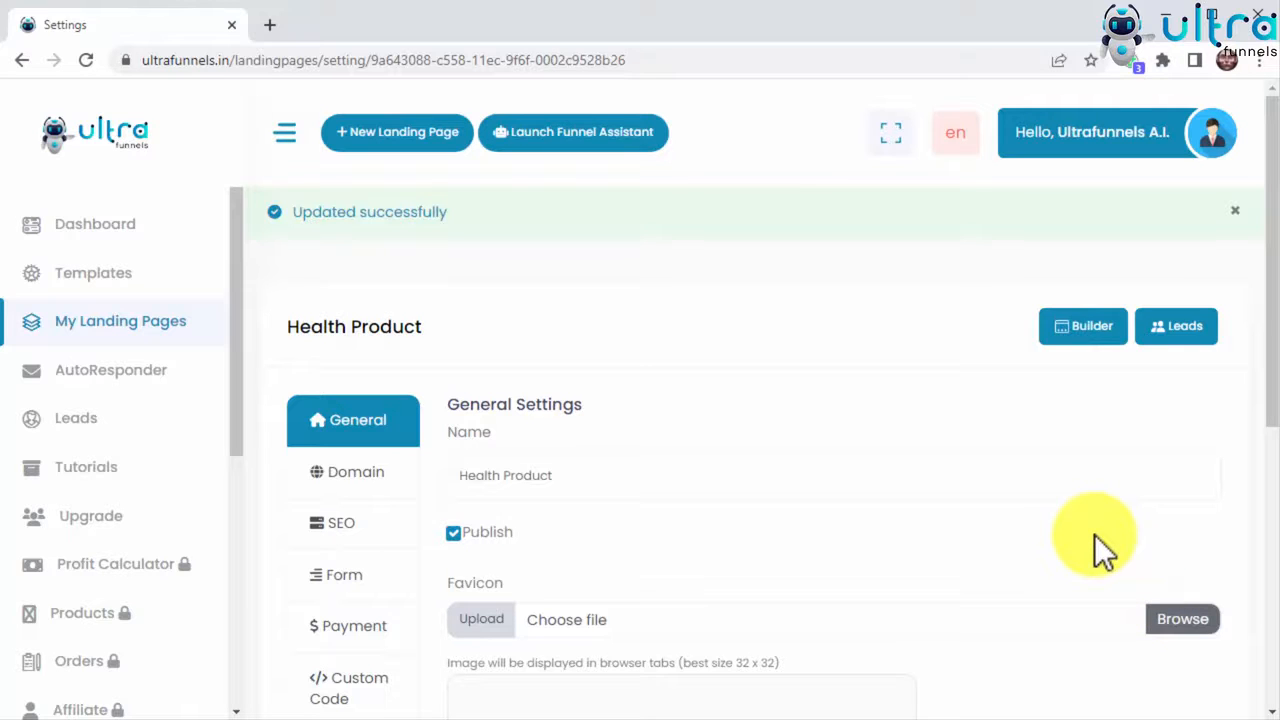
{"action": "mouse_move", "coordinate": [244, 340]}
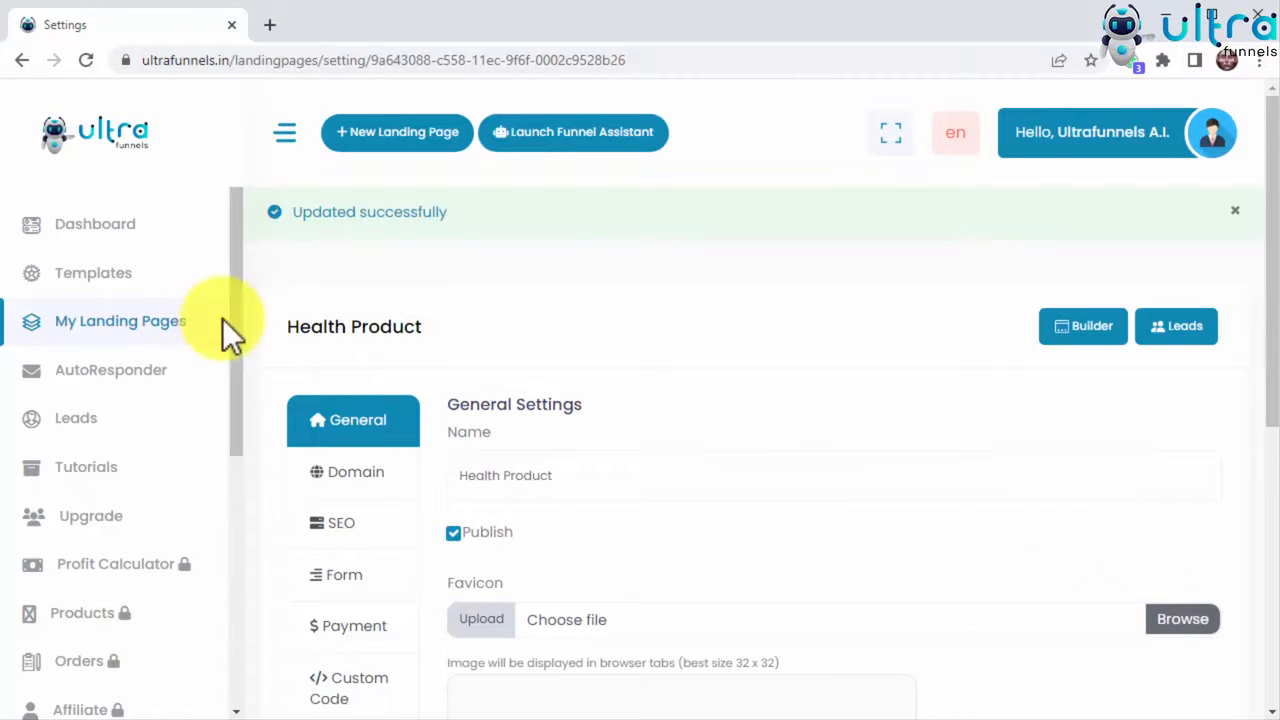
{"action": "left_click", "coordinate": [118, 320]}
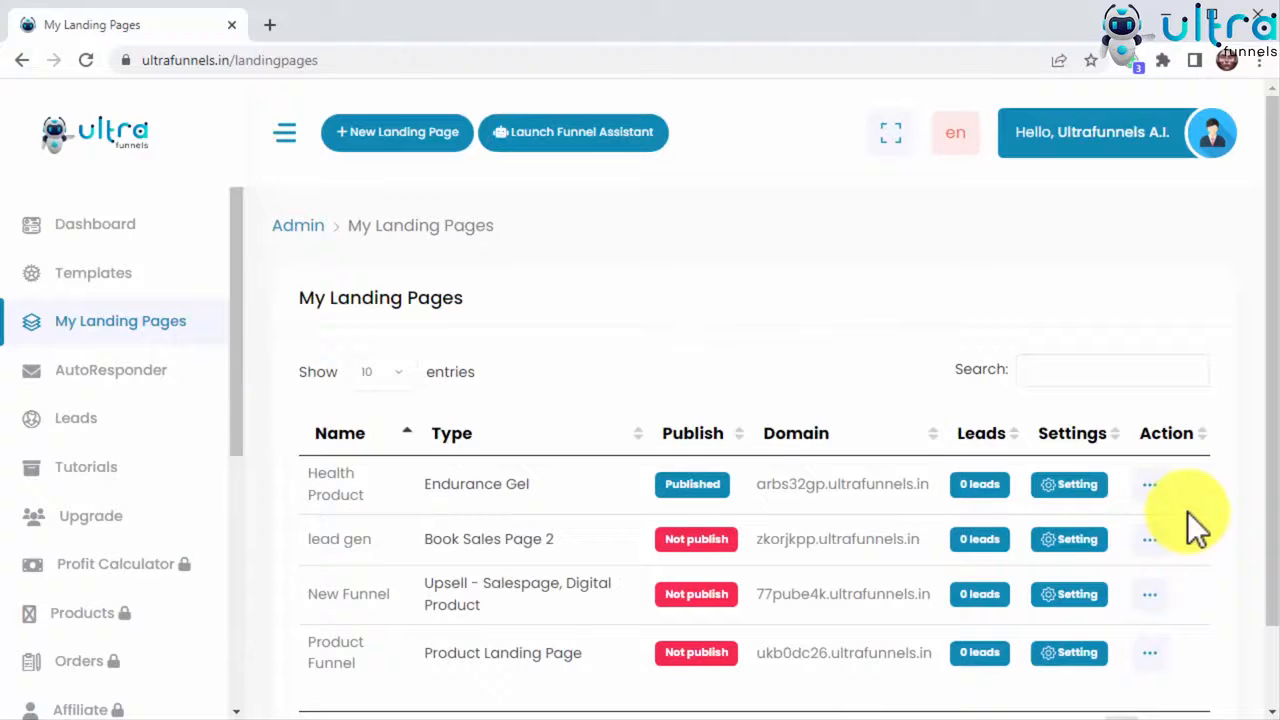
Step: View the published Health Product page live at its UltraFunnels address via the page actions
{"action": "left_click", "coordinate": [1148, 484]}
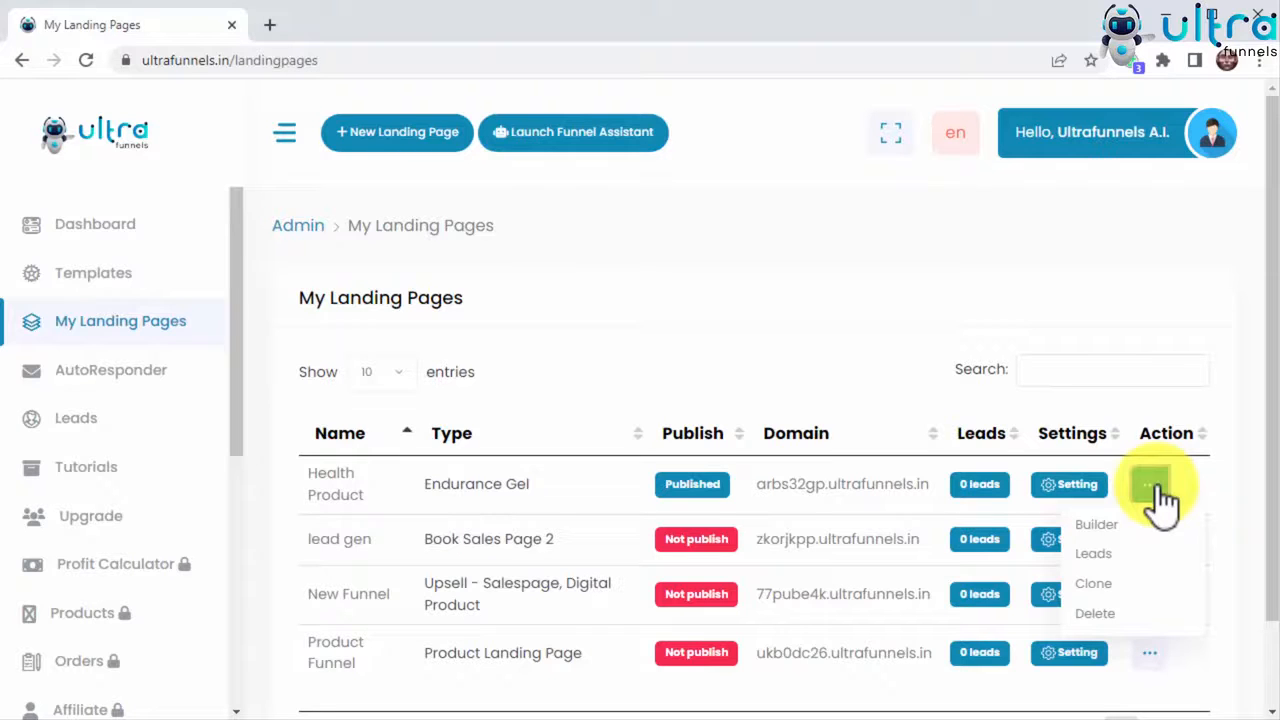
{"action": "left_click", "coordinate": [1152, 484]}
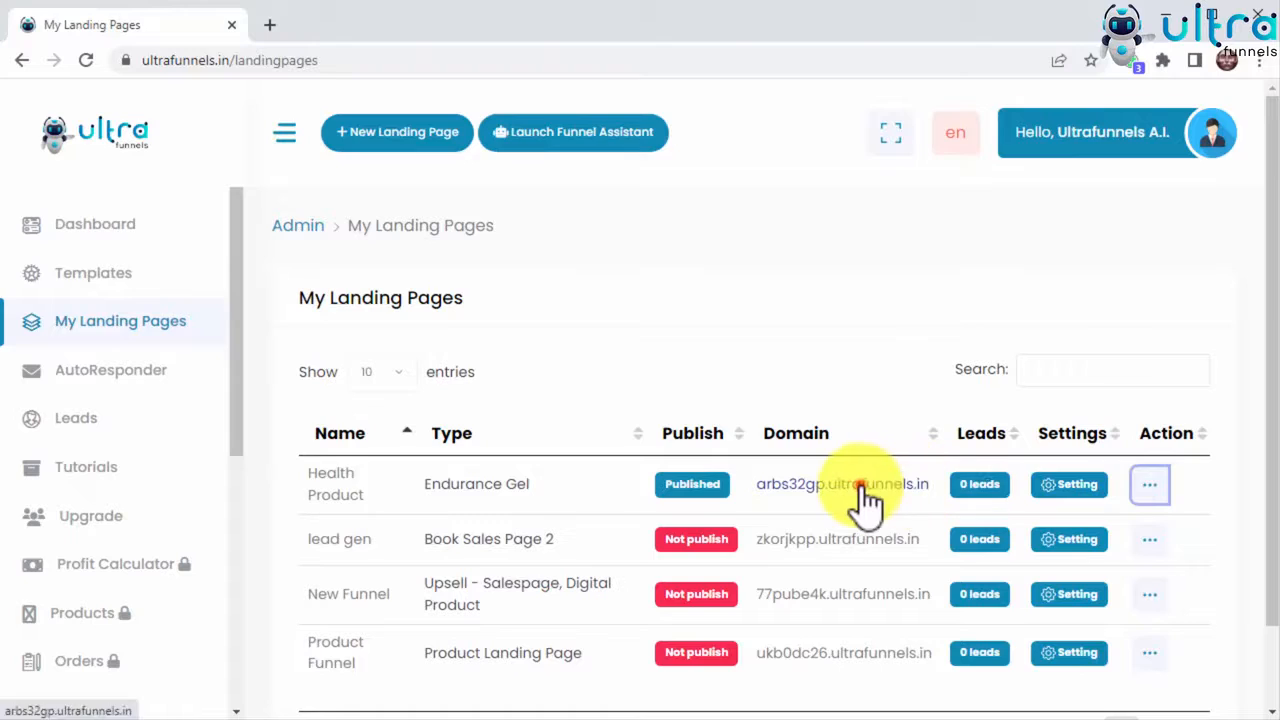
{"action": "left_click", "coordinate": [842, 486]}
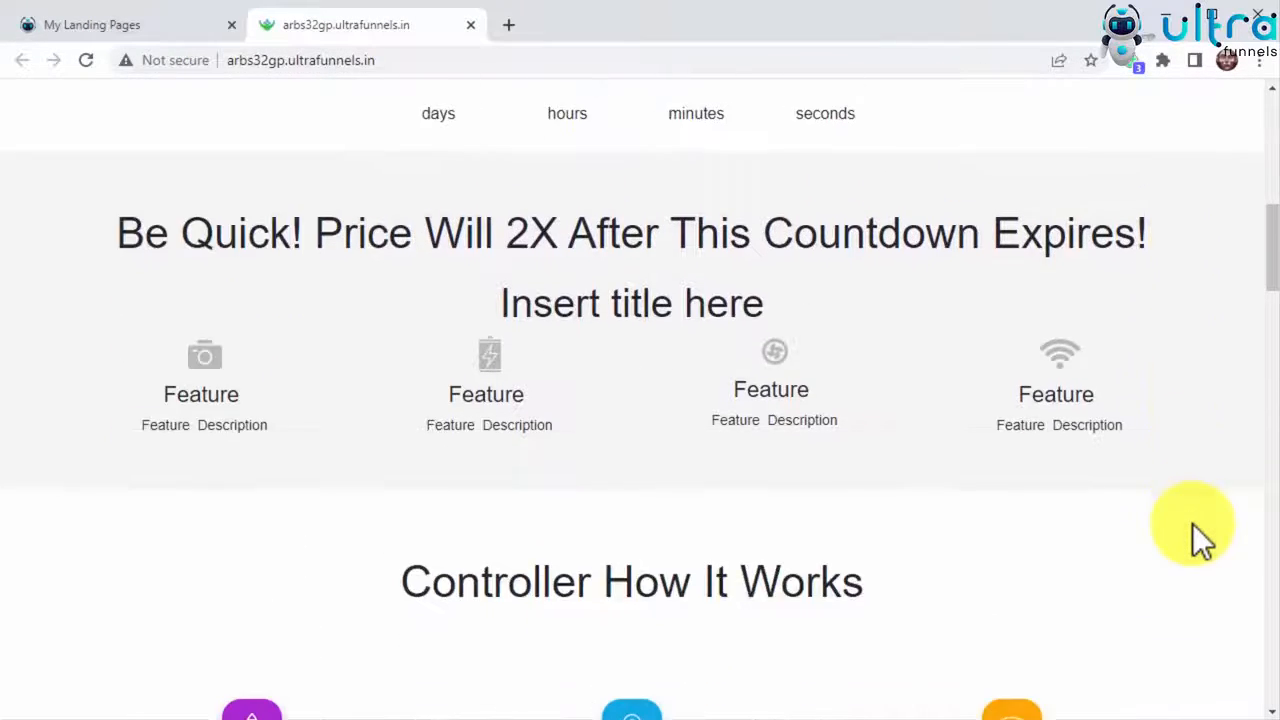
{"action": "scroll", "scroll_direction": "down", "scroll_amount": 3}
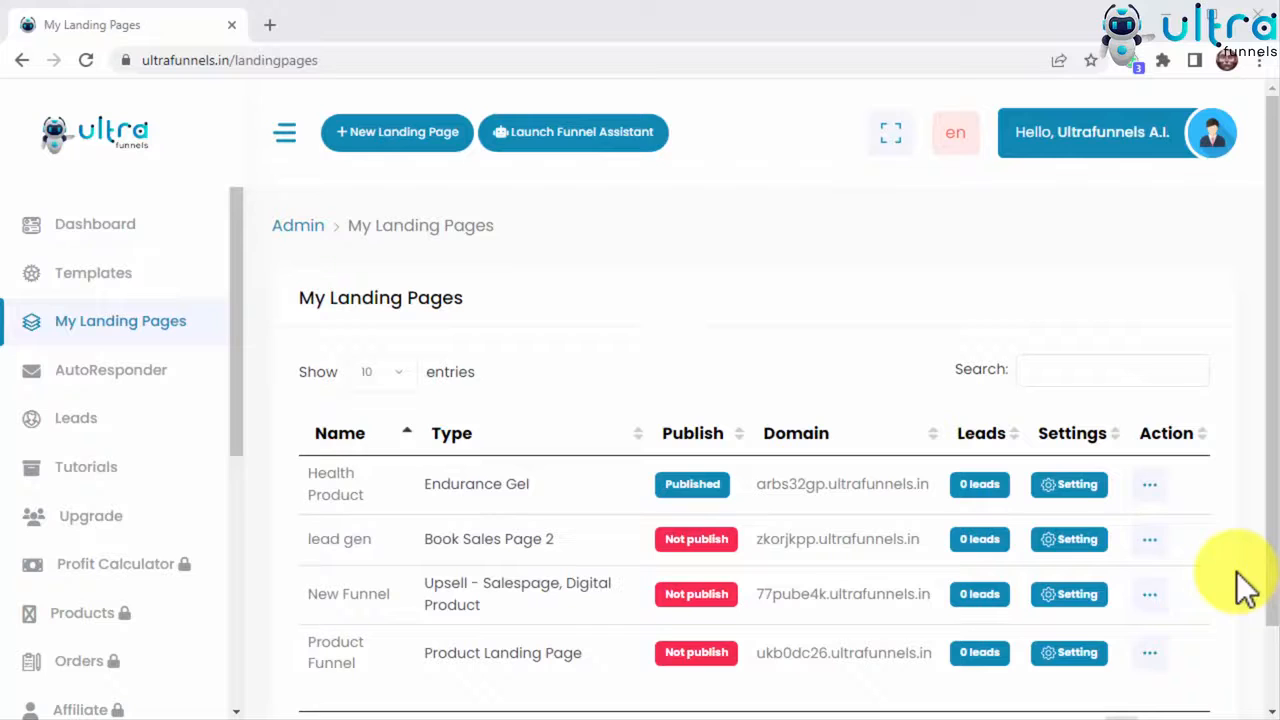
{"action": "mouse_move", "coordinate": [144, 386]}
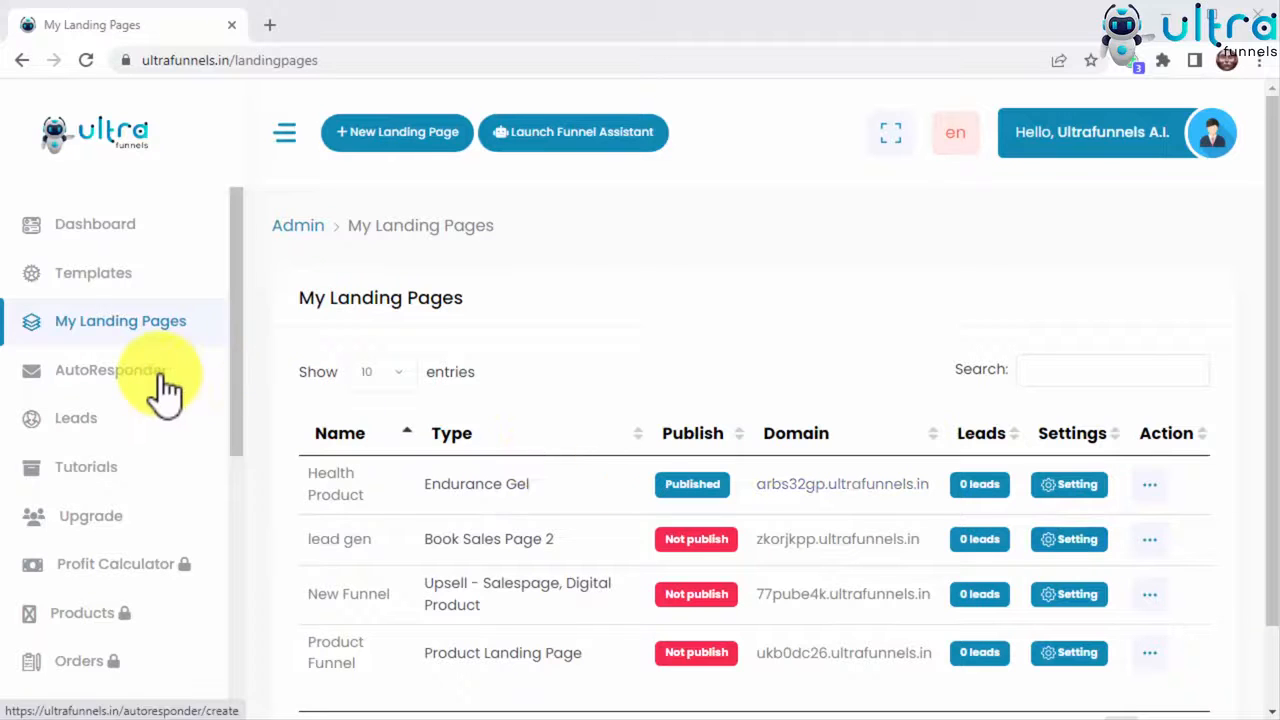
Step: Enter the MailChimp API key in the AutoResponder page and save it until the success notice appears
{"action": "left_click", "coordinate": [108, 370]}
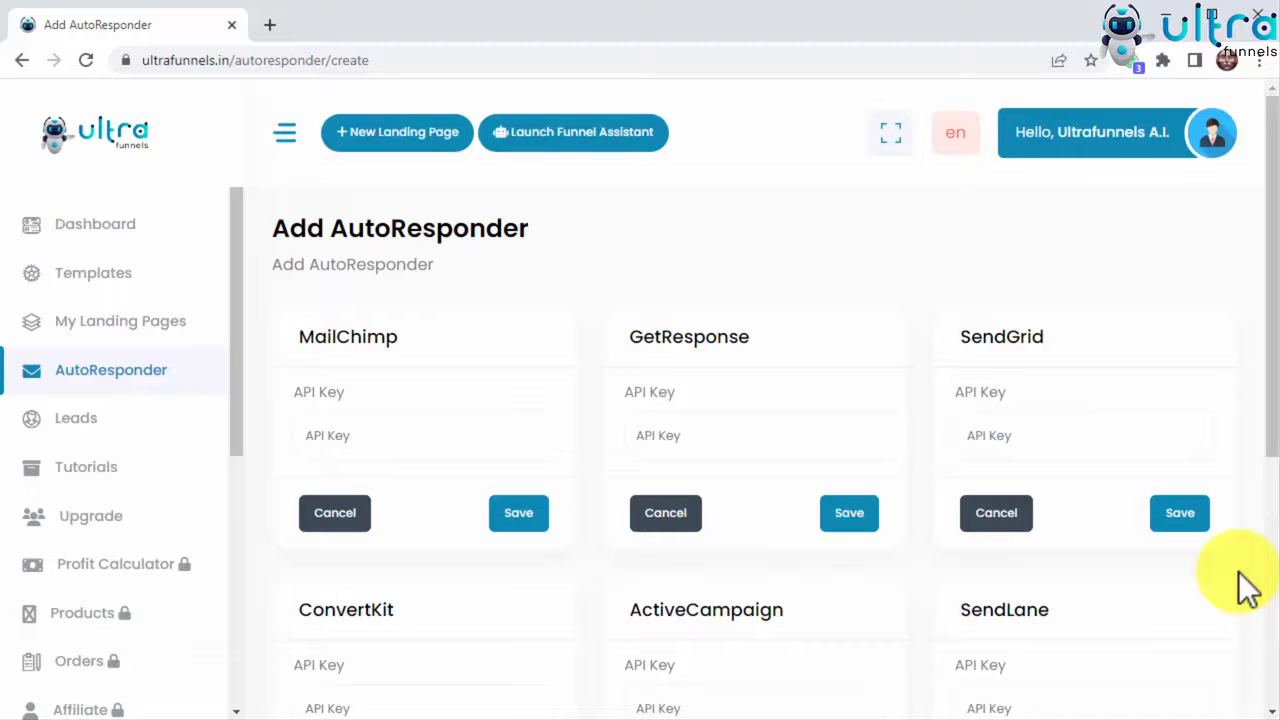
{"action": "scroll", "scroll_direction": "down", "scroll_amount": 3}
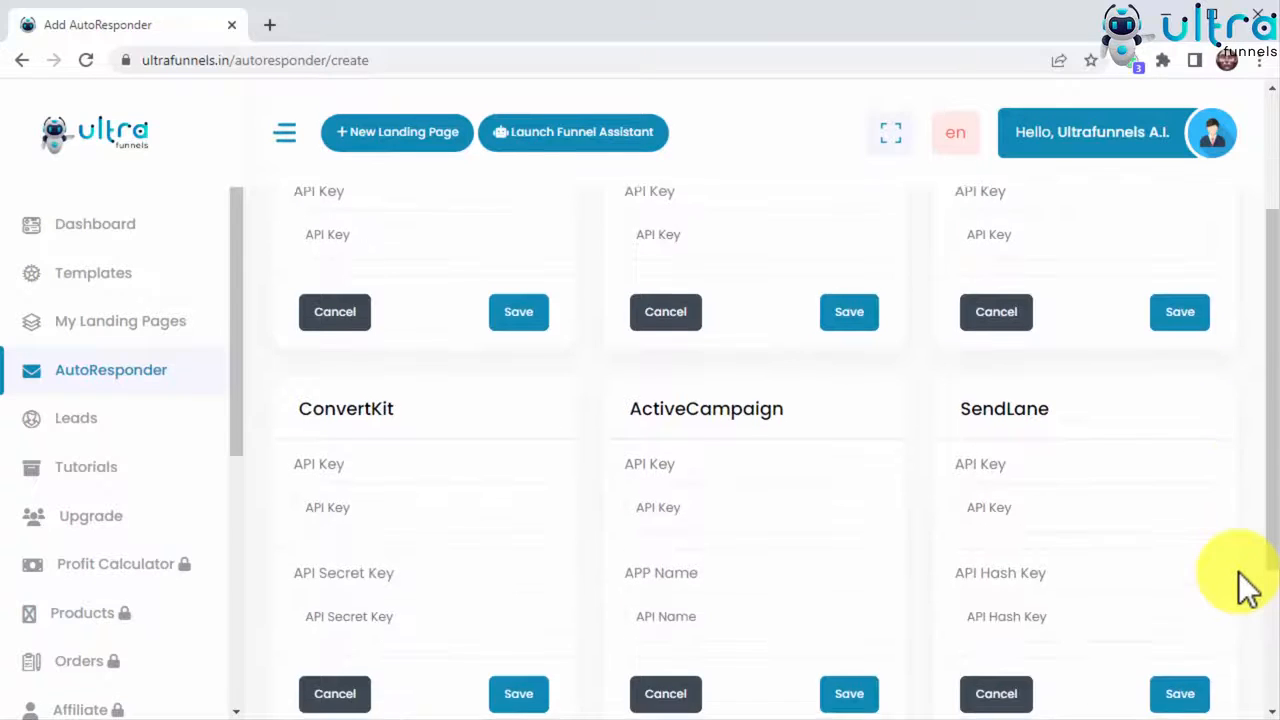
{"action": "scroll", "scroll_direction": "down", "scroll_amount": 3}
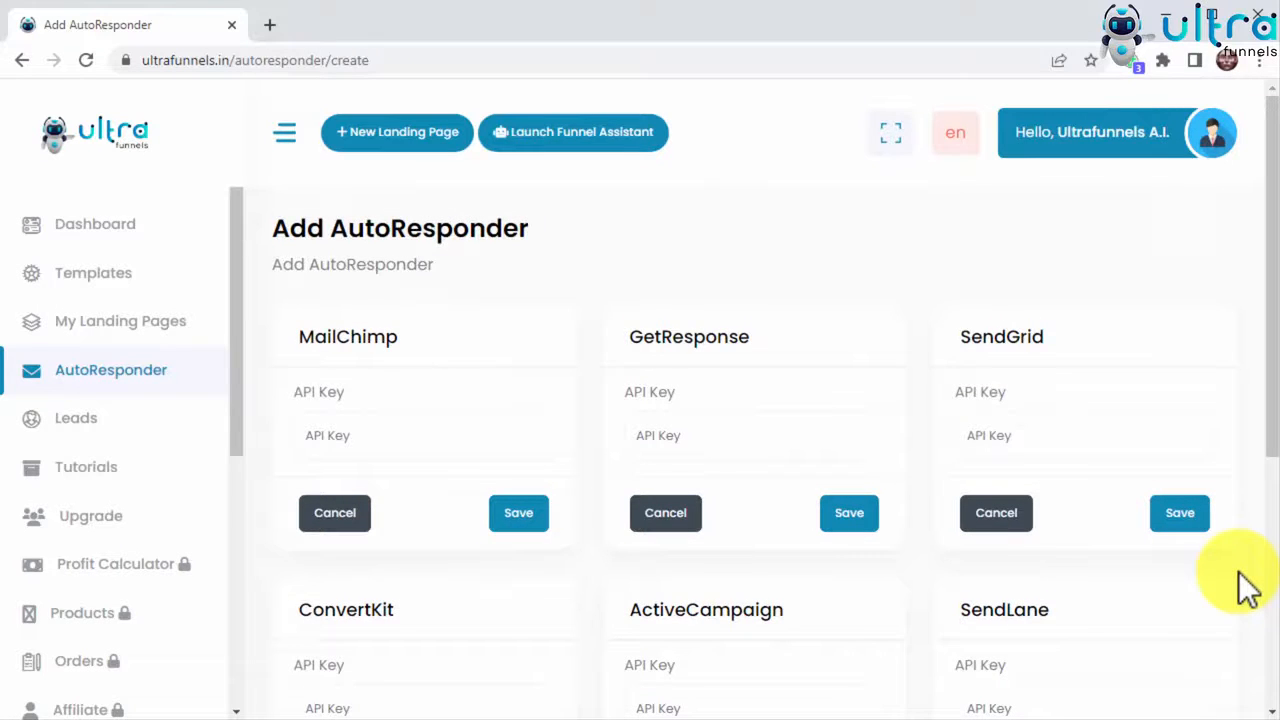
{"action": "mouse_move", "coordinate": [956, 590]}
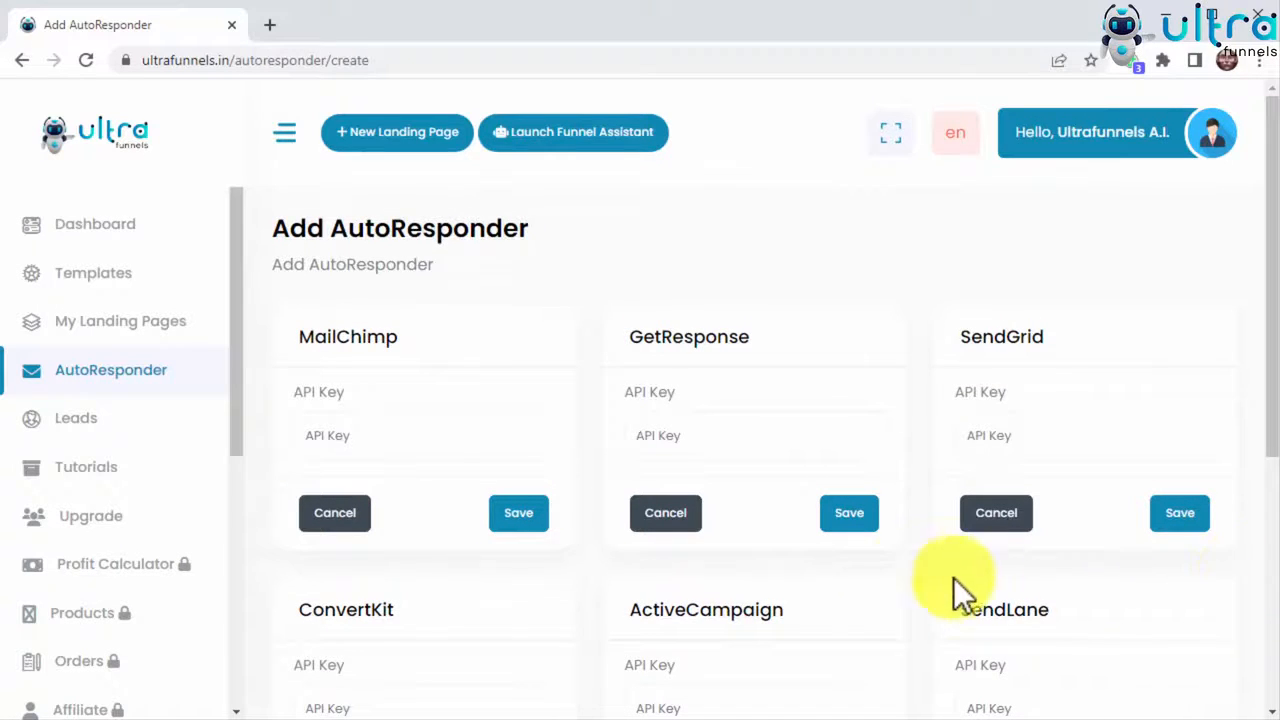
{"action": "left_click", "coordinate": [422, 436]}
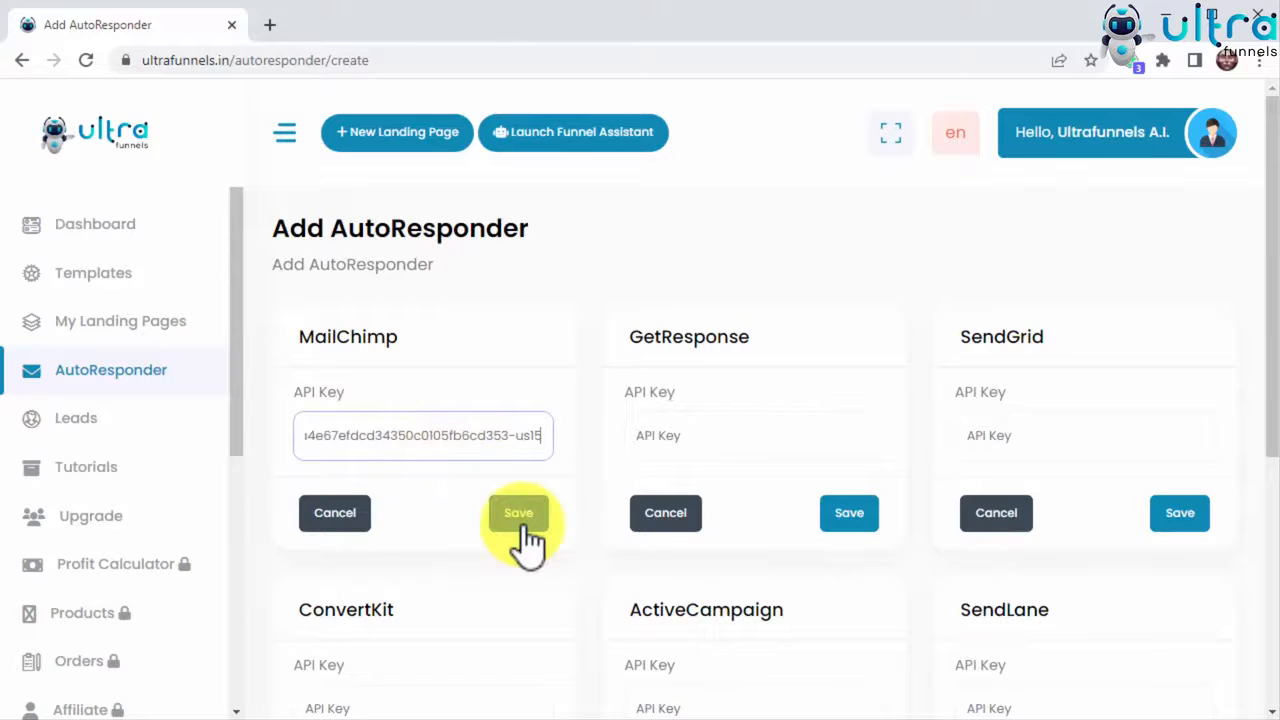
{"action": "left_click", "coordinate": [518, 512]}
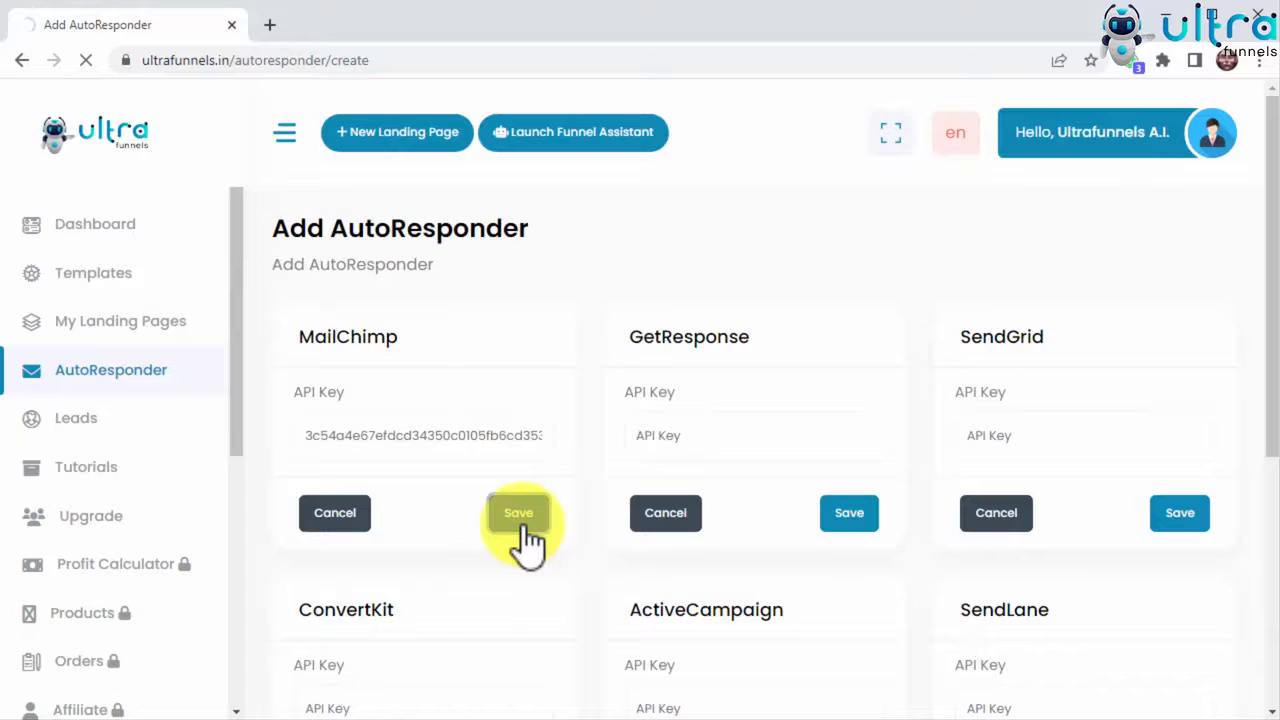
{"action": "left_click", "coordinate": [518, 512]}
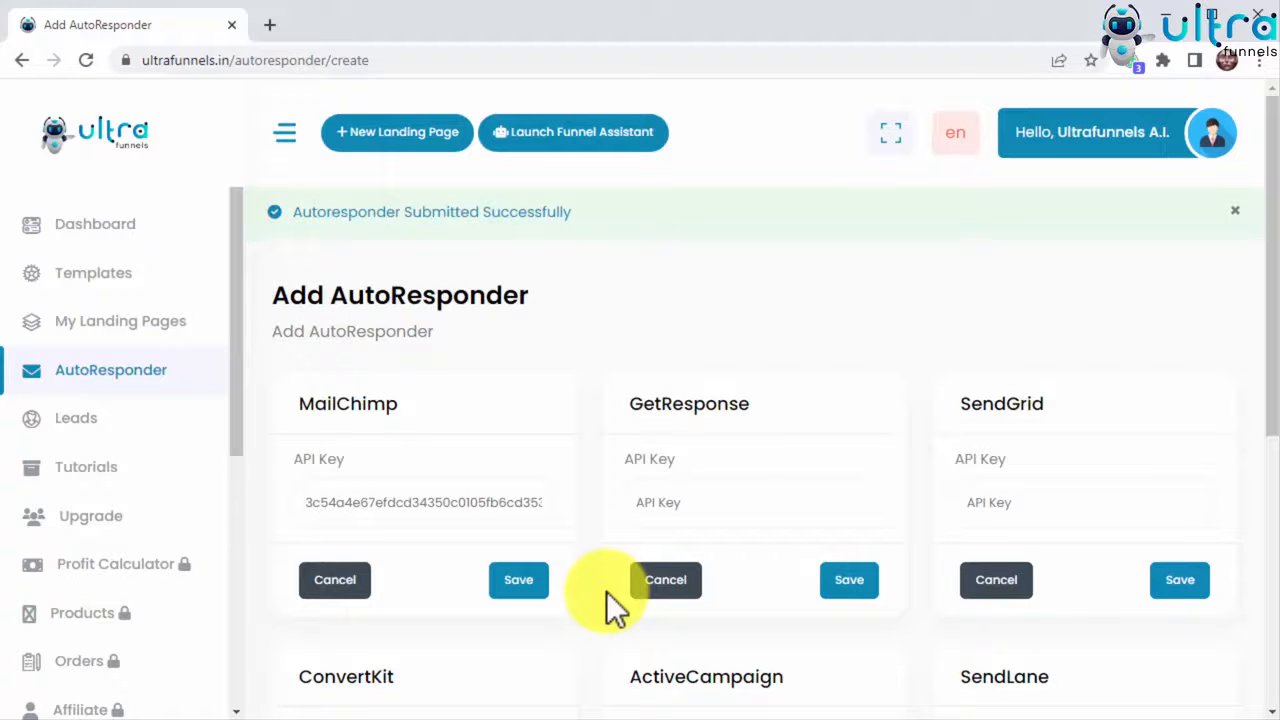
{"action": "mouse_move", "coordinate": [424, 560]}
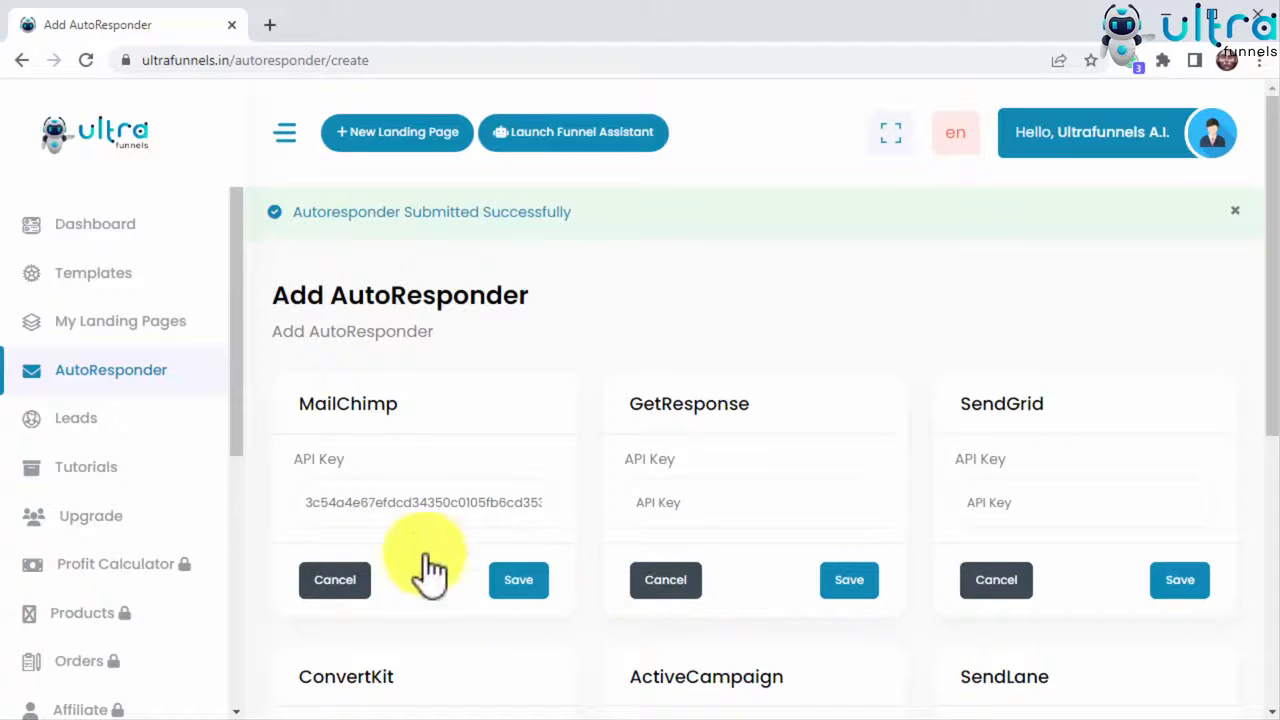
Step: View the Leads table, which reports no data across all landing pages
{"action": "left_click", "coordinate": [76, 418]}
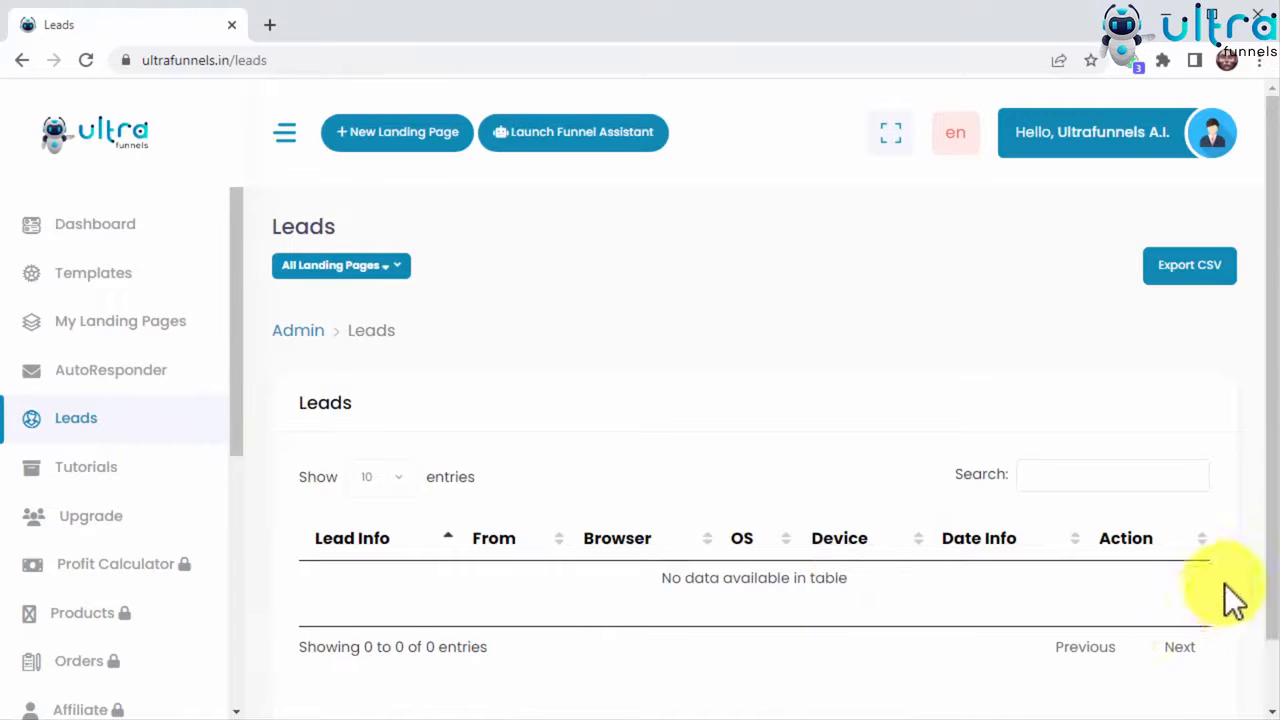
{"action": "mouse_move", "coordinate": [1242, 588]}
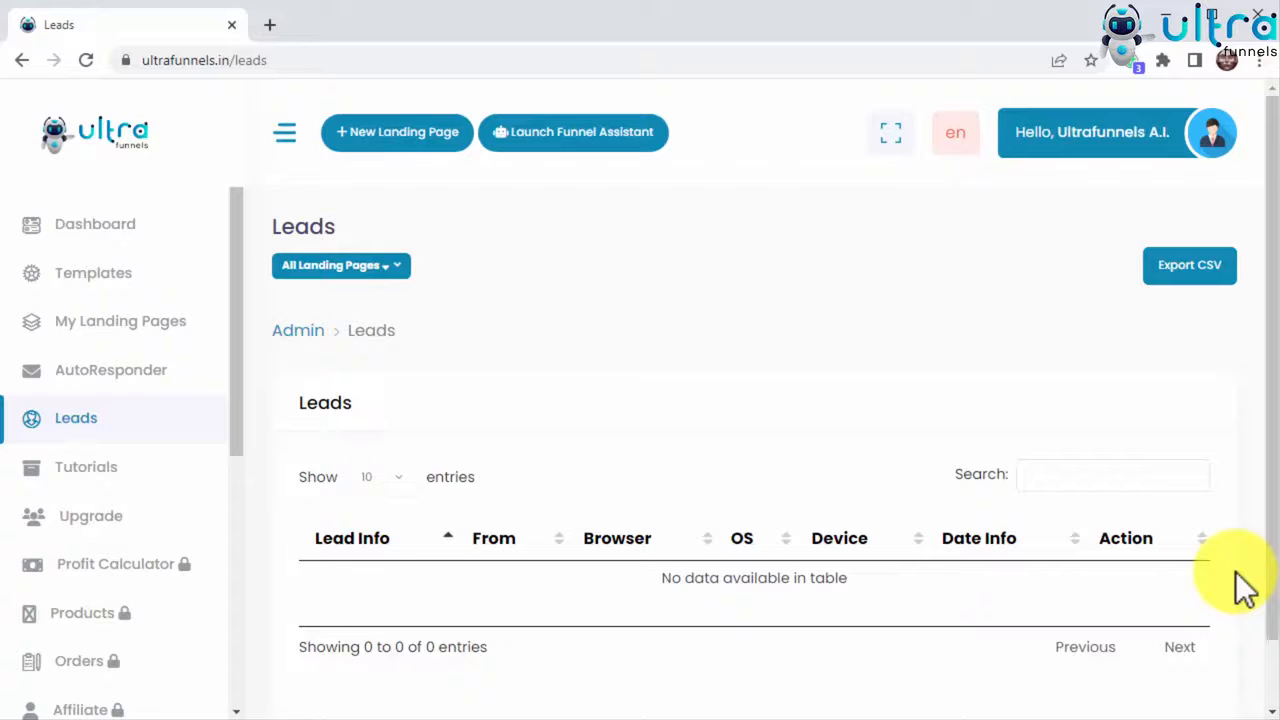
{"action": "mouse_move", "coordinate": [1140, 560]}
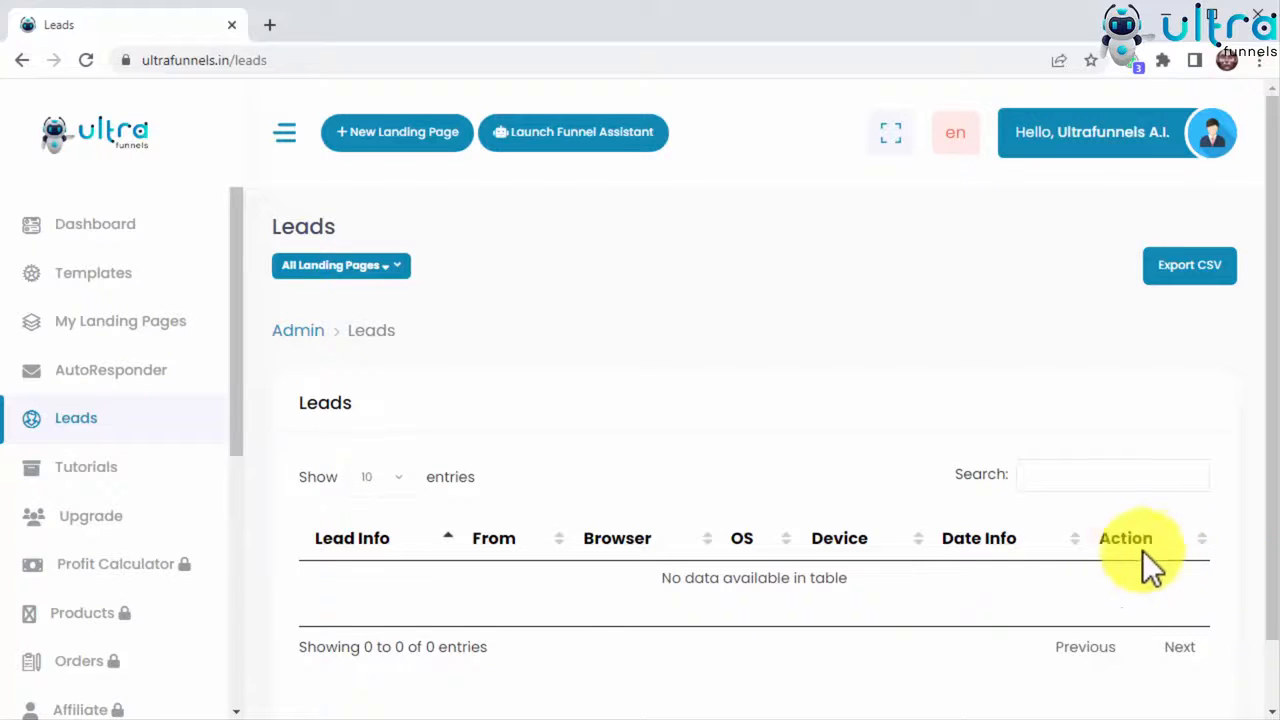
{"action": "left_click", "coordinate": [340, 264]}
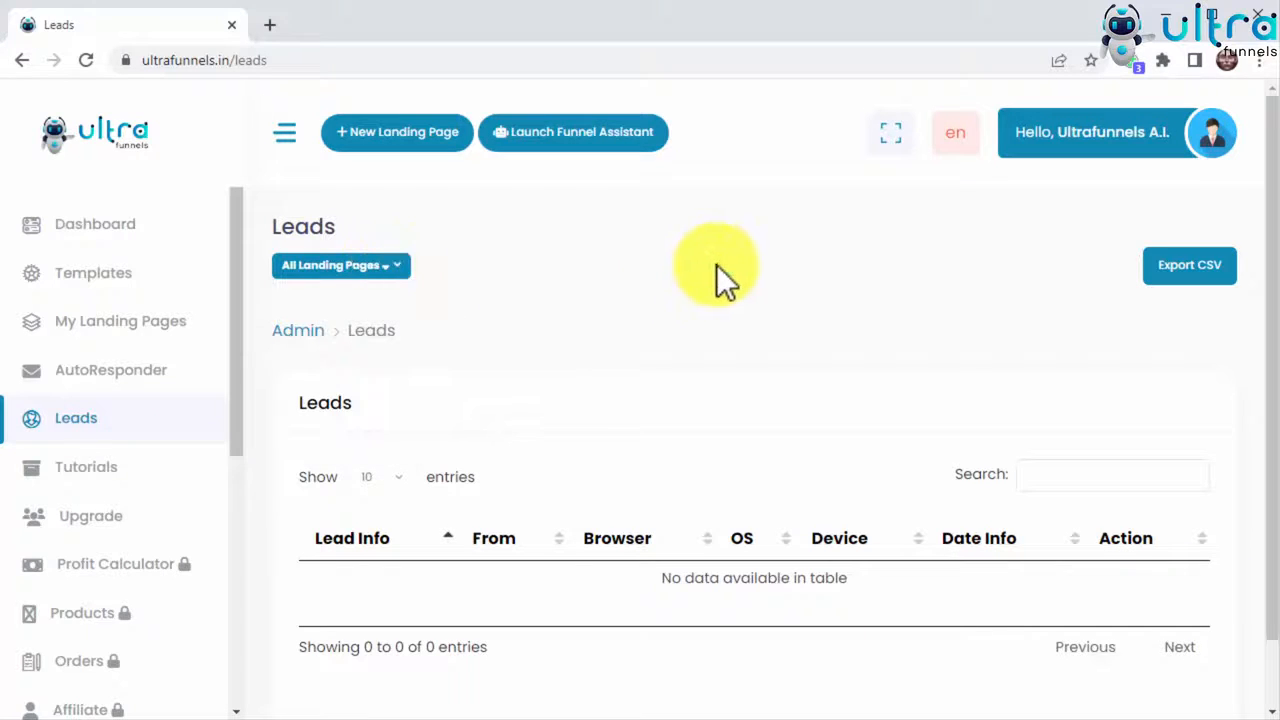
{"action": "mouse_move", "coordinate": [1176, 330]}
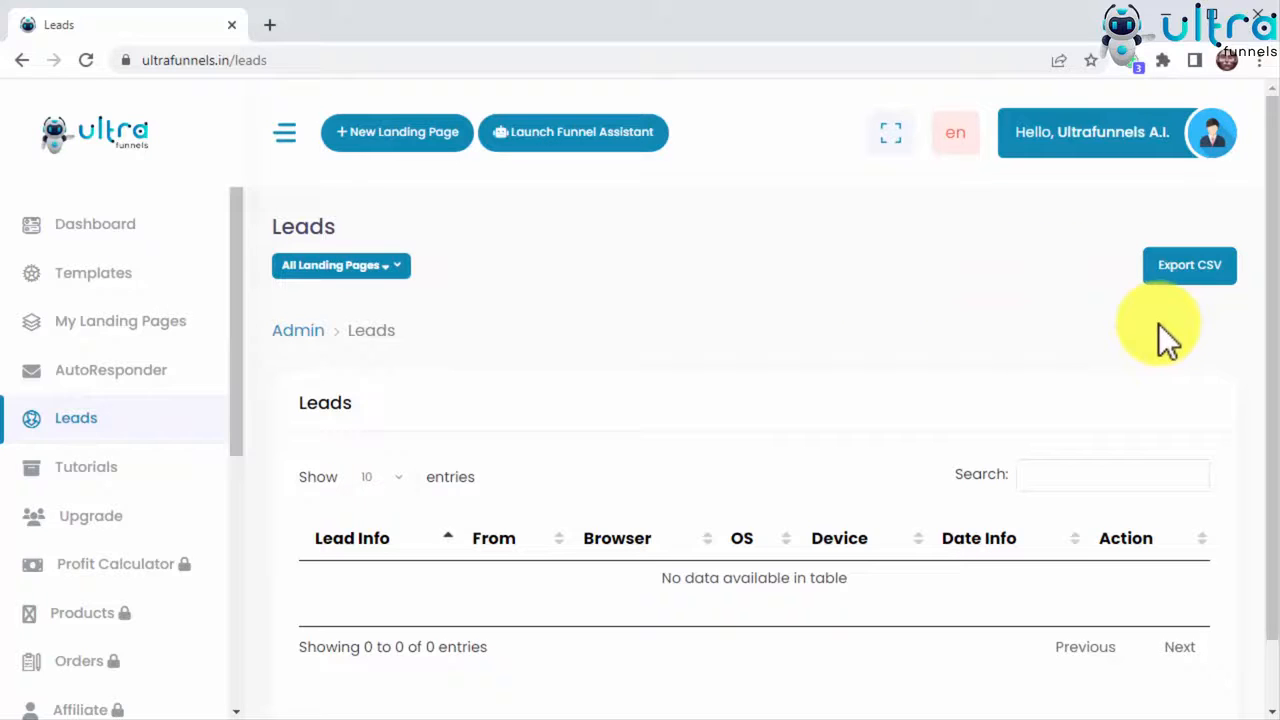
{"action": "mouse_move", "coordinate": [1192, 280]}
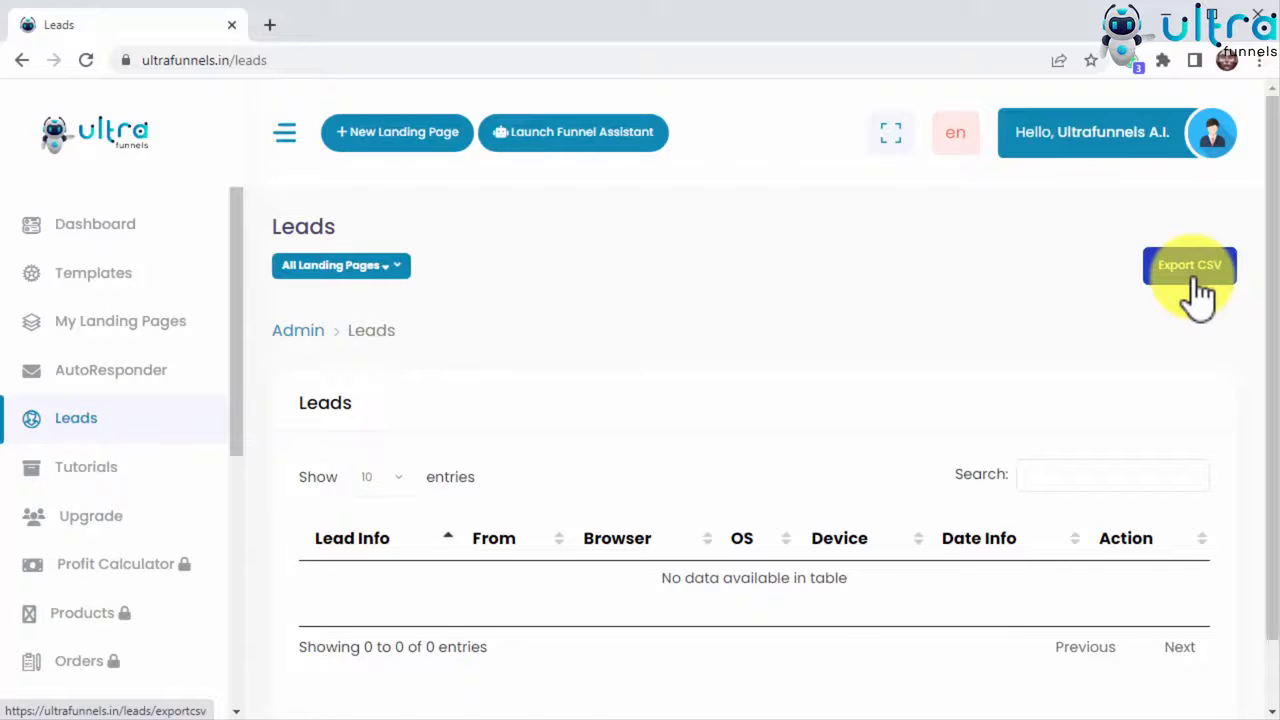
{"action": "mouse_move", "coordinate": [1120, 336]}
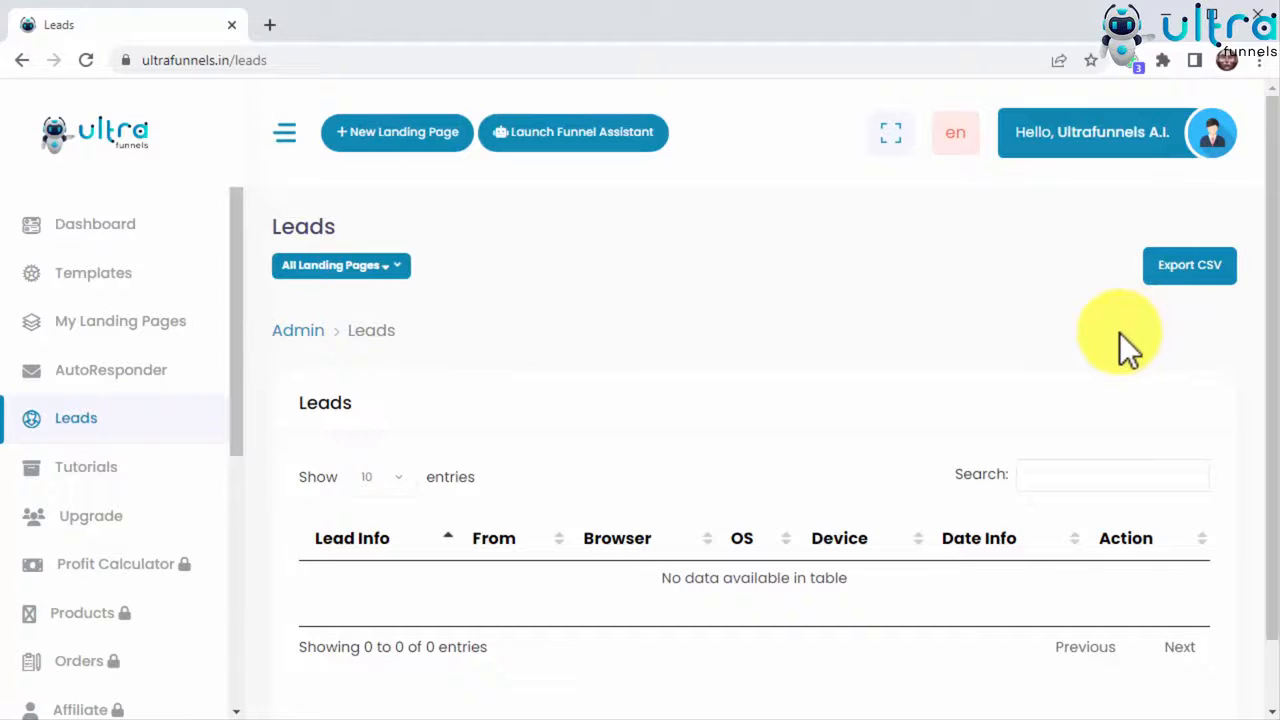
{"action": "mouse_move", "coordinate": [1116, 340]}
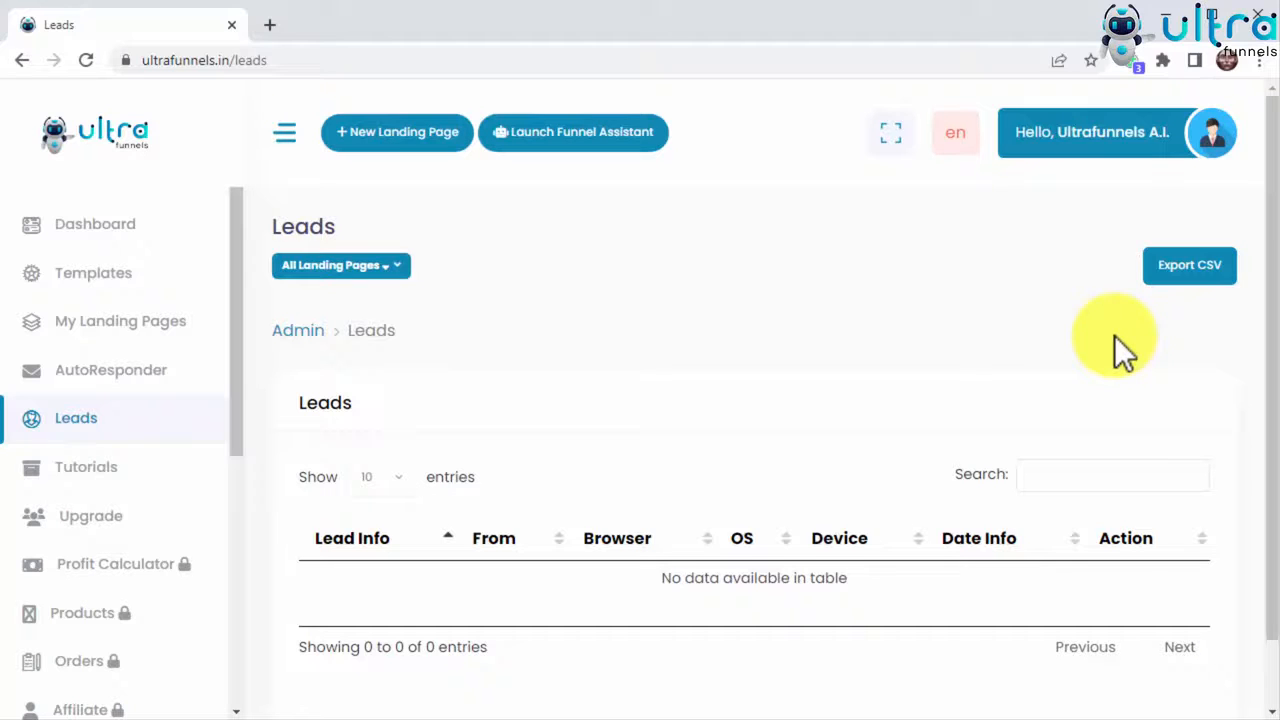
{"action": "mouse_move", "coordinate": [258, 480]}
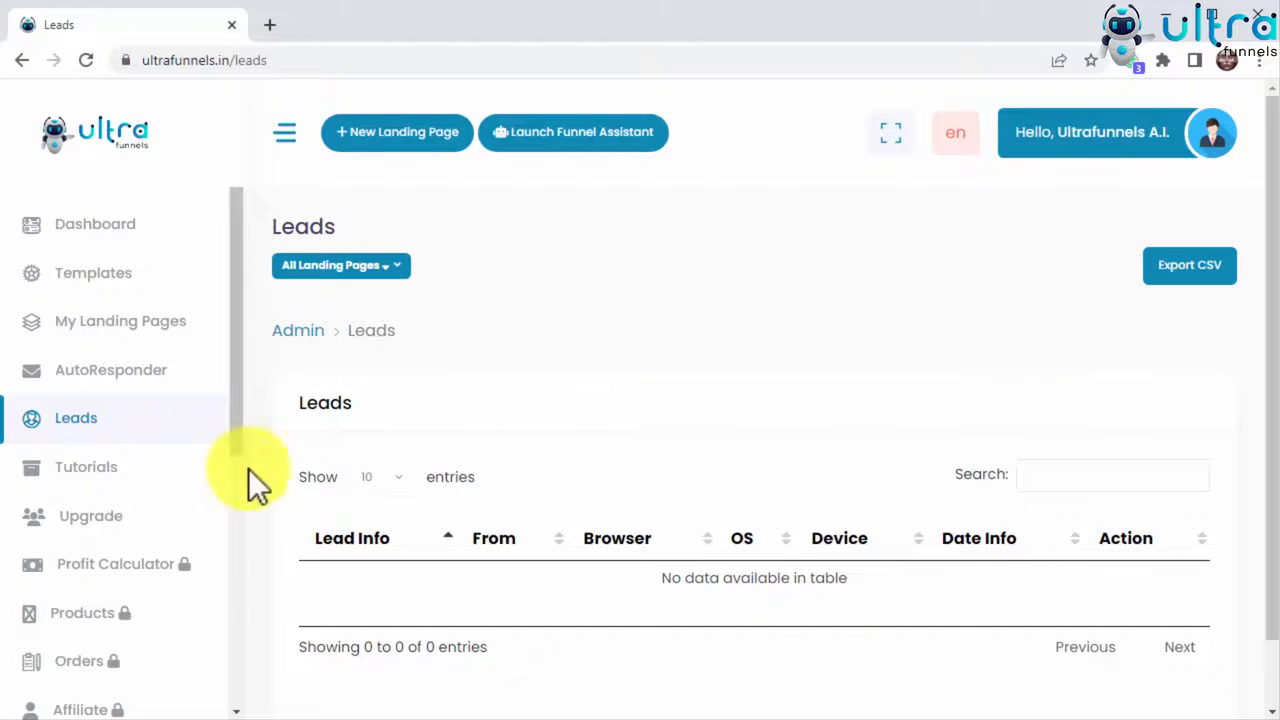
Step: Scroll through the Tutorials help videos, then return to the Dashboard summary
{"action": "left_click", "coordinate": [84, 468]}
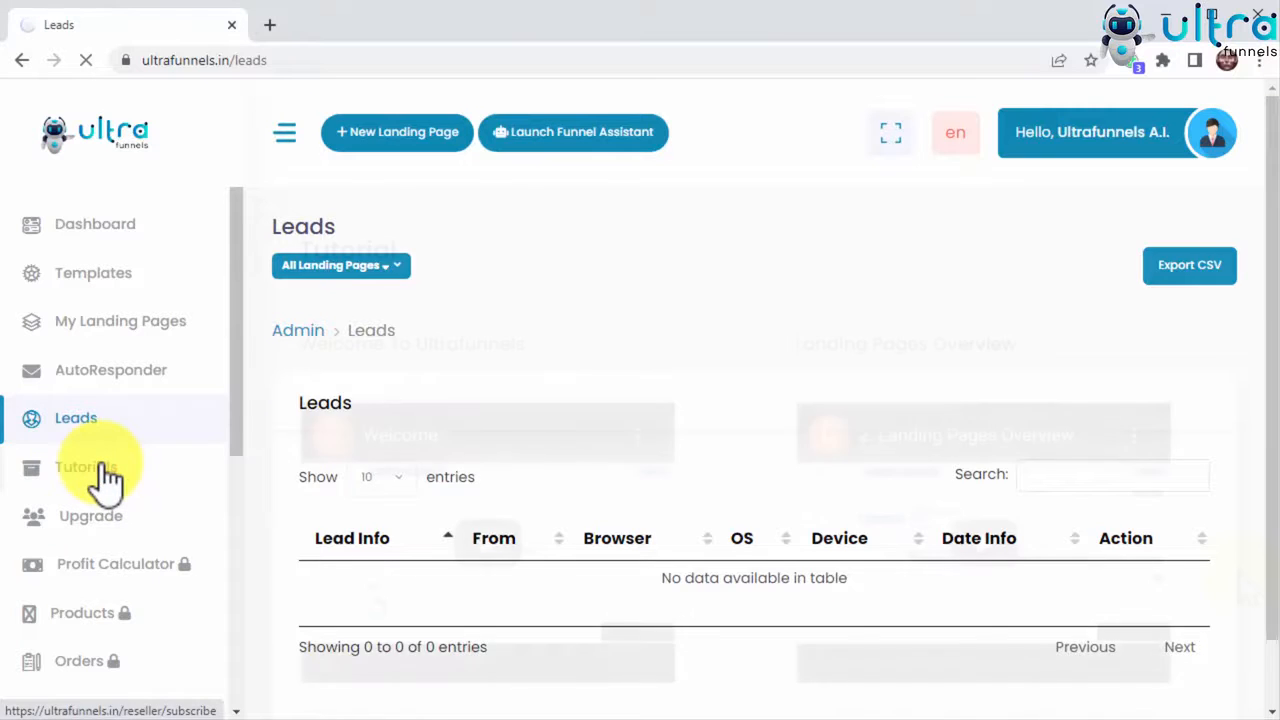
{"action": "left_click", "coordinate": [84, 468]}
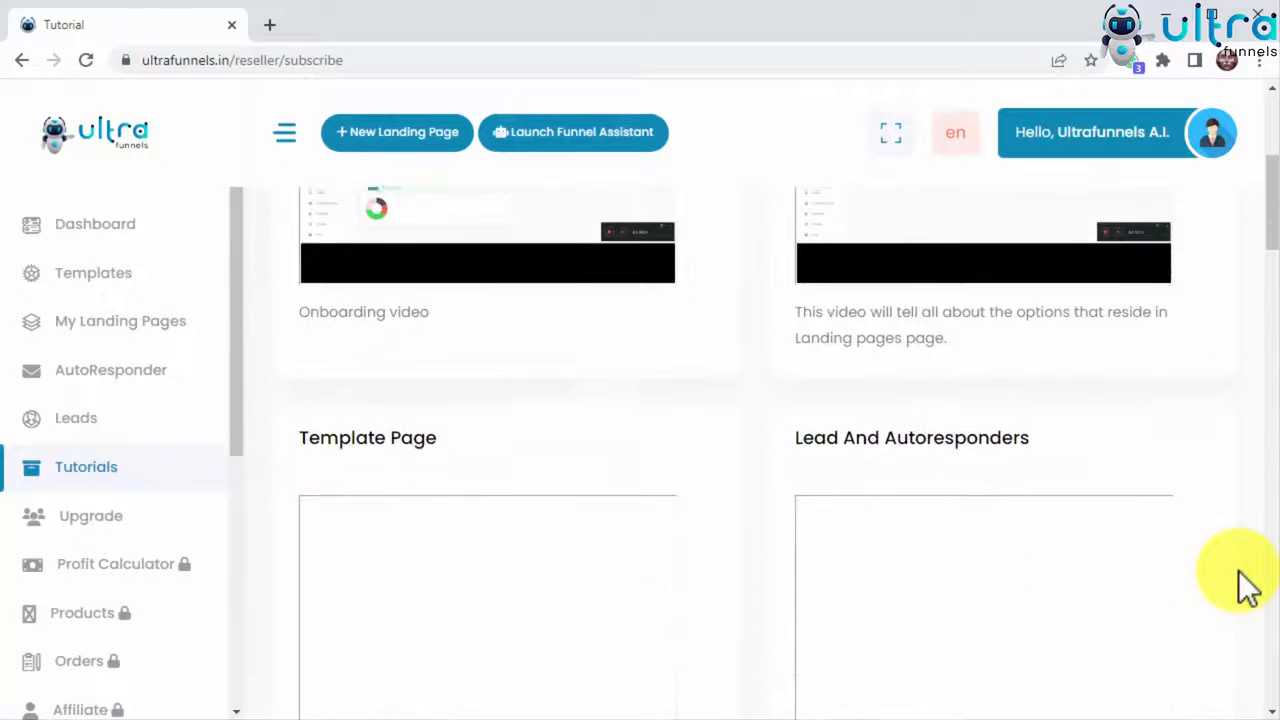
{"action": "scroll", "scroll_direction": "down", "scroll_amount": 3}
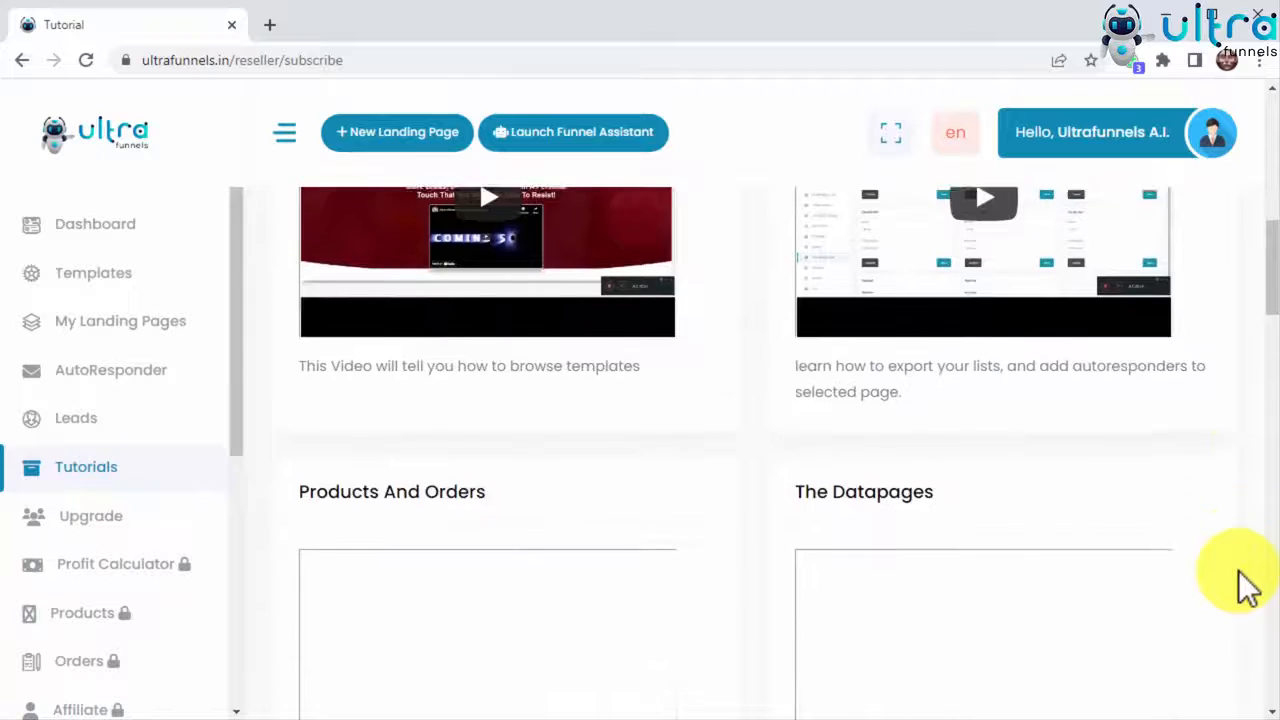
{"action": "scroll", "scroll_direction": "down", "scroll_amount": 3}
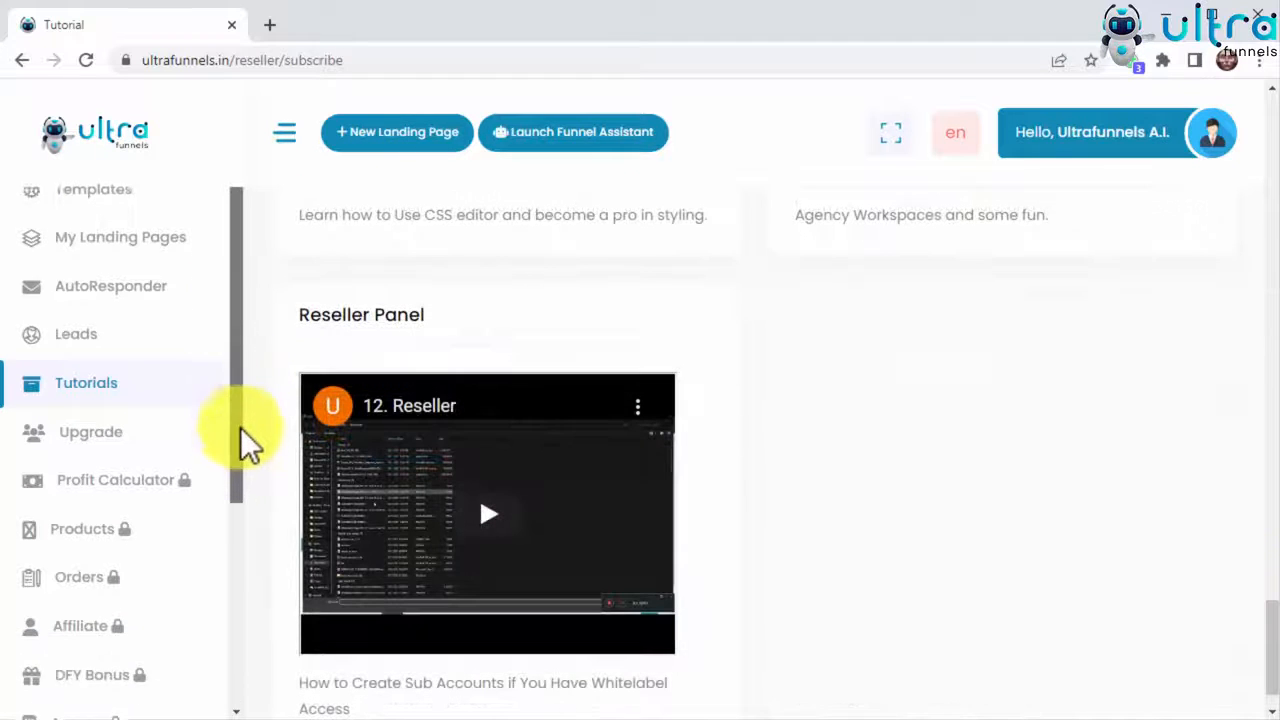
{"action": "scroll", "scroll_direction": "down", "scroll_amount": 3}
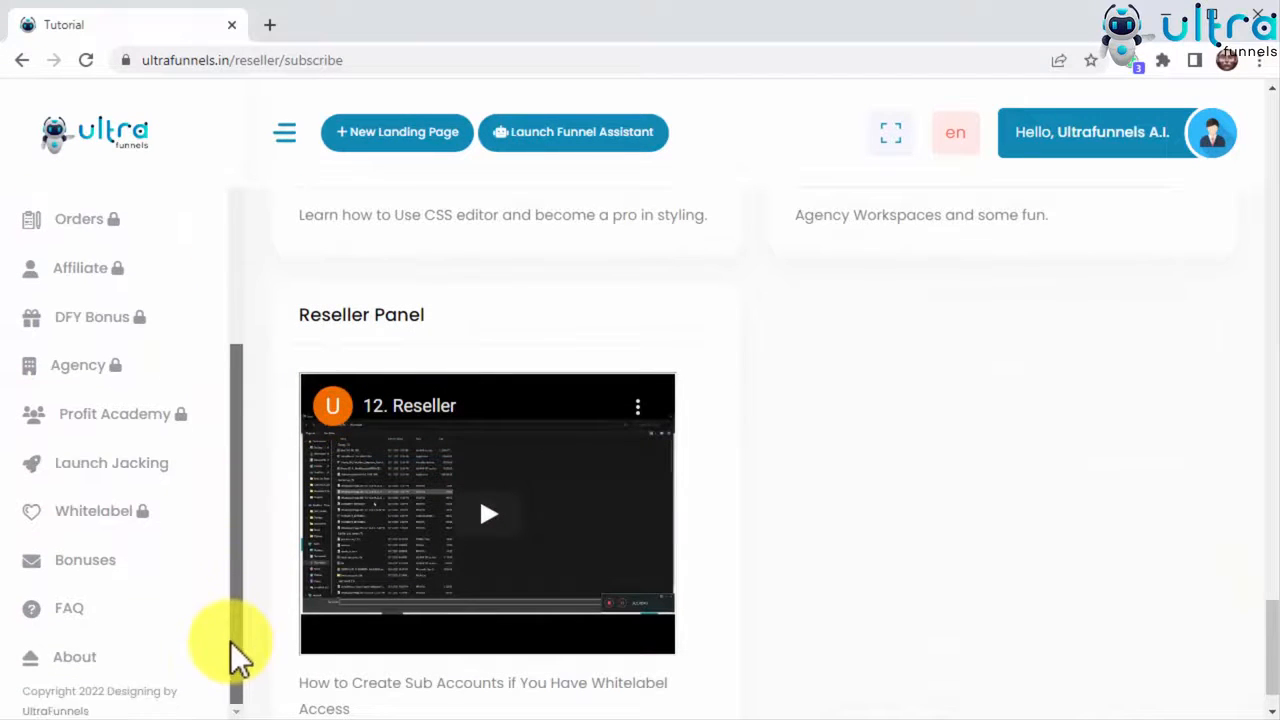
{"action": "mouse_move", "coordinate": [270, 576]}
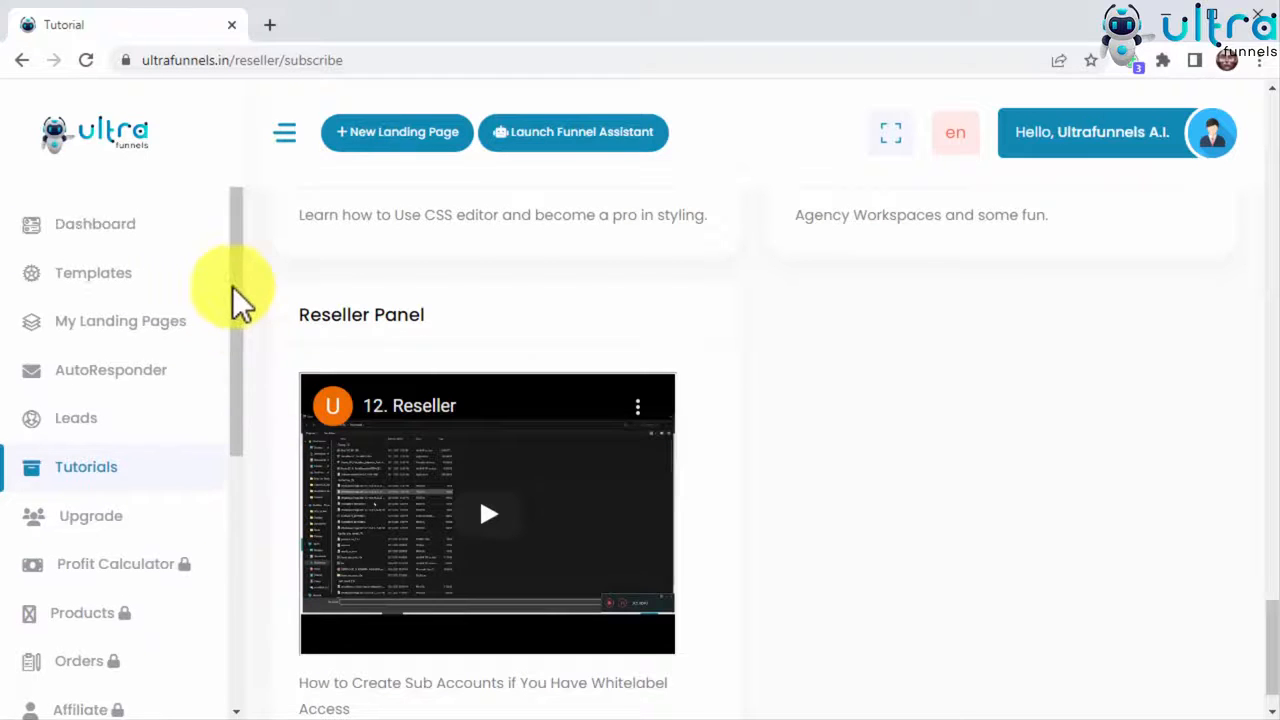
{"action": "left_click", "coordinate": [96, 224]}
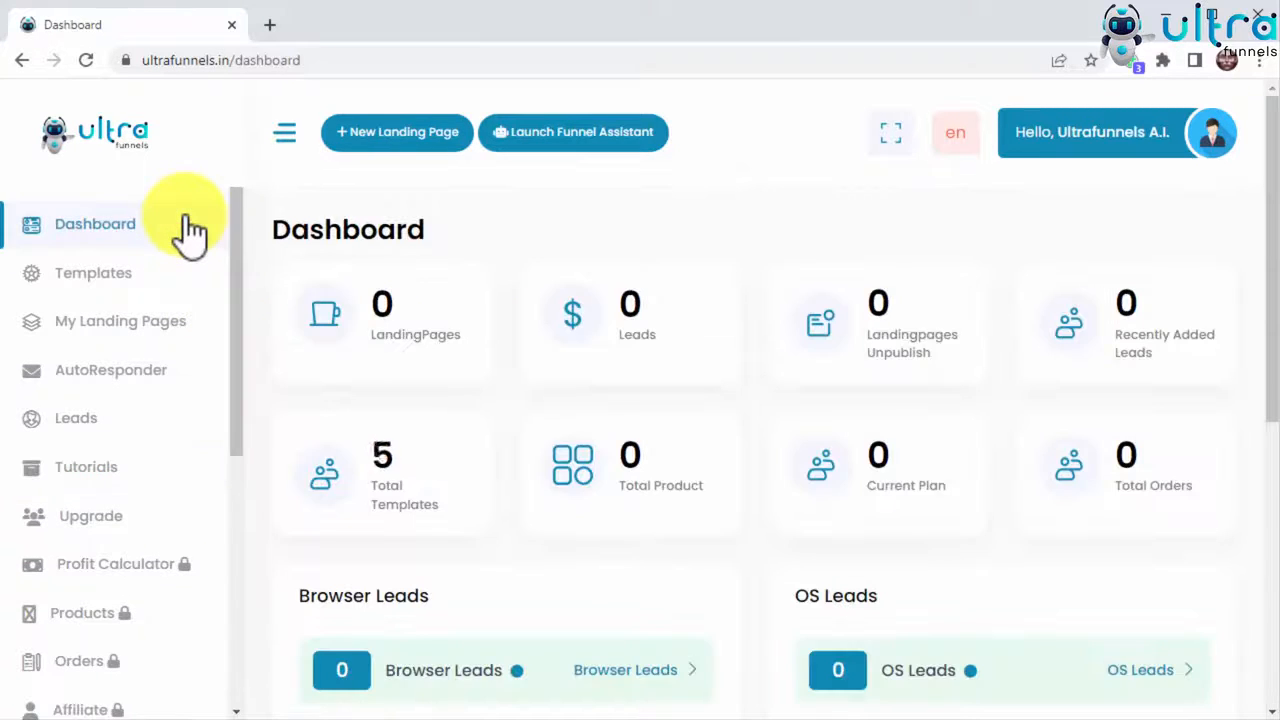